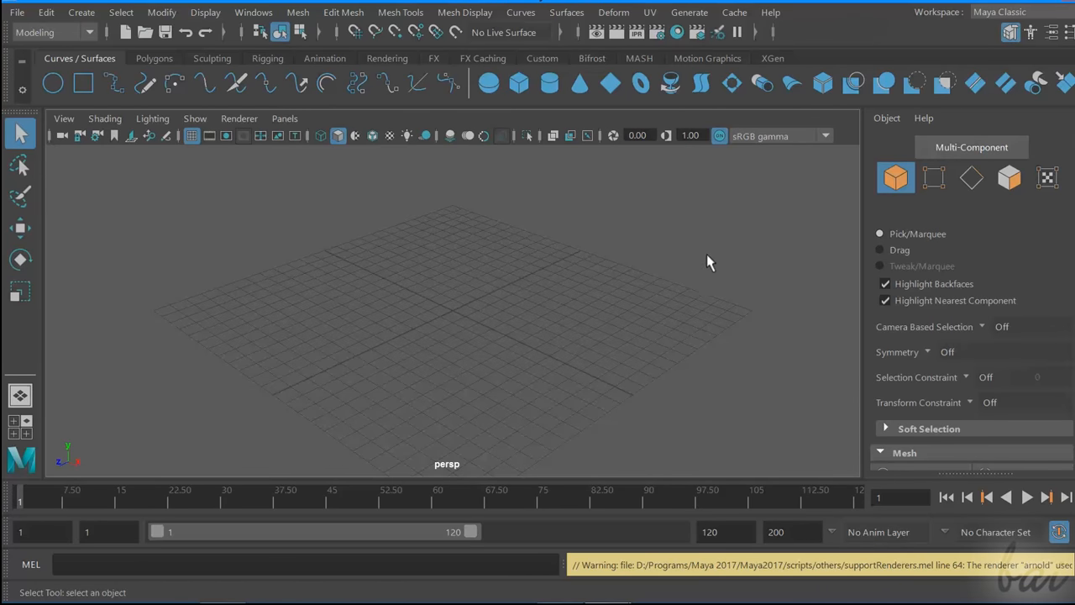
mouse_move(94, 139)
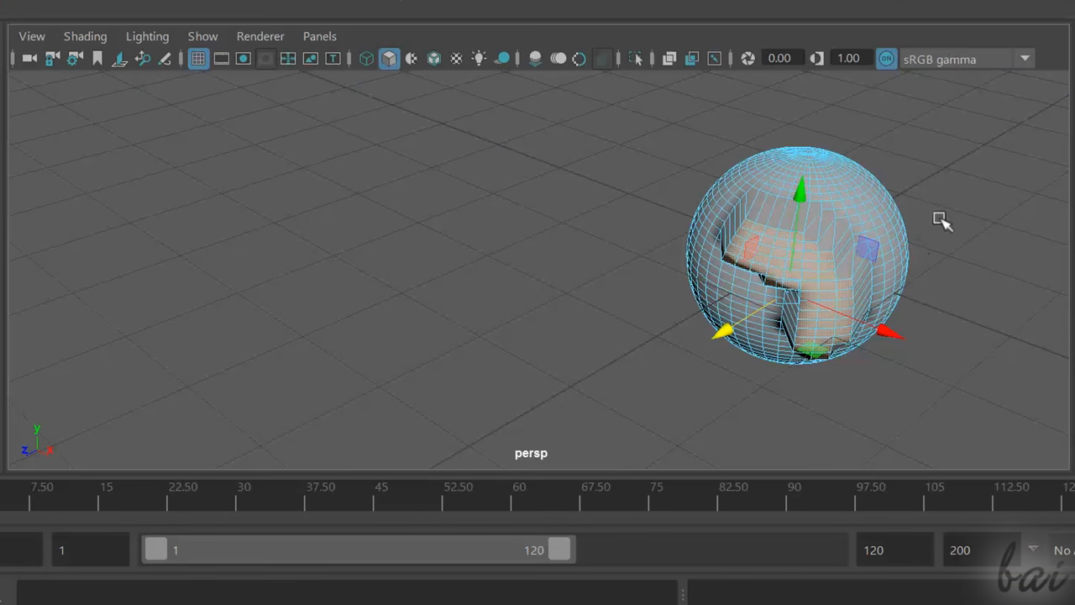
Browse the shelf tabs and create a NURBS circle flat on the grid.
left_click_drag(940, 218, 886, 214)
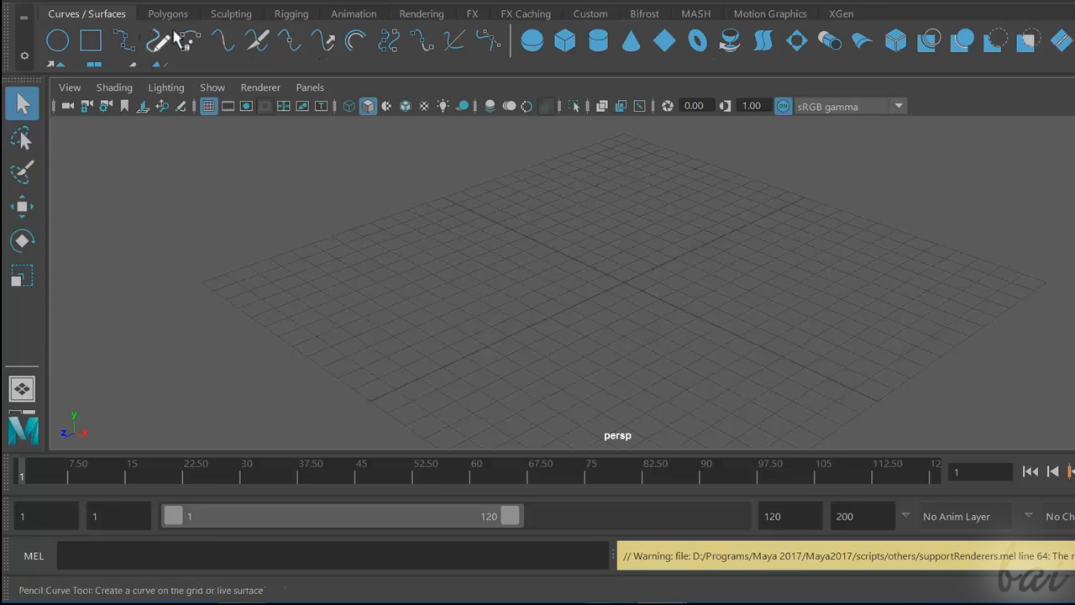
left_click(167, 13)
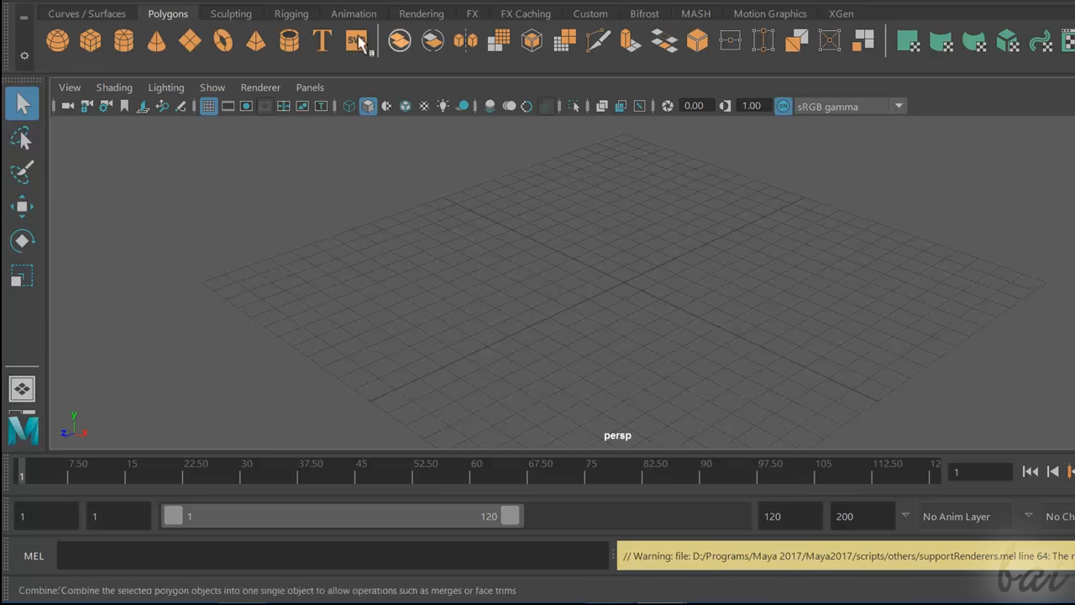
left_click(354, 13)
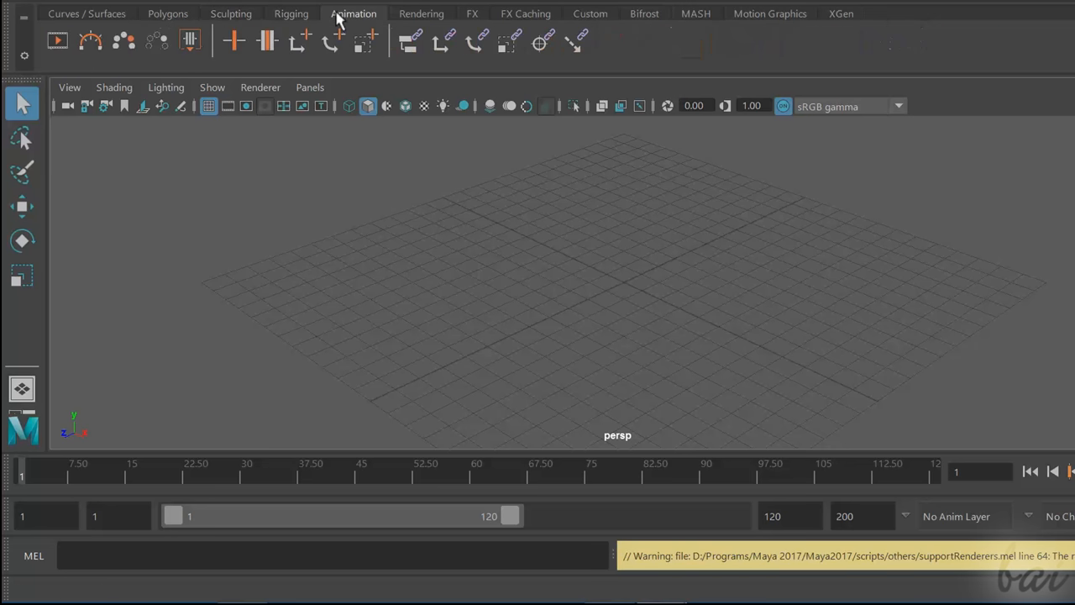
left_click(473, 13)
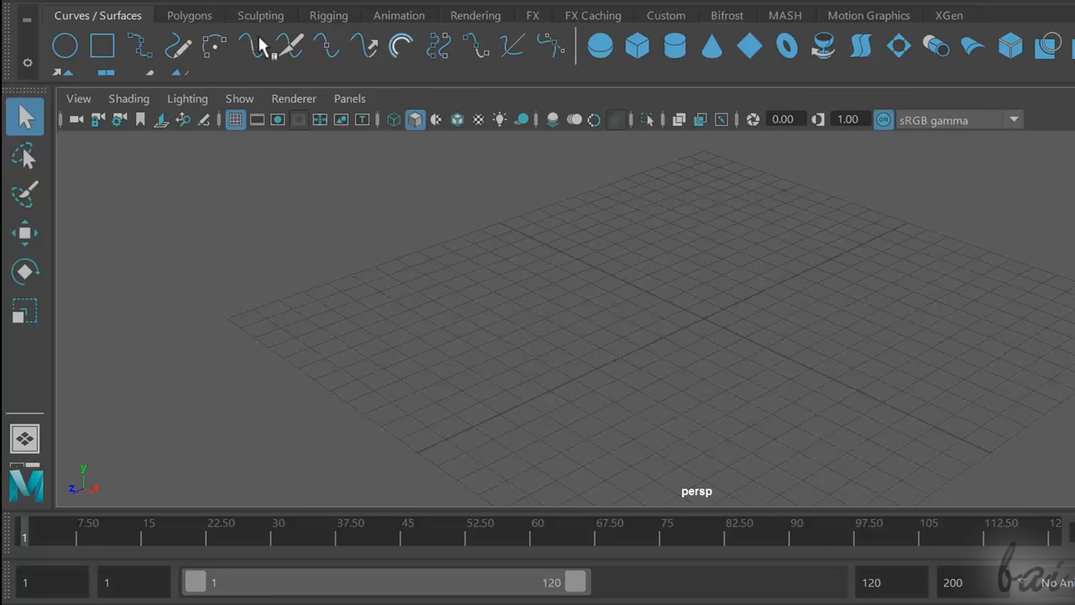
mouse_move(66, 46)
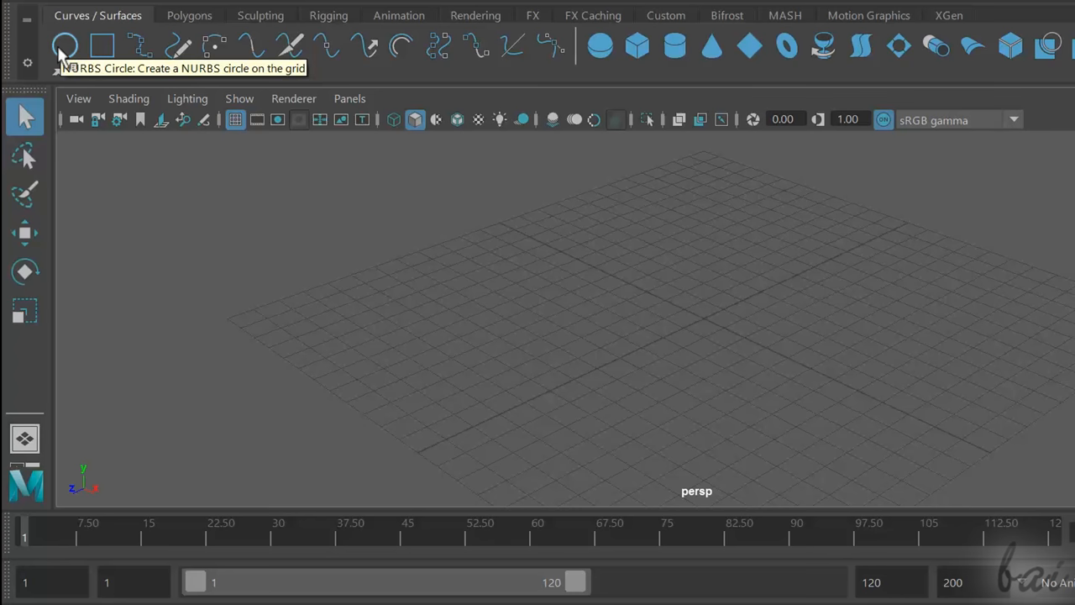
mouse_move(101, 46)
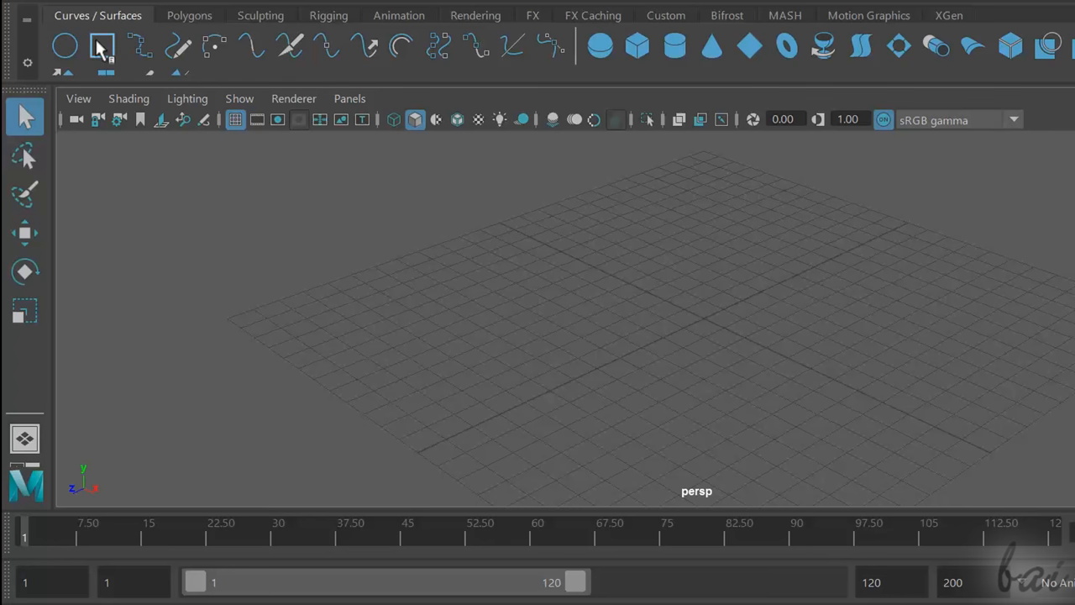
mouse_move(103, 46)
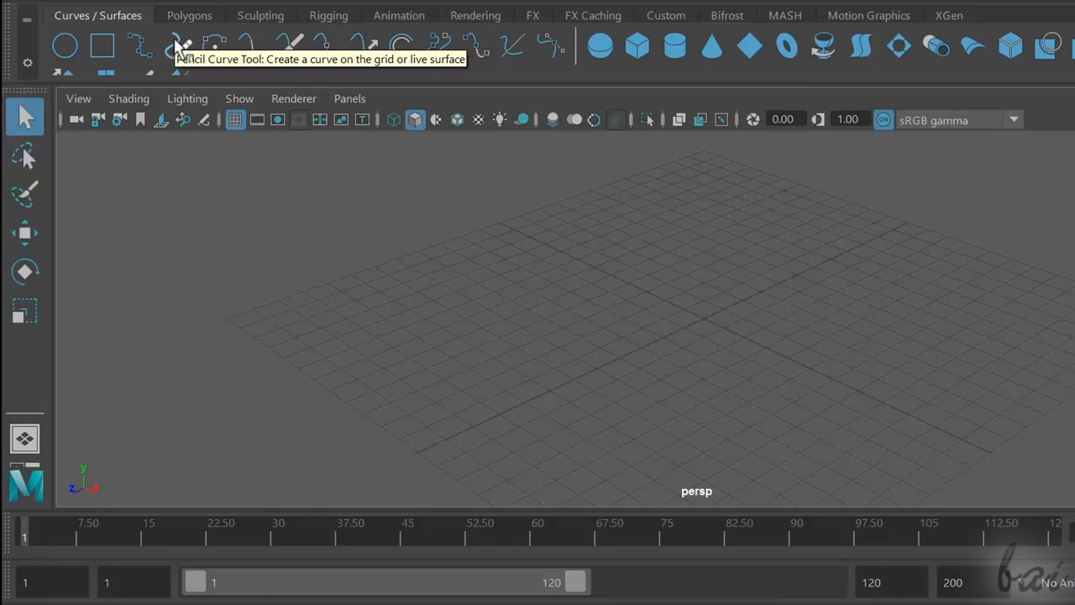
mouse_move(65, 46)
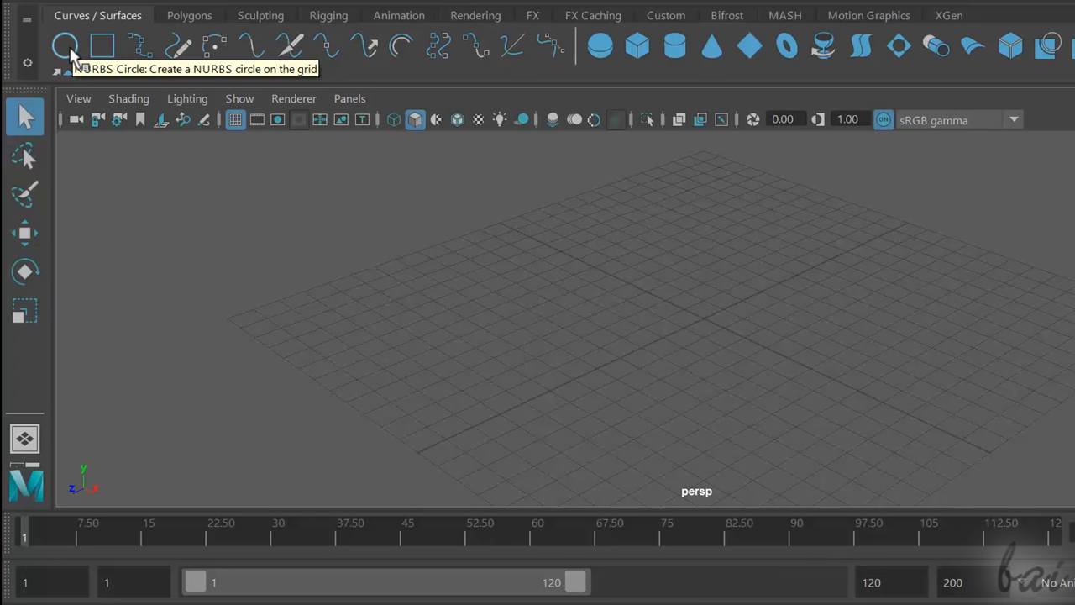
left_click(65, 46)
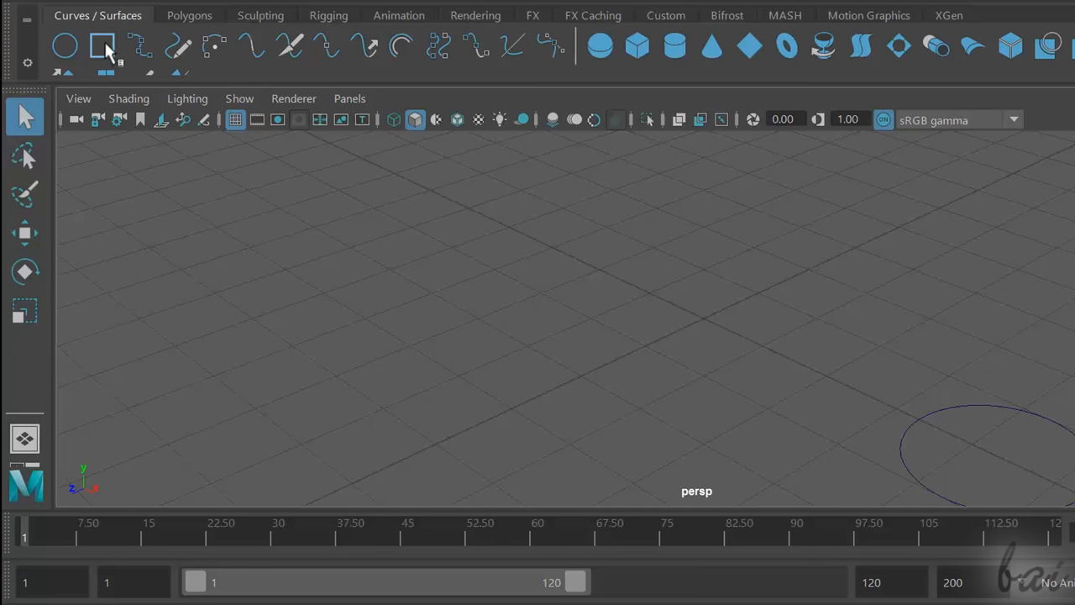
left_click(102, 45)
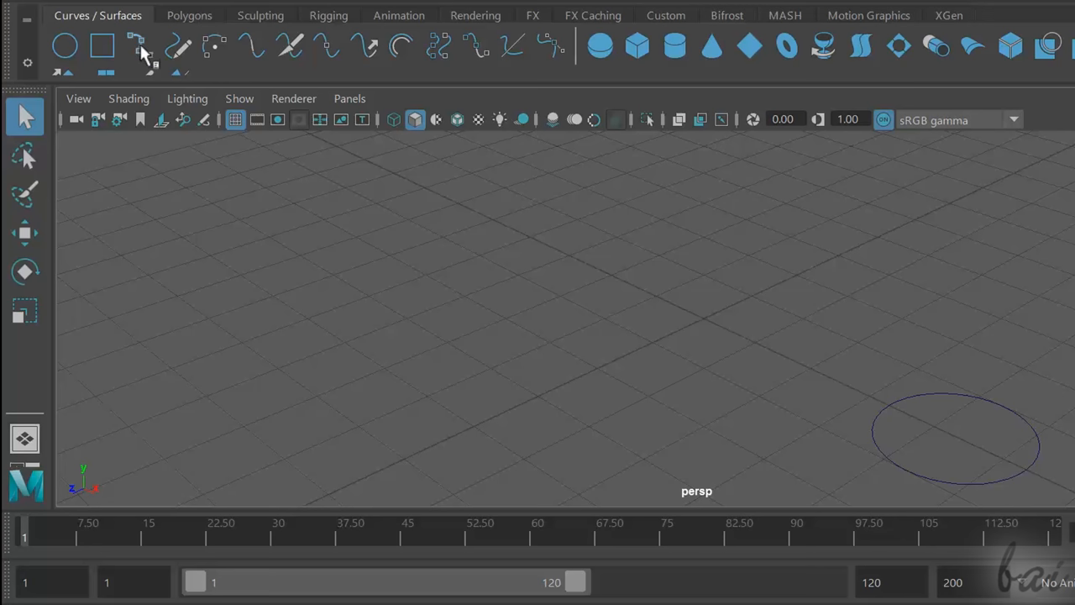
mouse_move(136, 46)
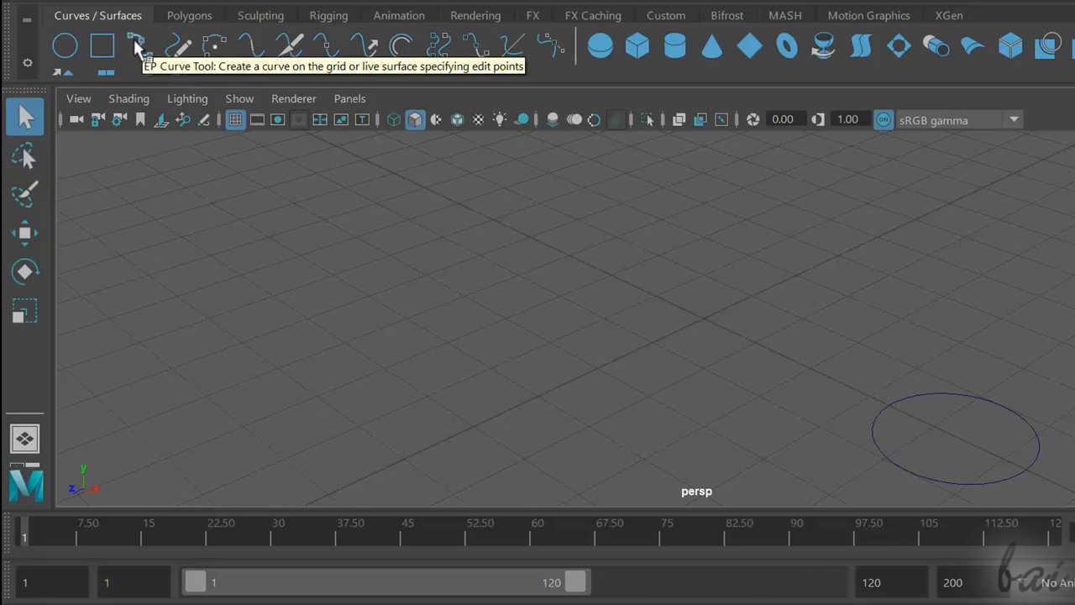
Draw a freehand wavy curve beside the circle and orbit the view across the grid.
left_click(137, 46)
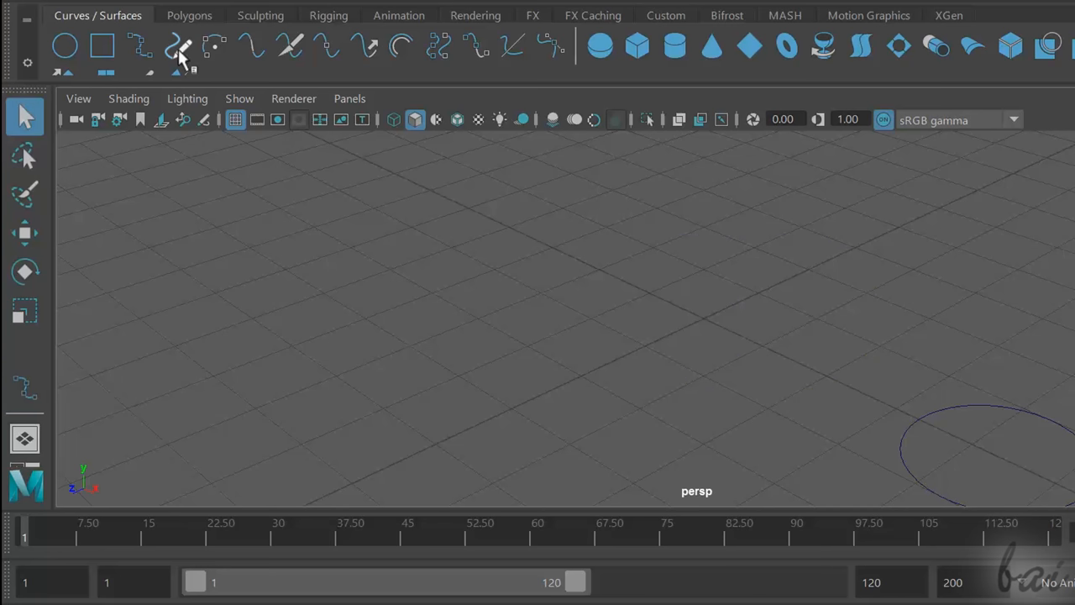
mouse_move(186, 58)
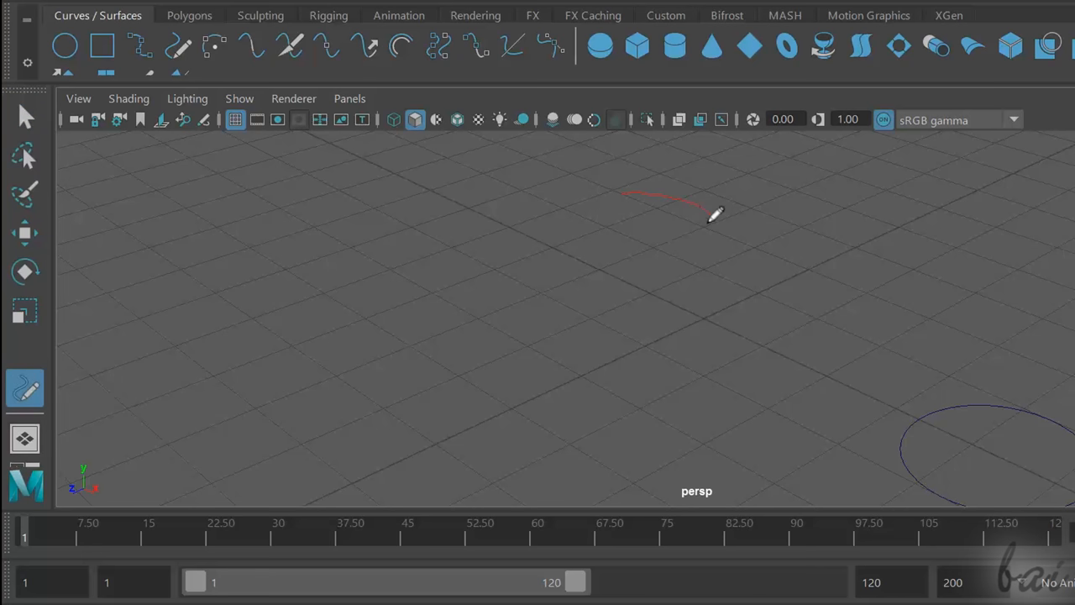
left_click_drag(714, 214, 714, 341)
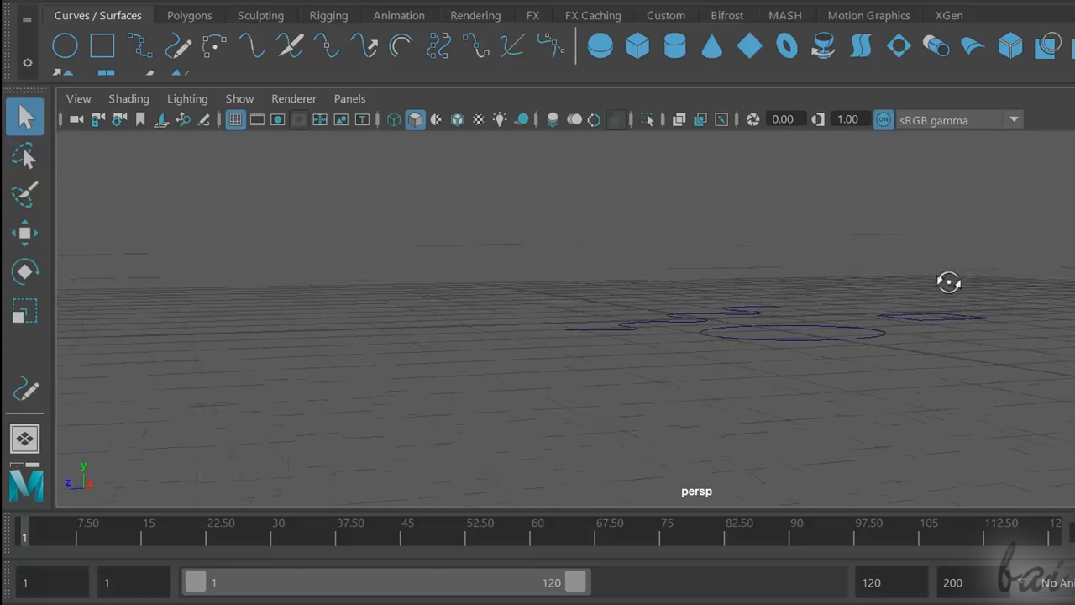
left_click_drag(950, 282, 997, 292)
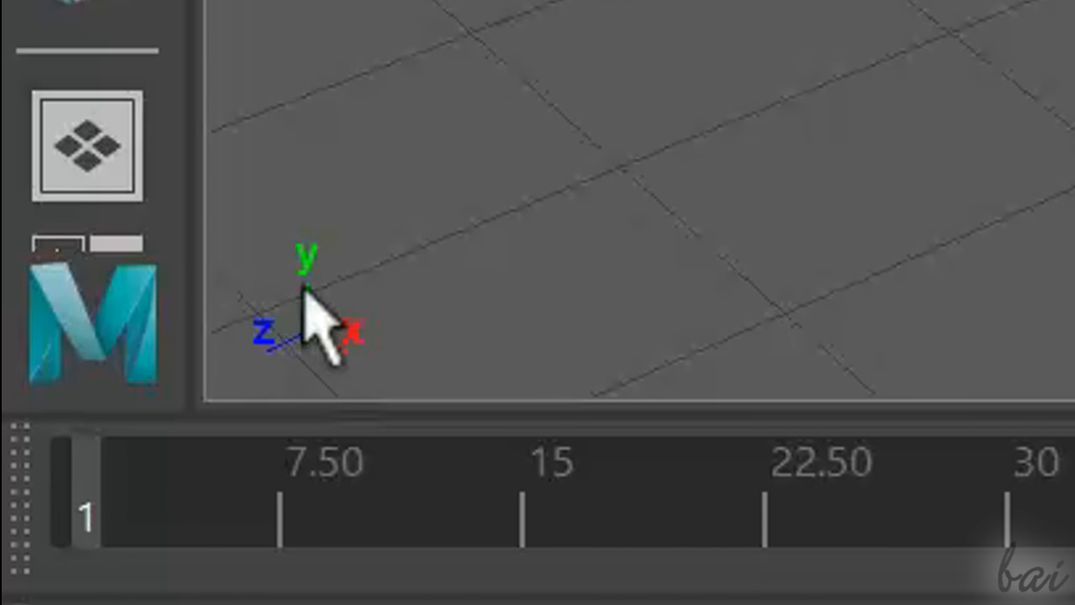
mouse_move(378, 378)
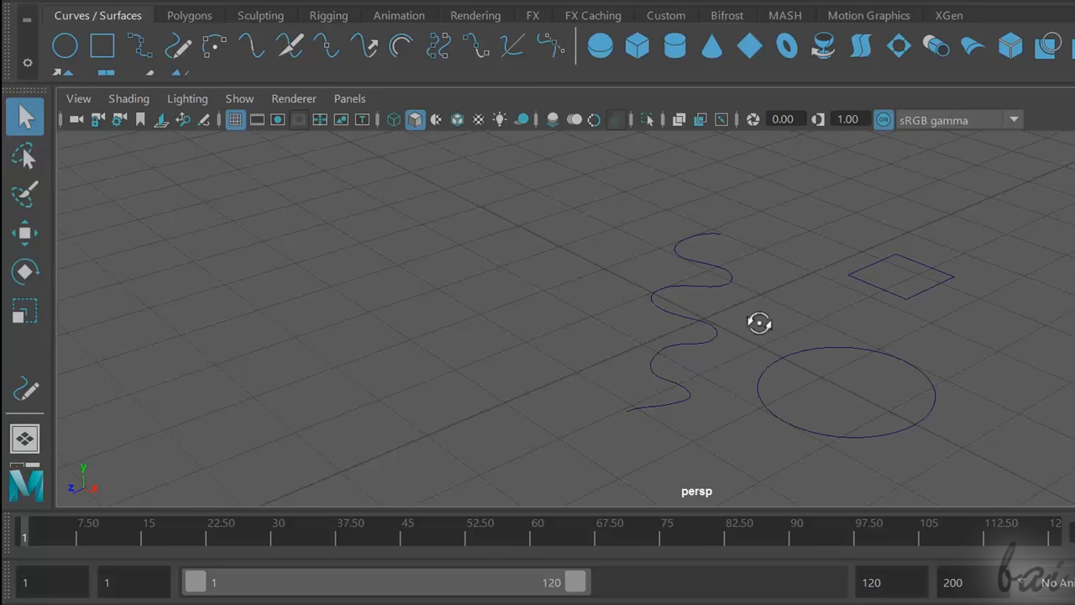
left_click_drag(759, 321, 735, 288)
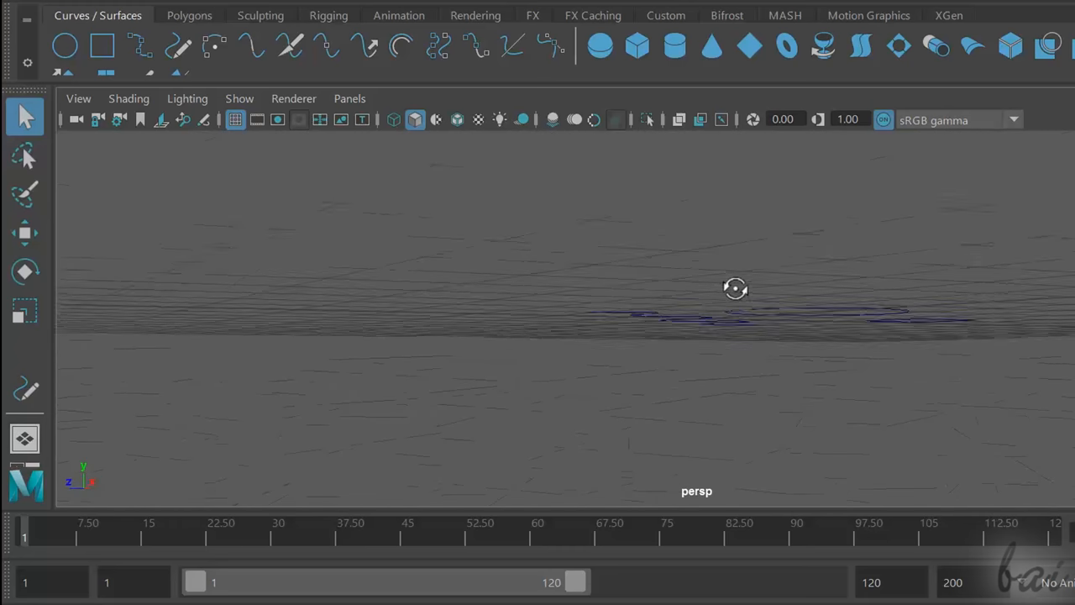
left_click_drag(735, 288, 743, 325)
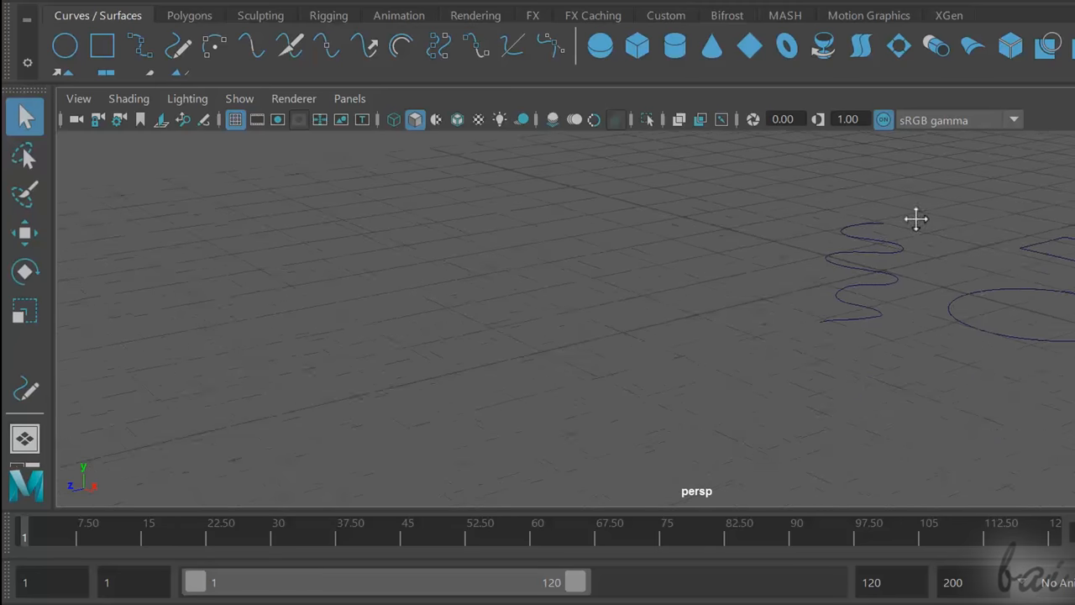
left_click_drag(916, 218, 678, 277)
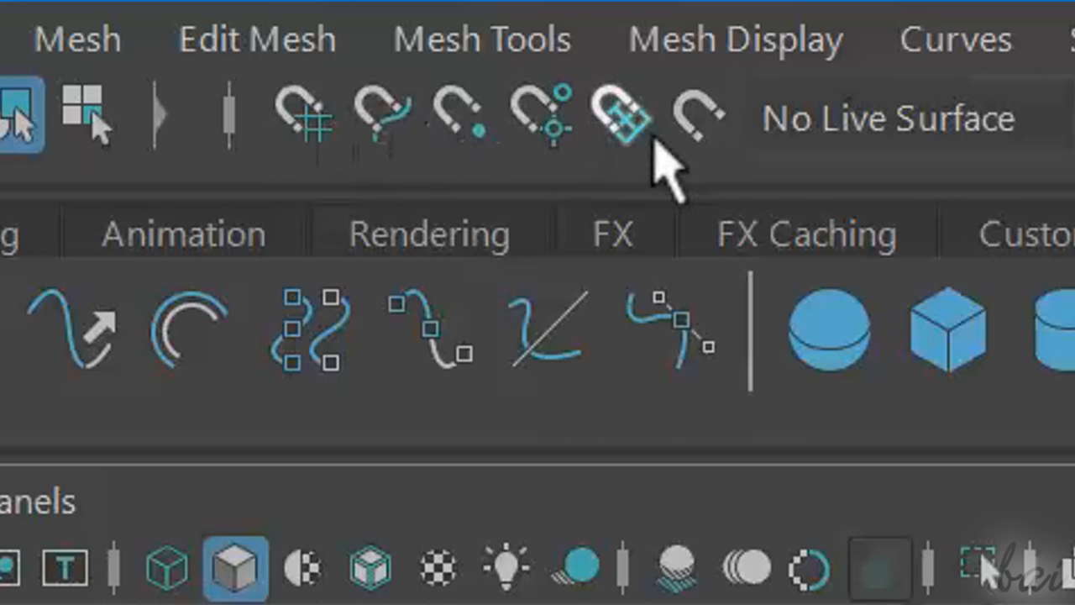
mouse_move(382, 117)
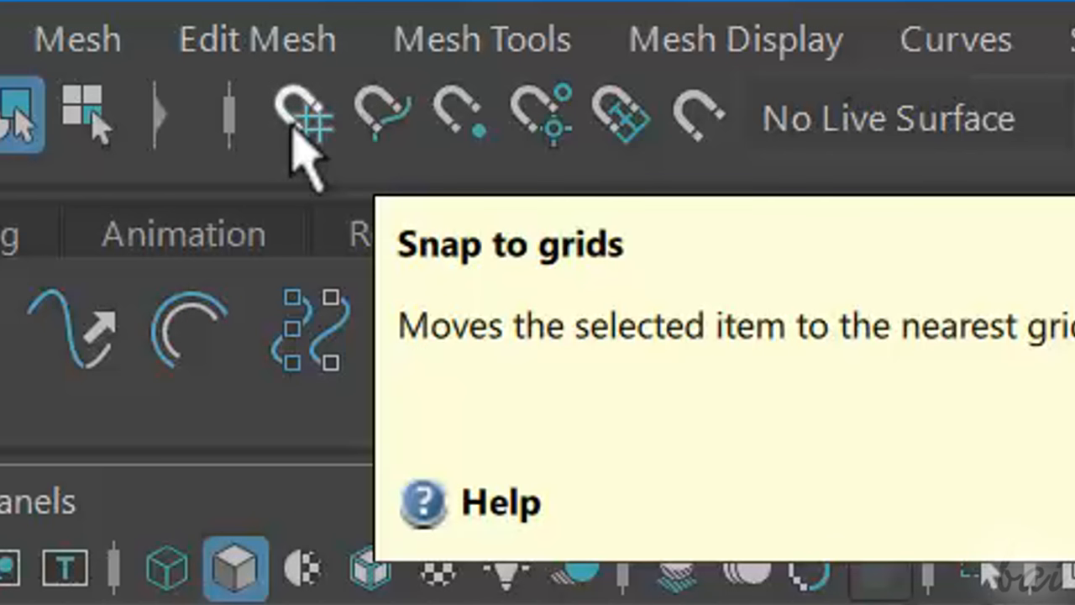
mouse_move(479, 134)
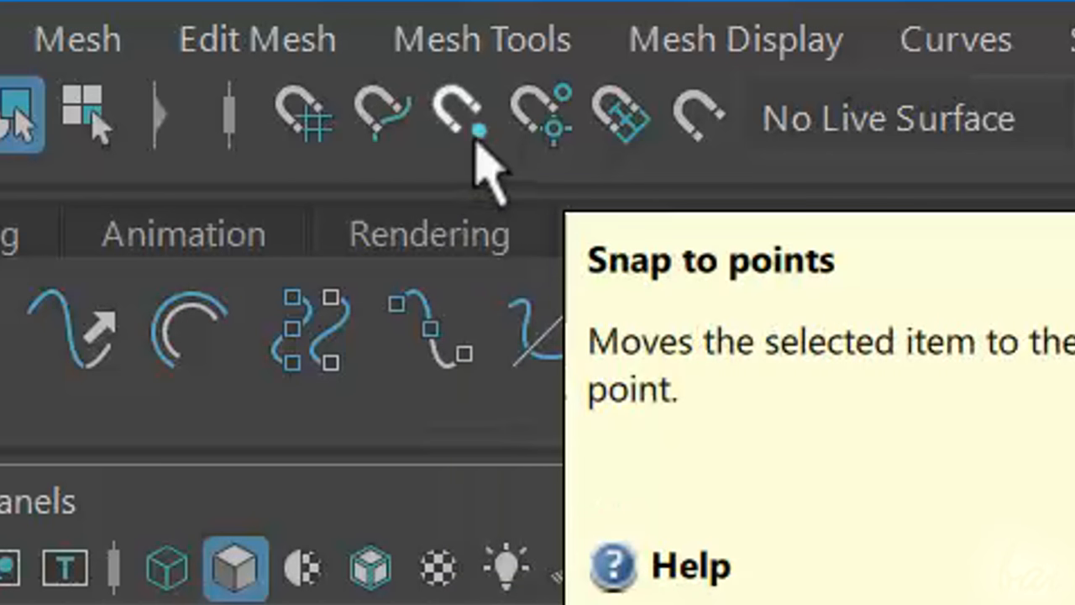
mouse_move(625, 117)
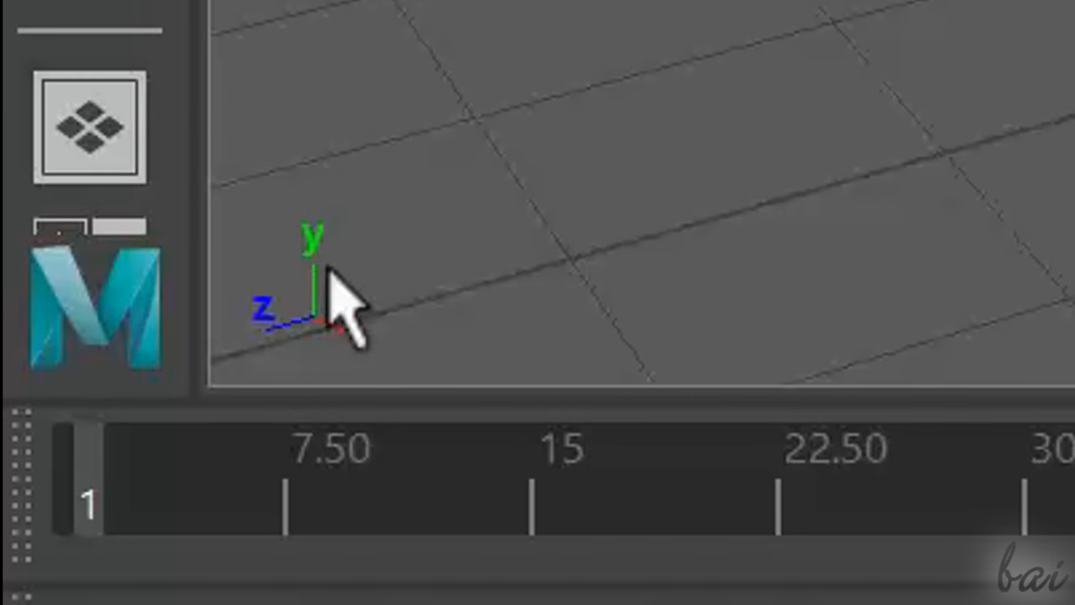
mouse_move(908, 33)
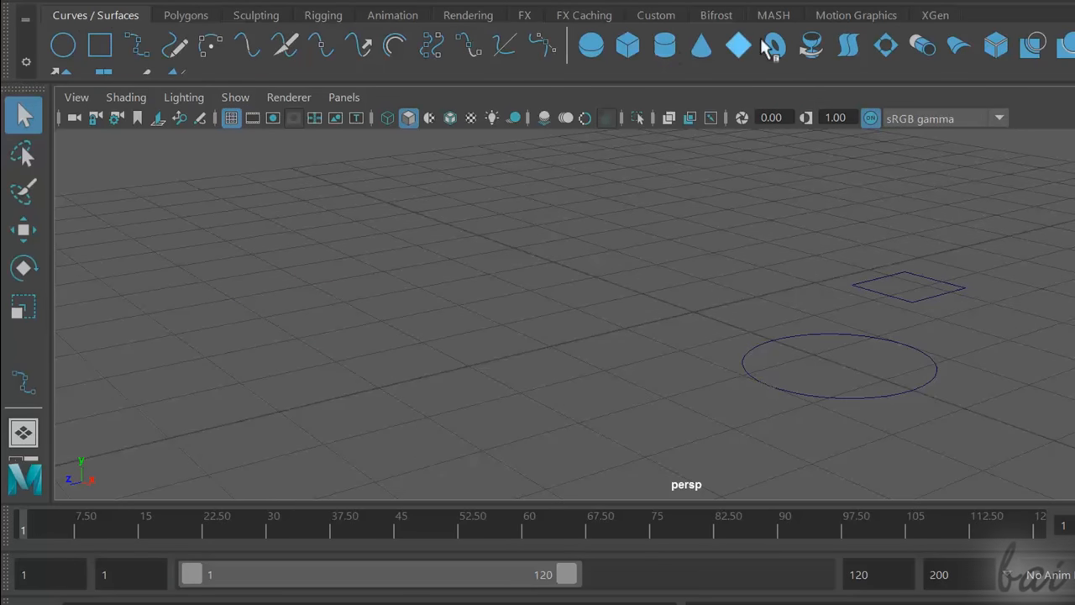
mouse_move(966, 46)
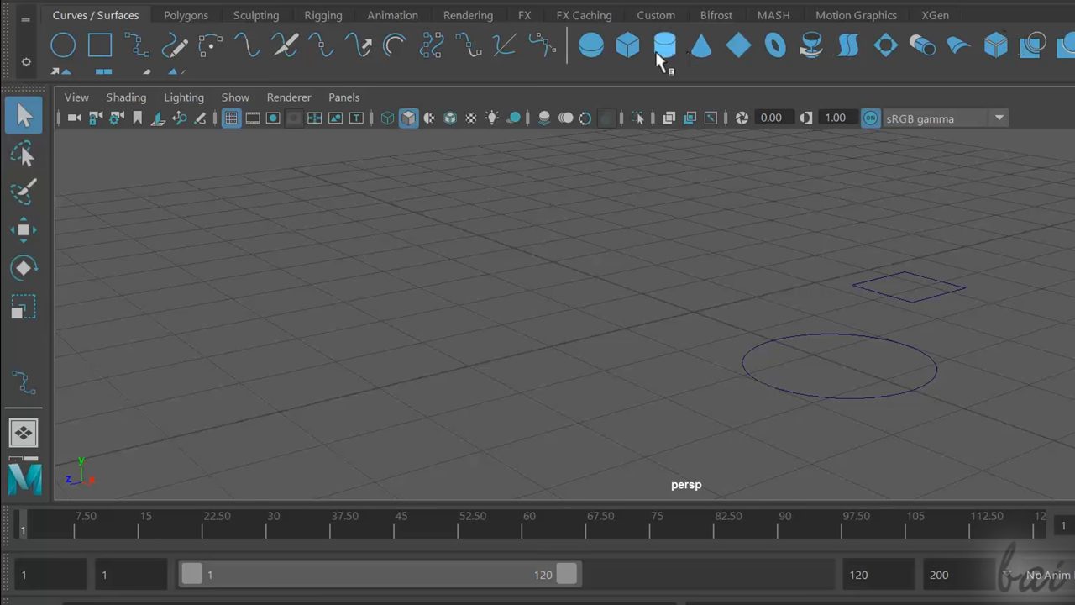
Add a NURBS sphere and a NURBS cube to the scene.
left_click(664, 45)
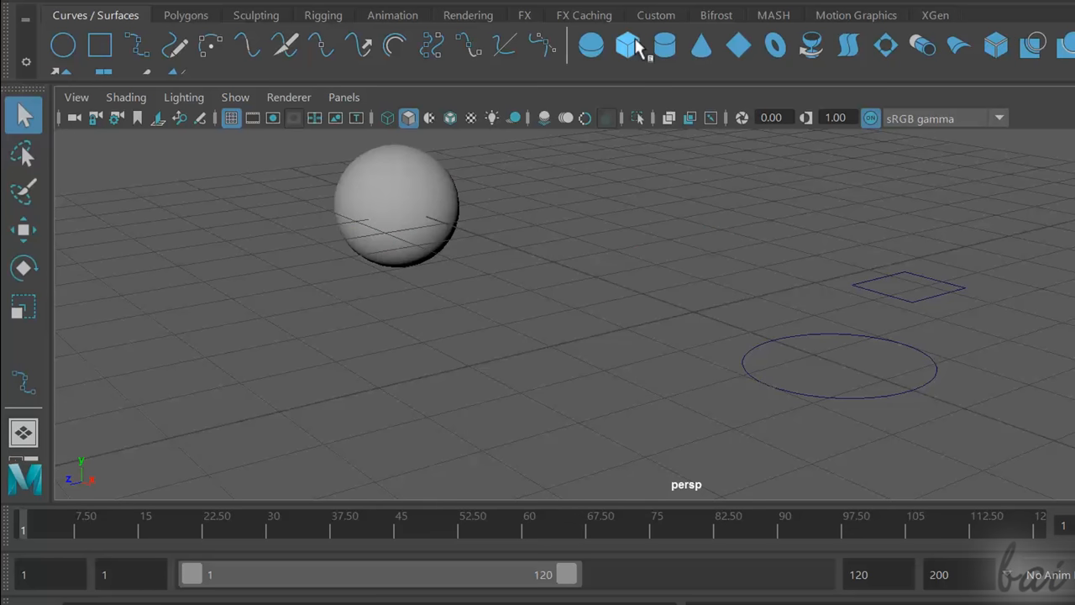
left_click(627, 46)
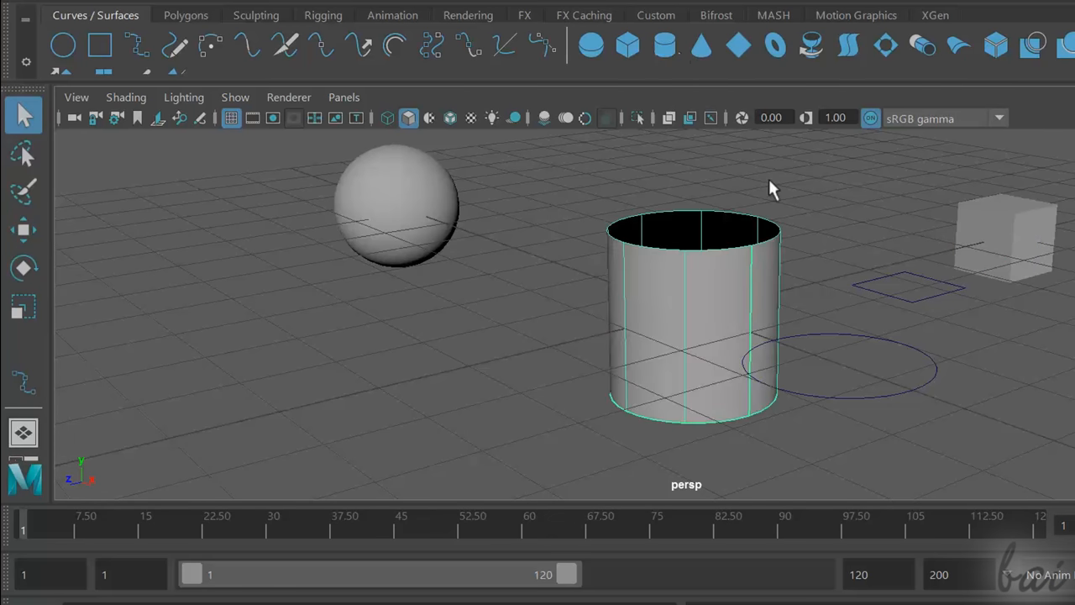
left_click(23, 230)
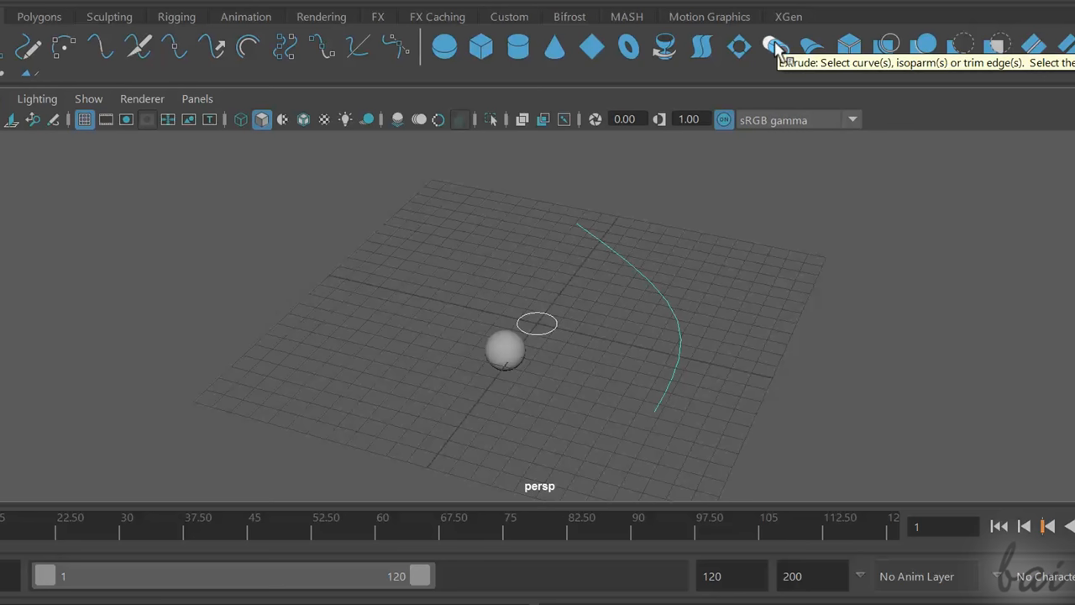
Select the profile curve plus the tall path curve and extrude a thick tube.
left_click(774, 46)
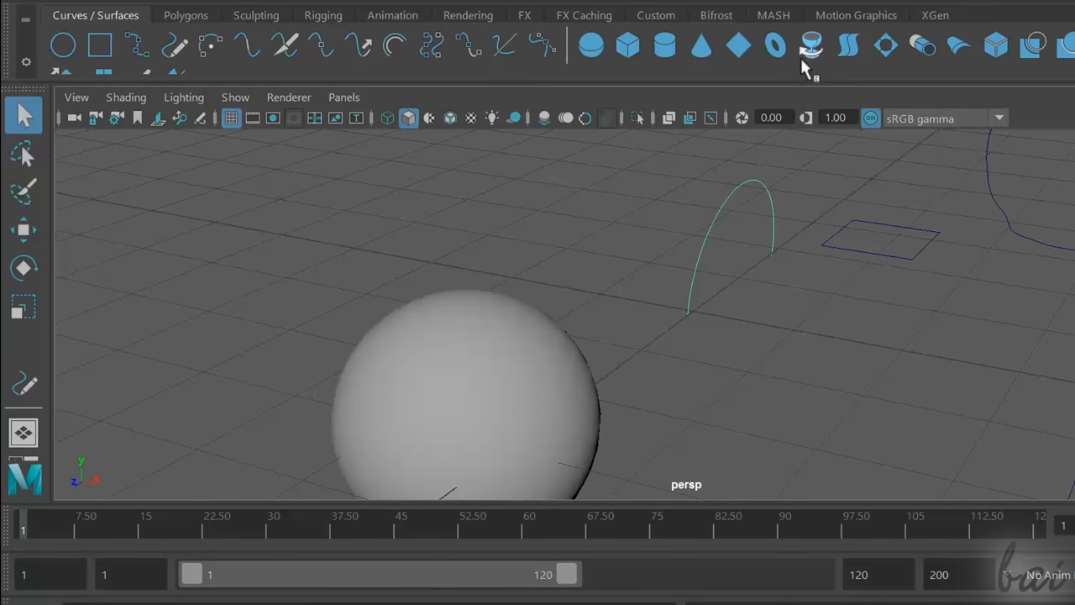
mouse_move(809, 47)
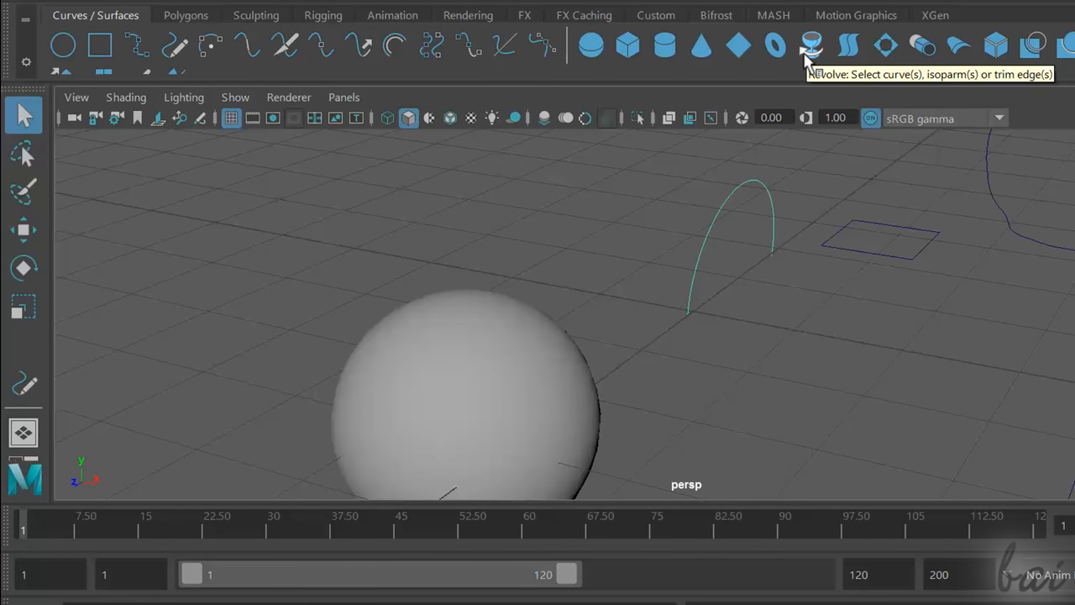
left_click(810, 46)
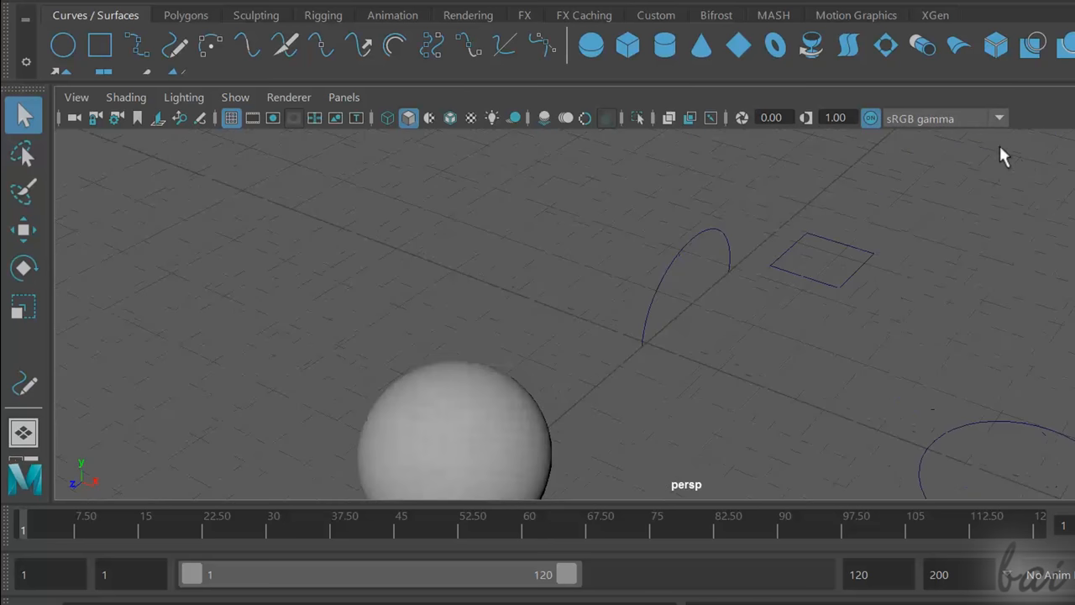
left_click(819, 261)
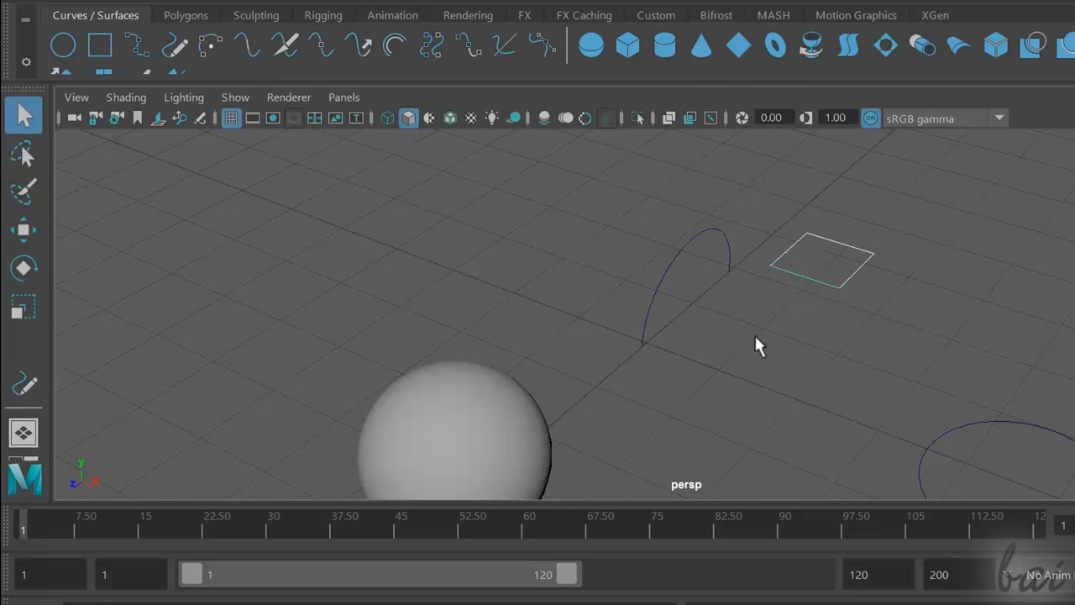
mouse_move(888, 46)
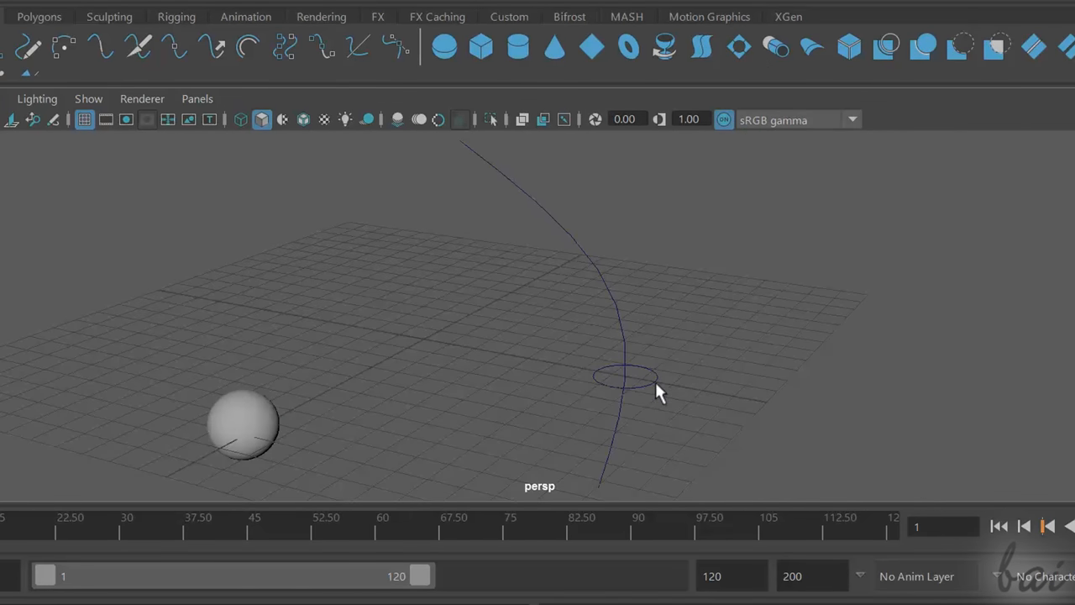
left_click(626, 376)
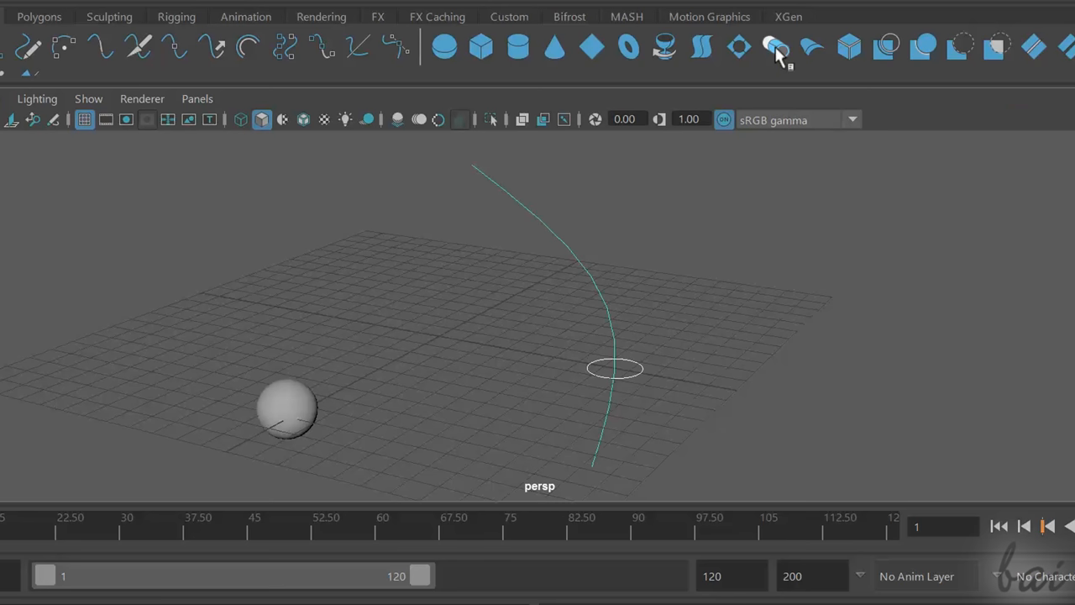
left_click(775, 46)
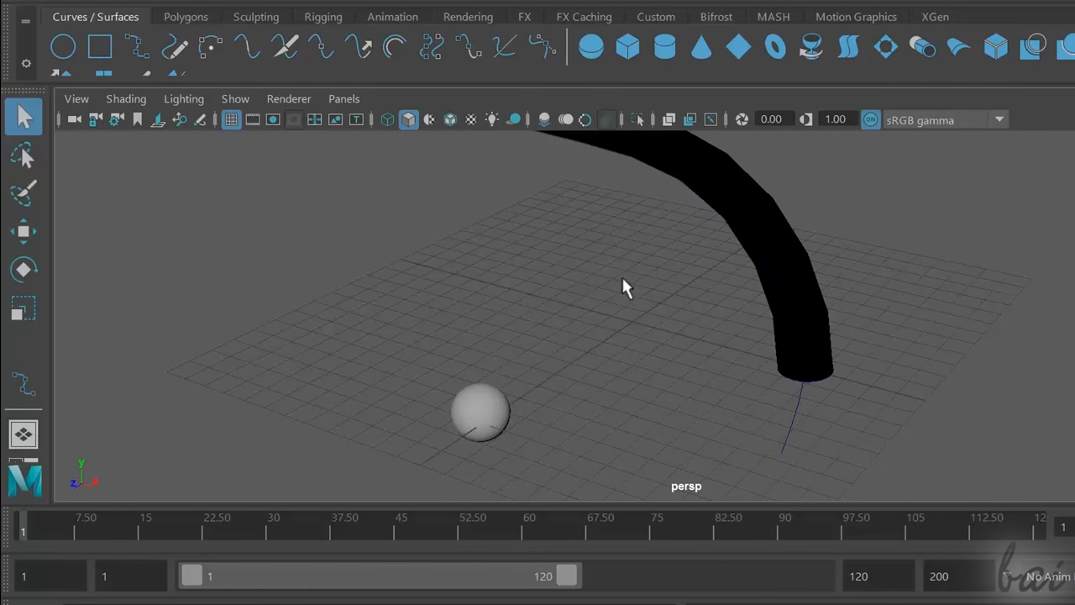
Create a polygon sphere and a polygon cone from the Polygons shelf.
left_click(186, 16)
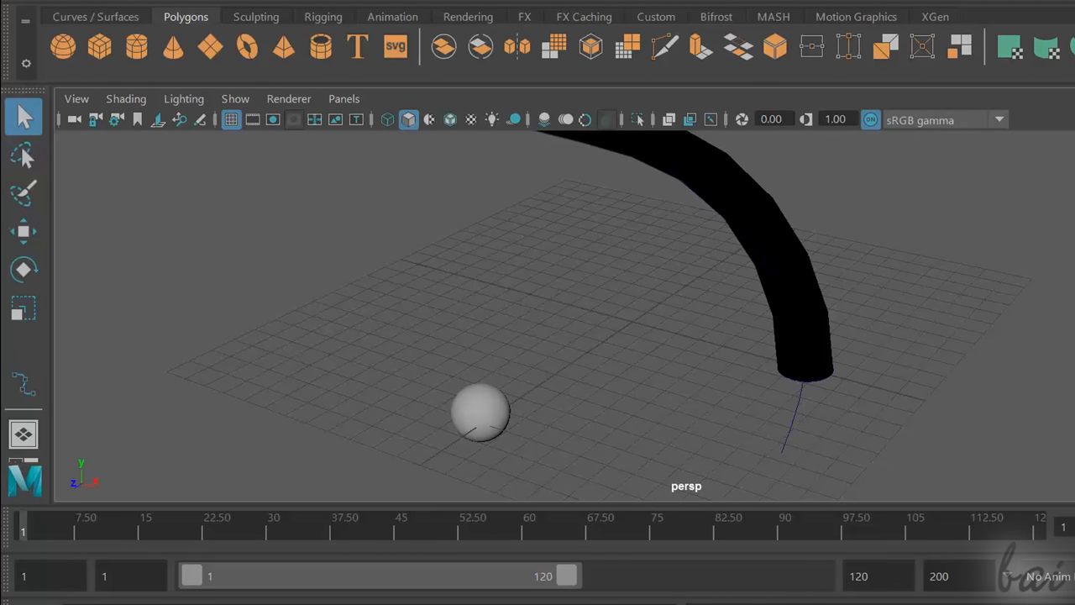
mouse_move(288, 98)
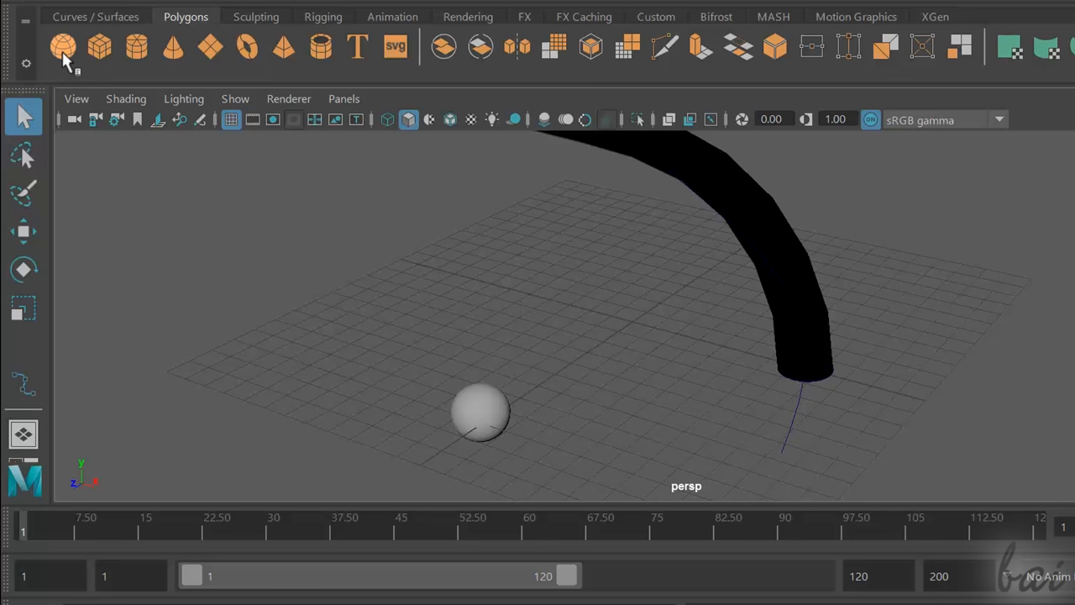
left_click(63, 47)
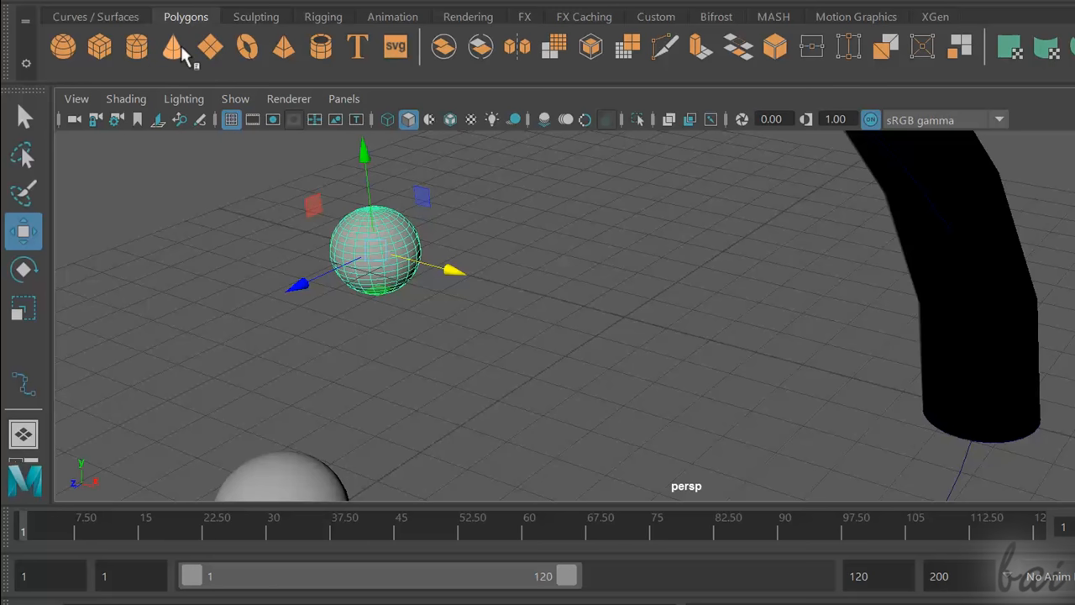
left_click(171, 47)
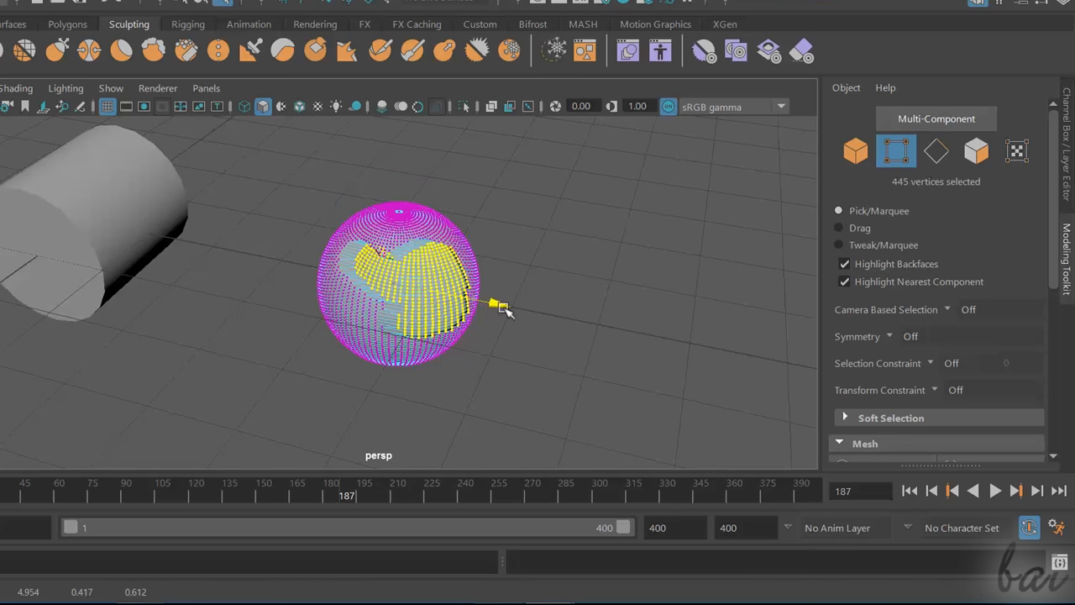
Pull the selected sphere vertices along one axis, then select the cone.
left_click_drag(500, 306, 370, 348)
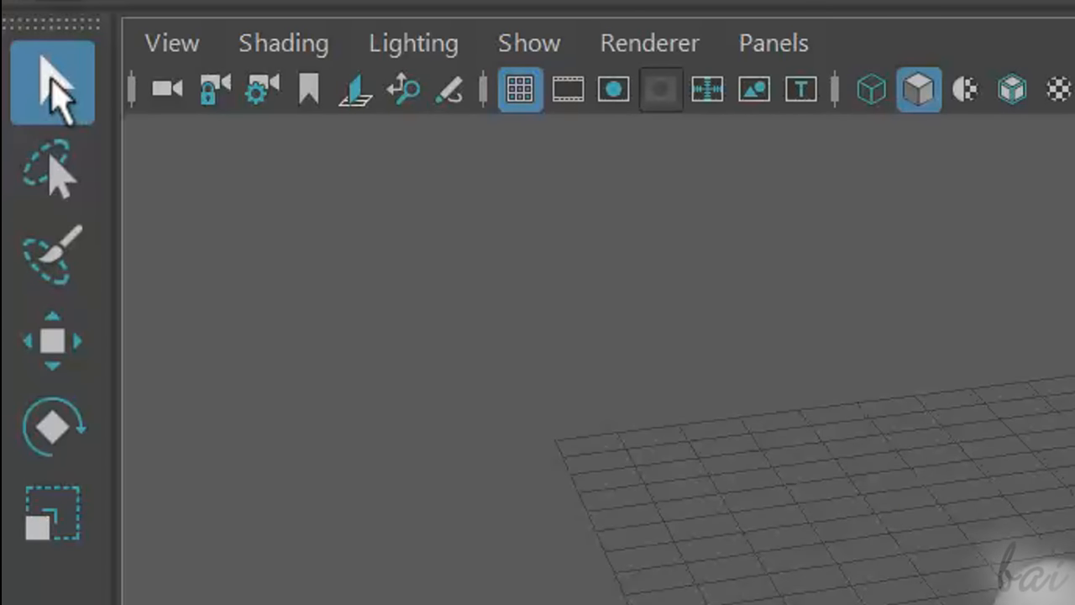
mouse_move(53, 83)
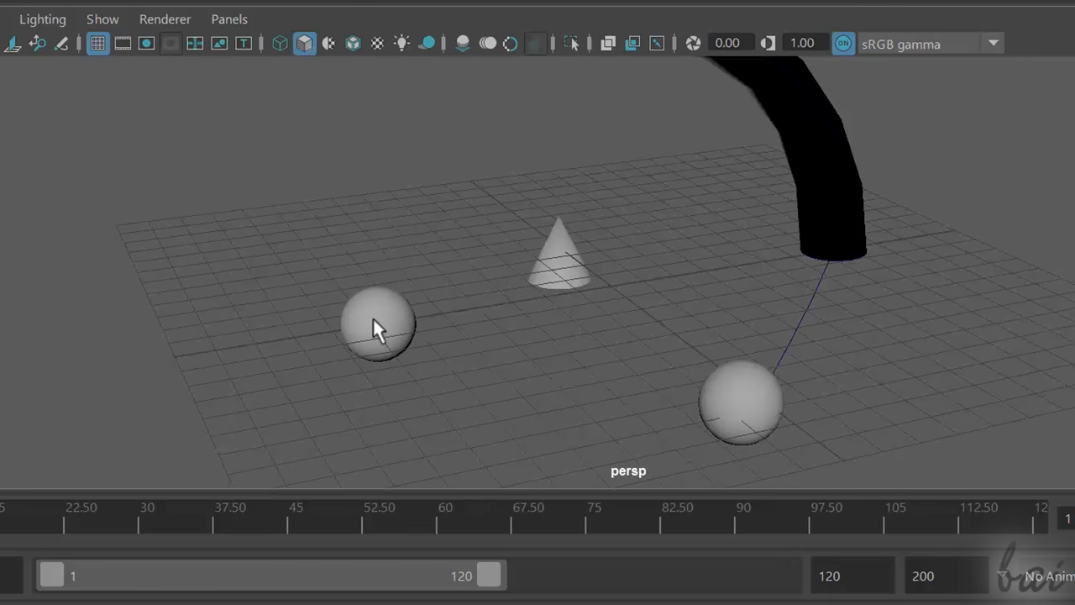
mouse_move(428, 269)
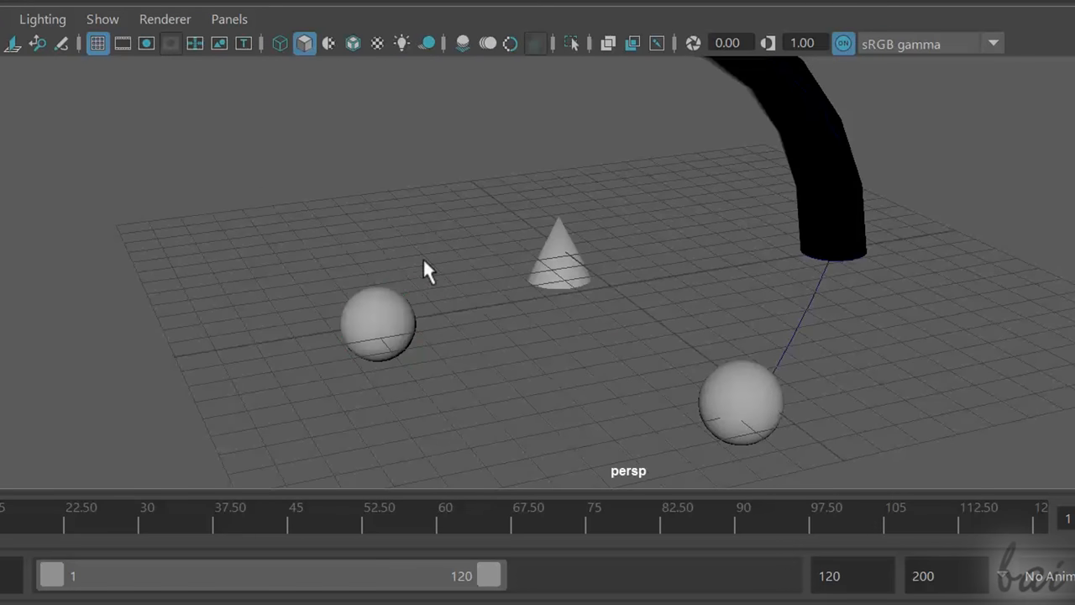
left_click(559, 260)
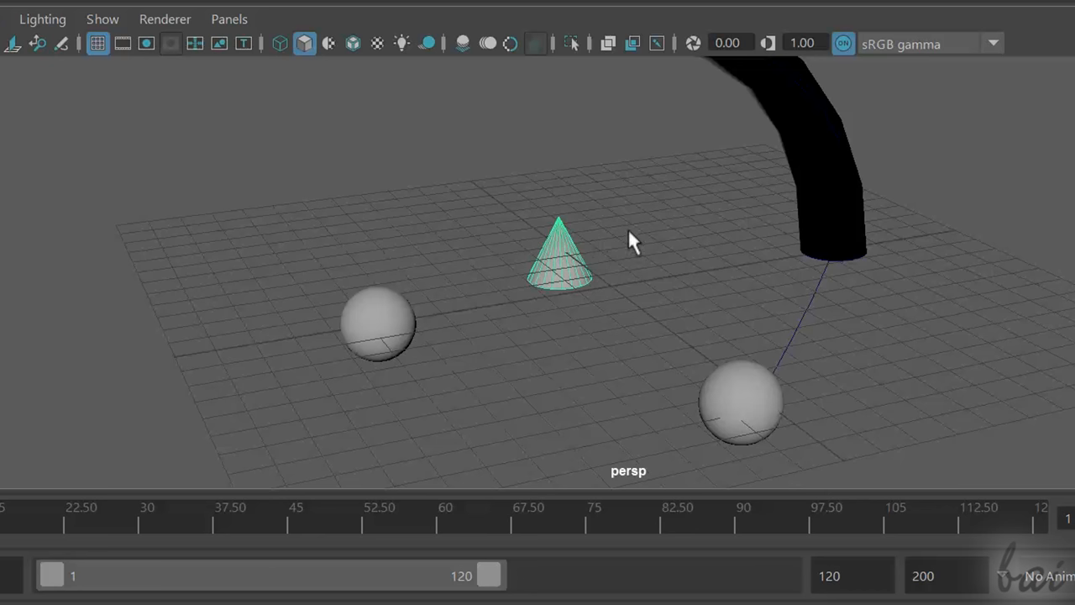
left_click(742, 402)
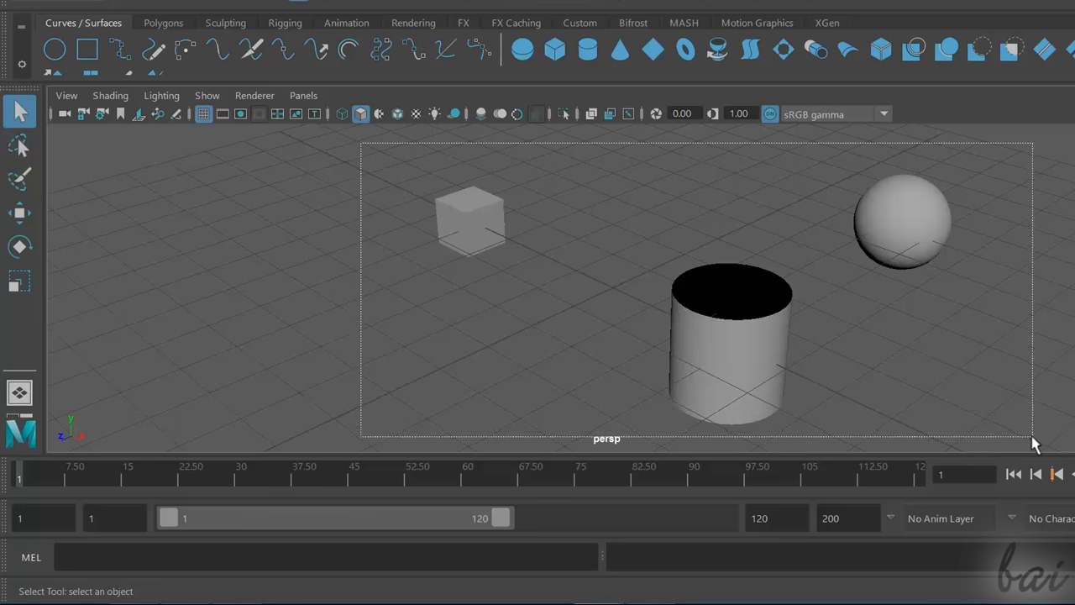
Select the cube, cylinder and sphere, then switch to the Paint Selection Tool.
left_click(20, 213)
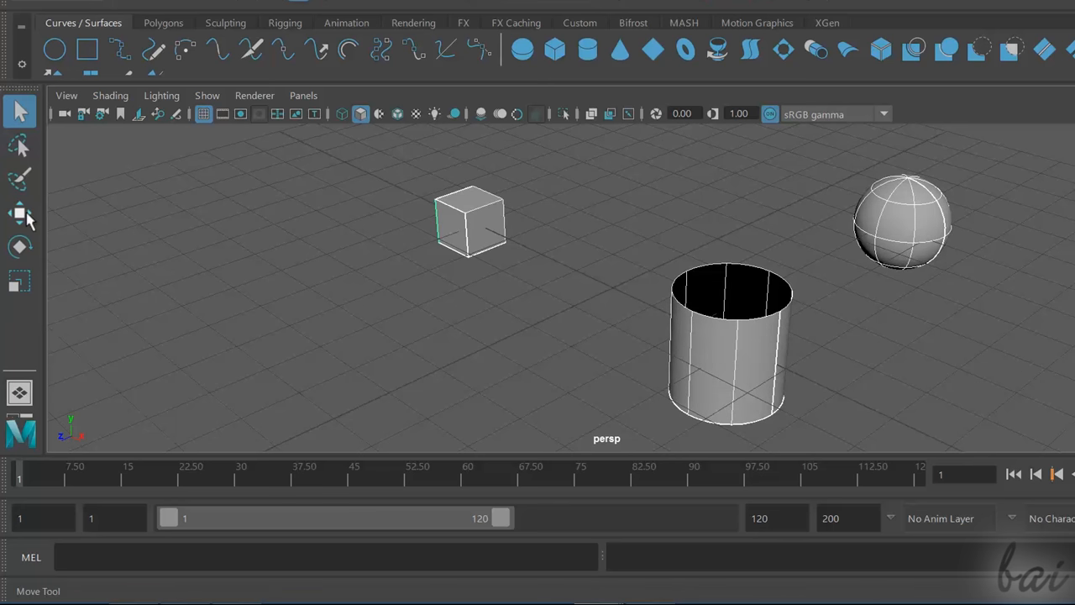
left_click(20, 213)
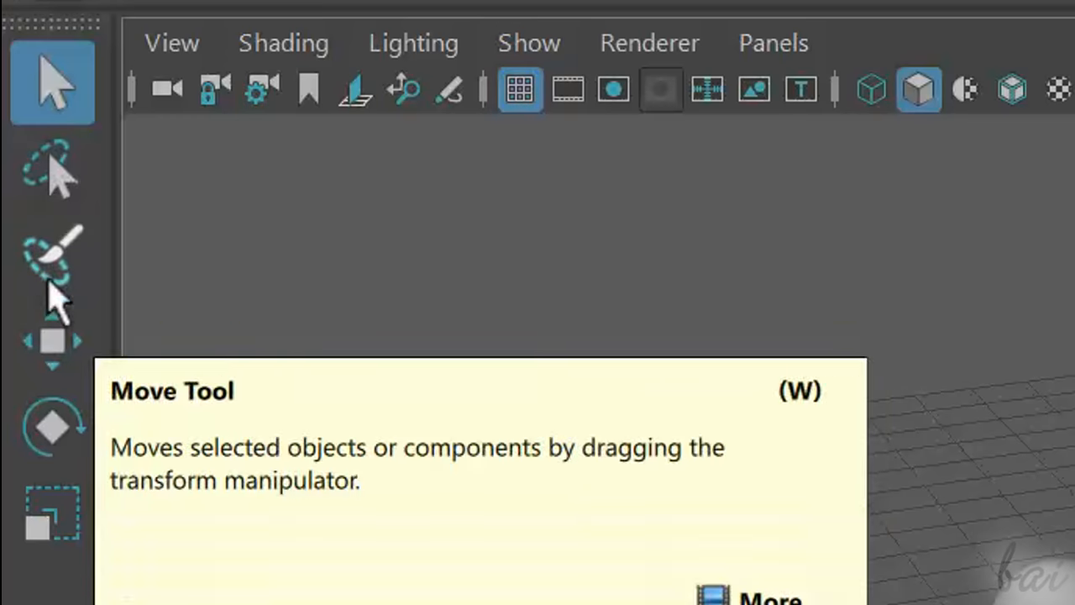
mouse_move(59, 176)
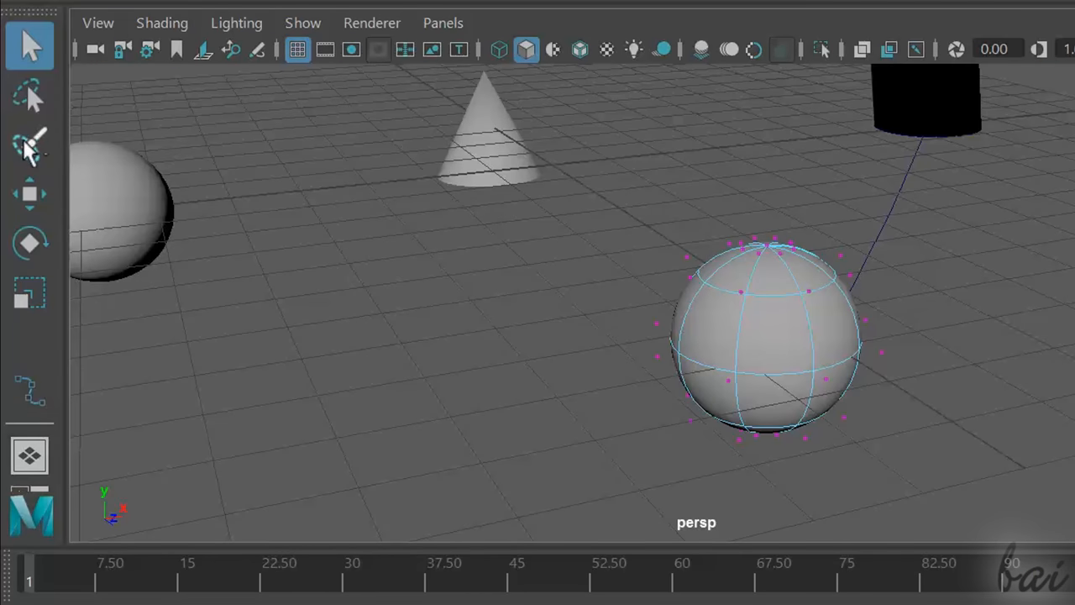
left_click(30, 145)
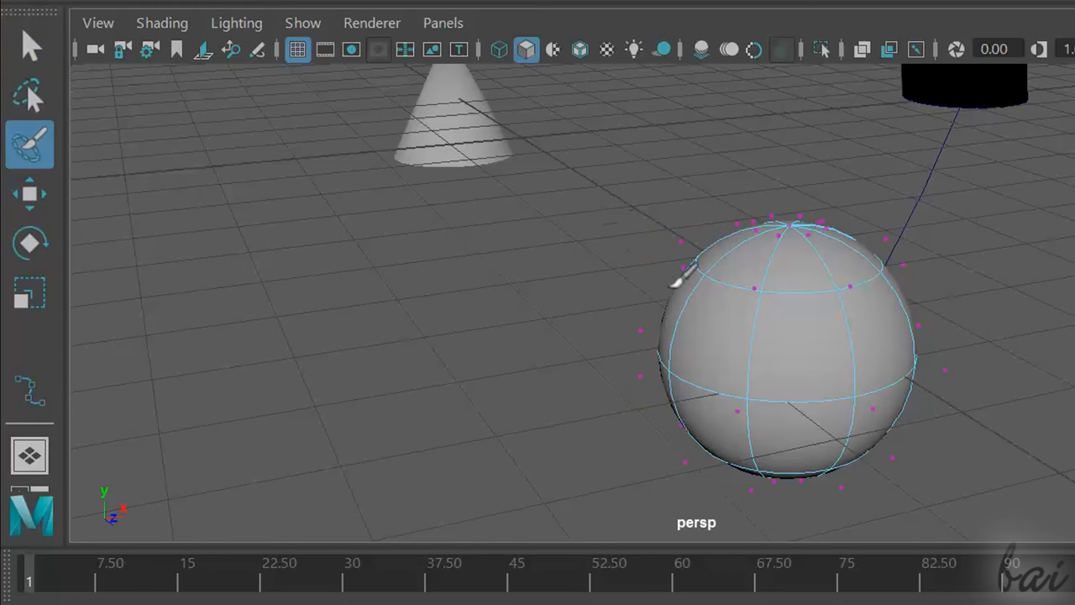
mouse_move(932, 277)
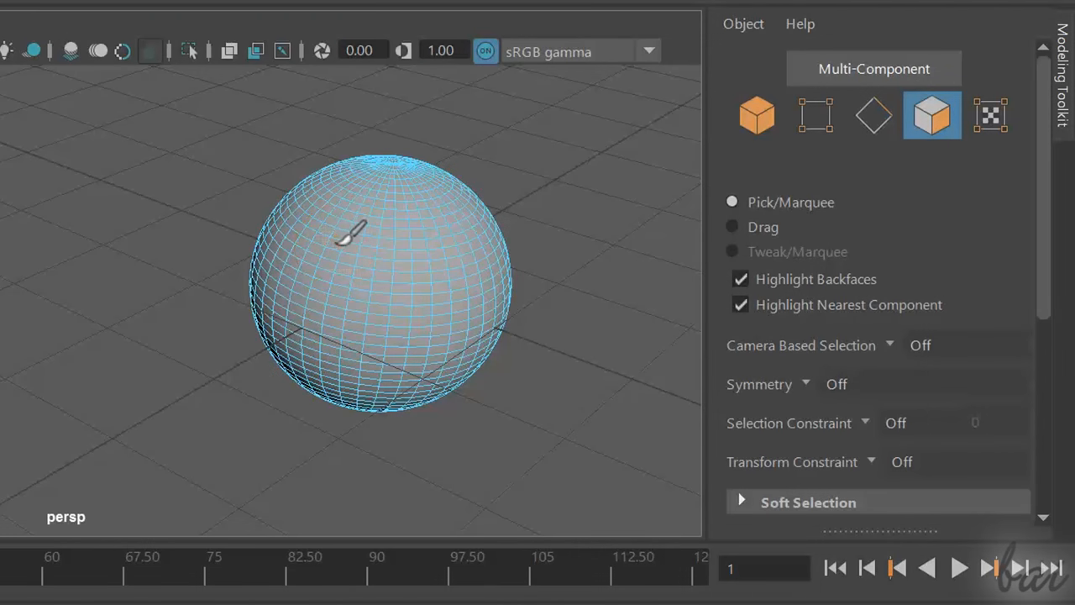
Paint-select 58 faces on the sphere and drag them with the manipulator.
left_click_drag(349, 231, 429, 332)
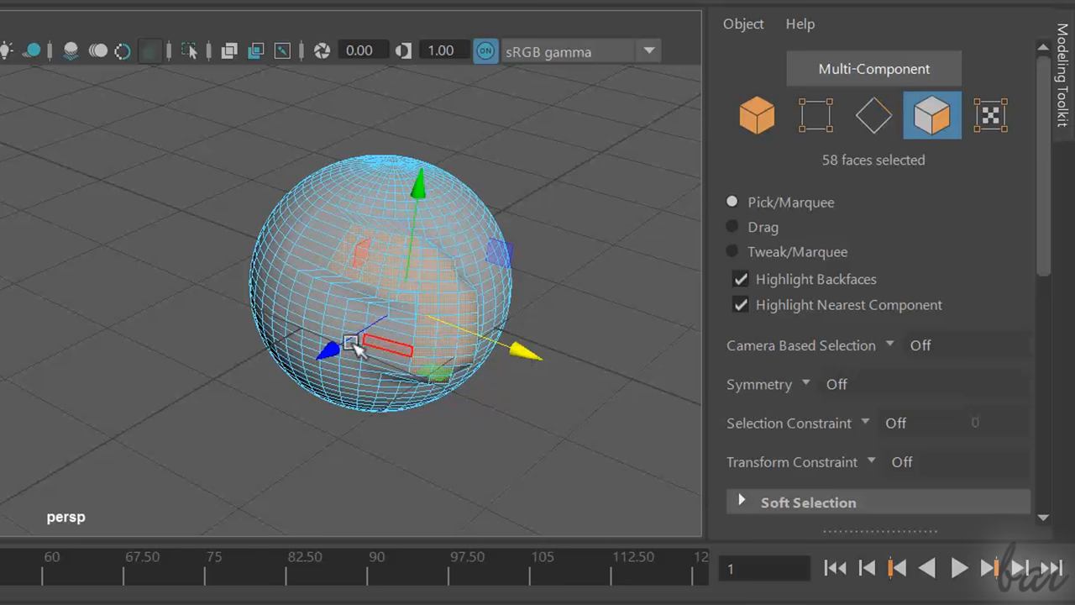
left_click_drag(353, 344, 311, 370)
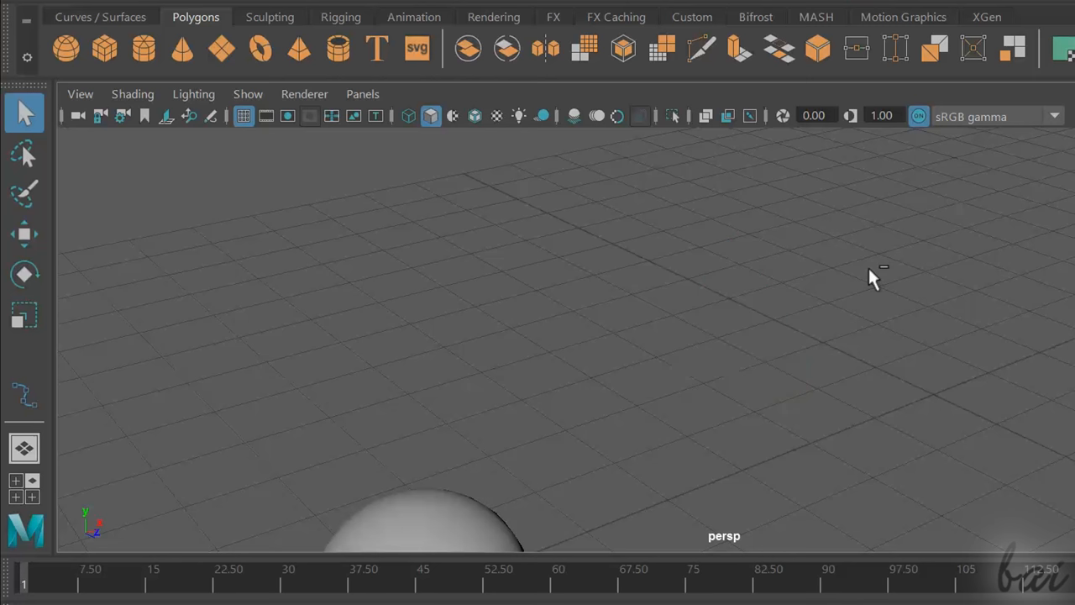
Place a polygon cone on the grid beside the sphere.
left_click(182, 48)
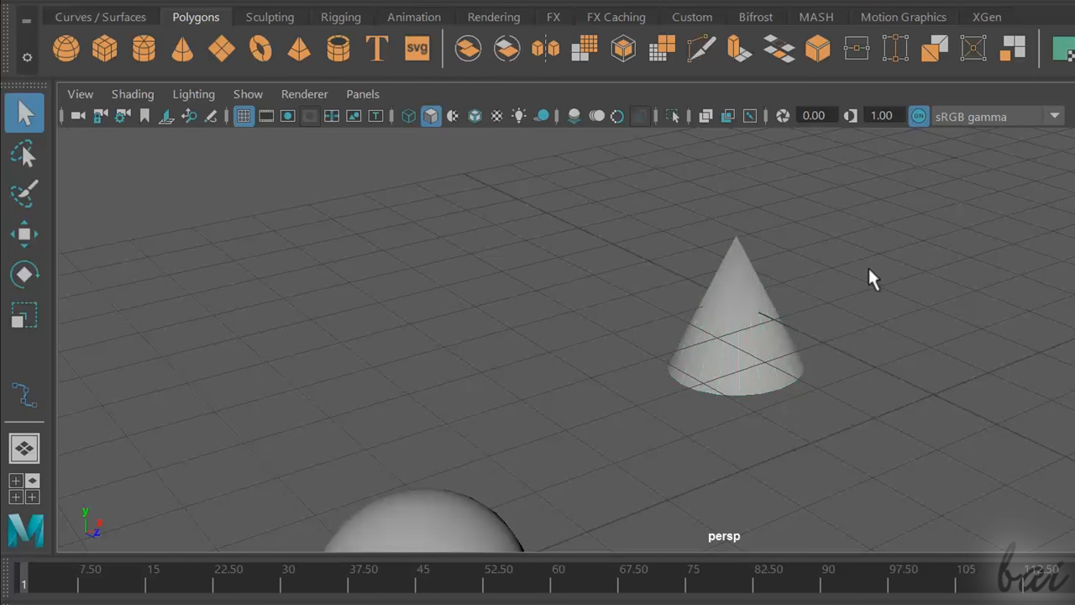
mouse_move(961, 399)
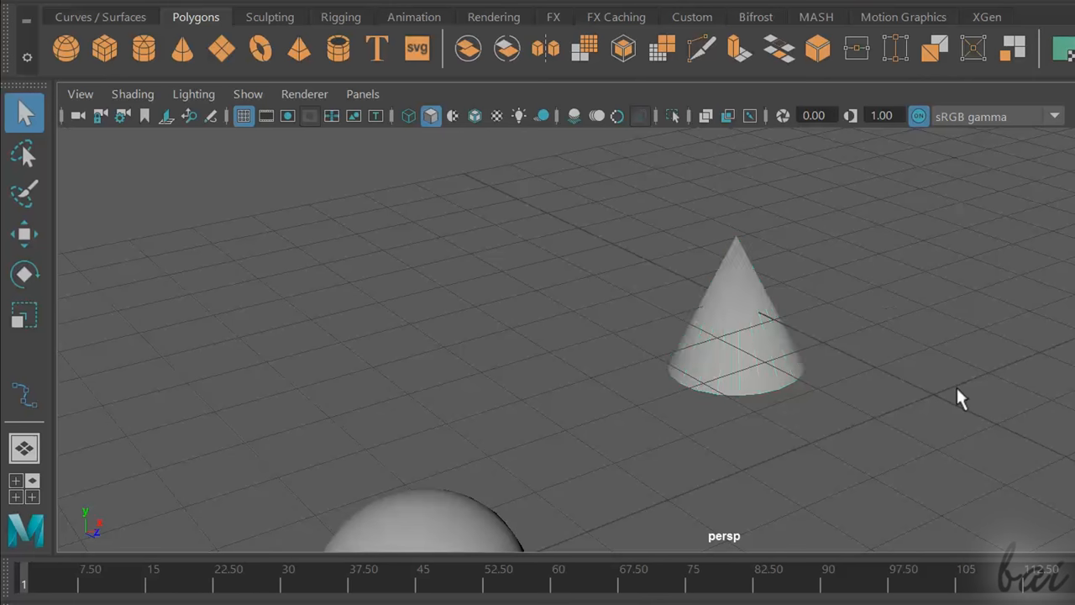
left_click(24, 233)
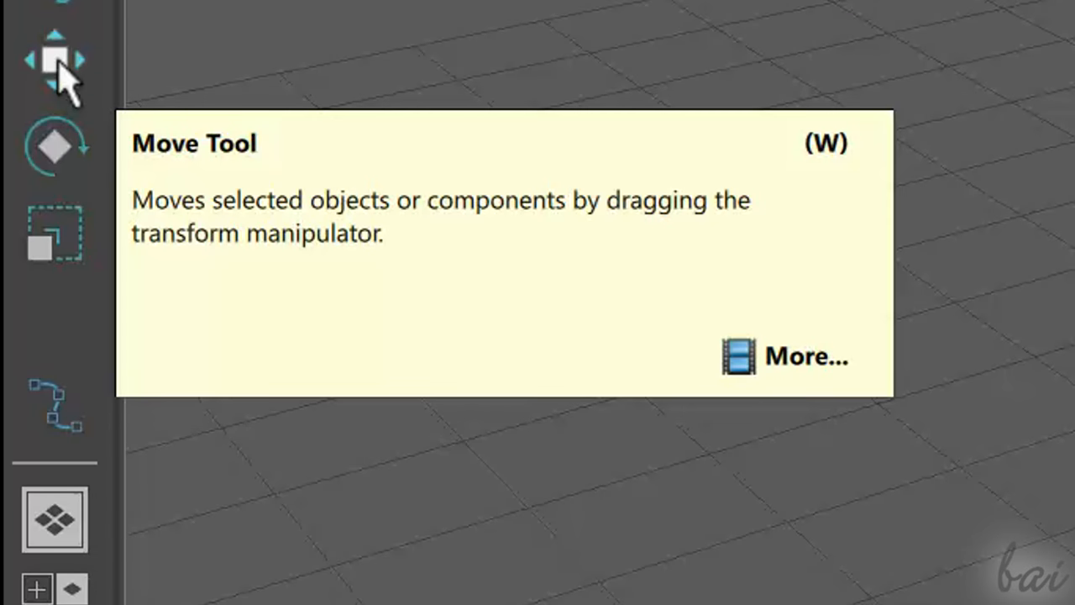
mouse_move(537, 483)
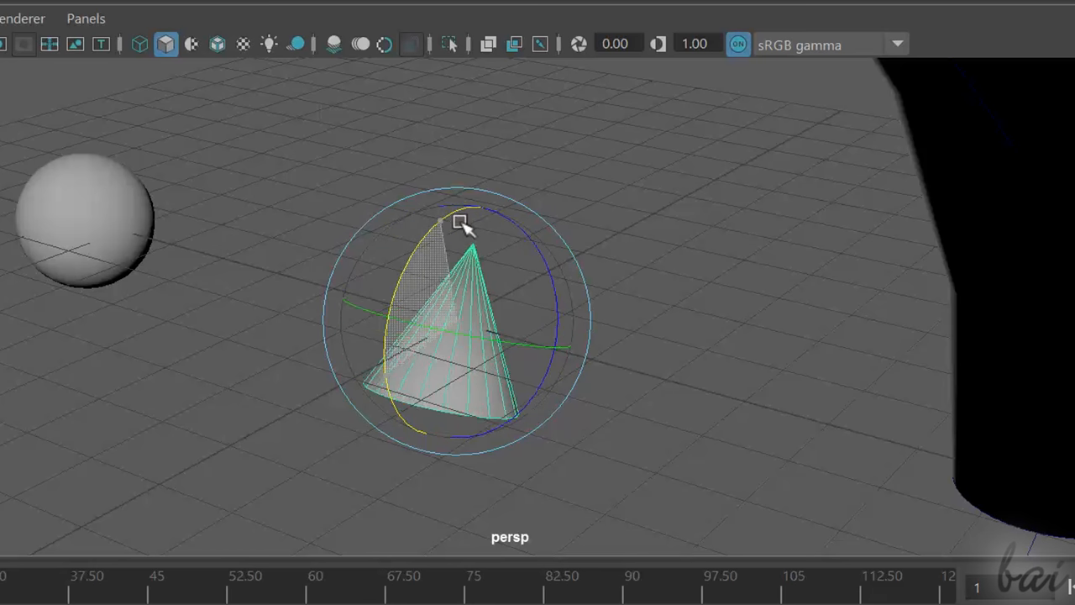
Tilt the cone sideways, then rotate it around a second axis.
left_click_drag(462, 222, 525, 277)
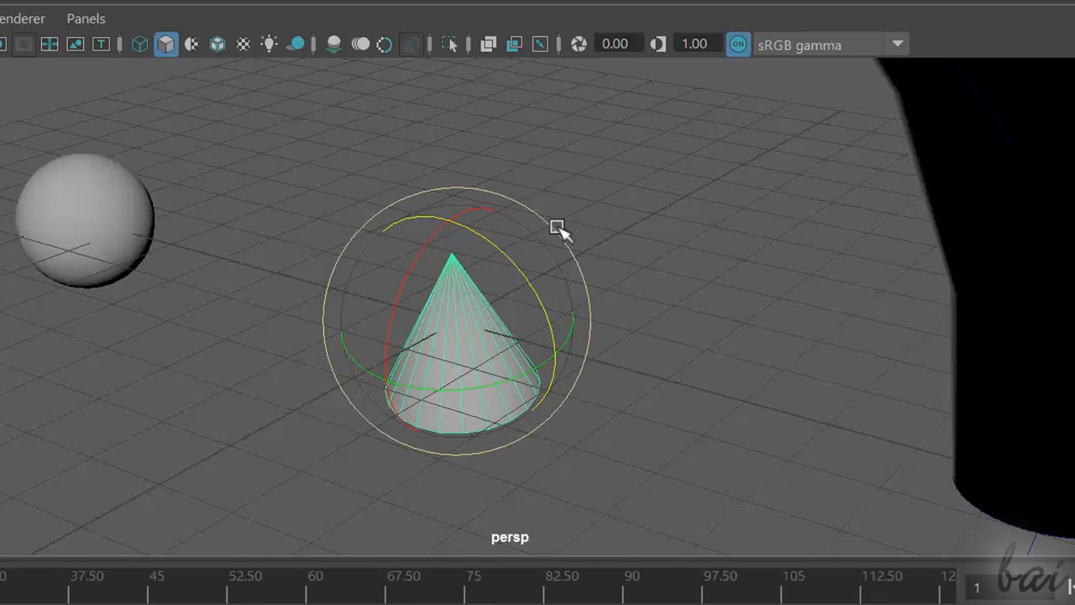
left_click_drag(558, 227, 593, 382)
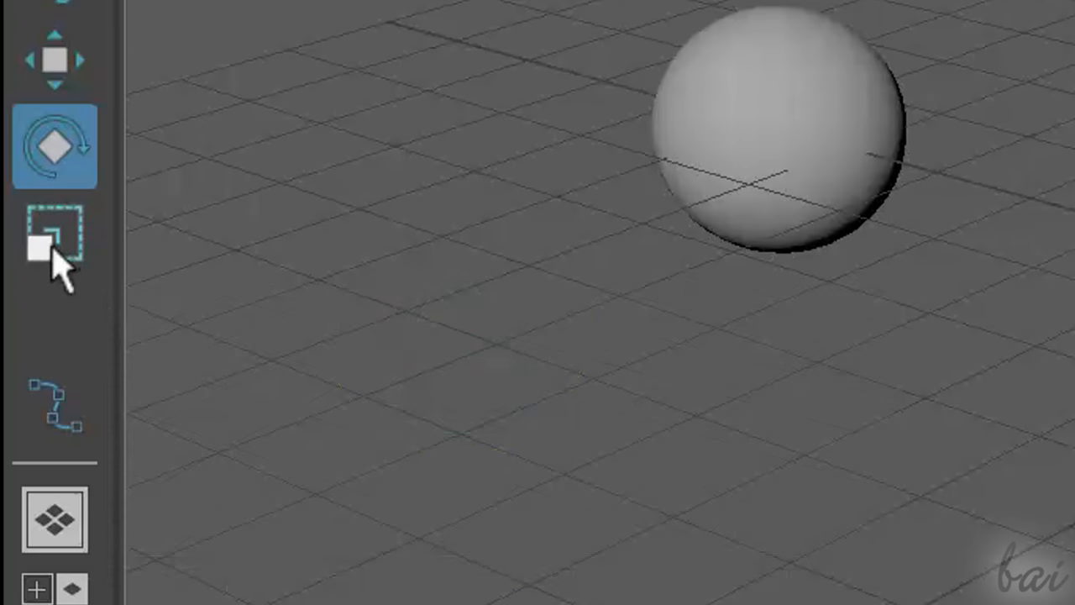
mouse_move(53, 233)
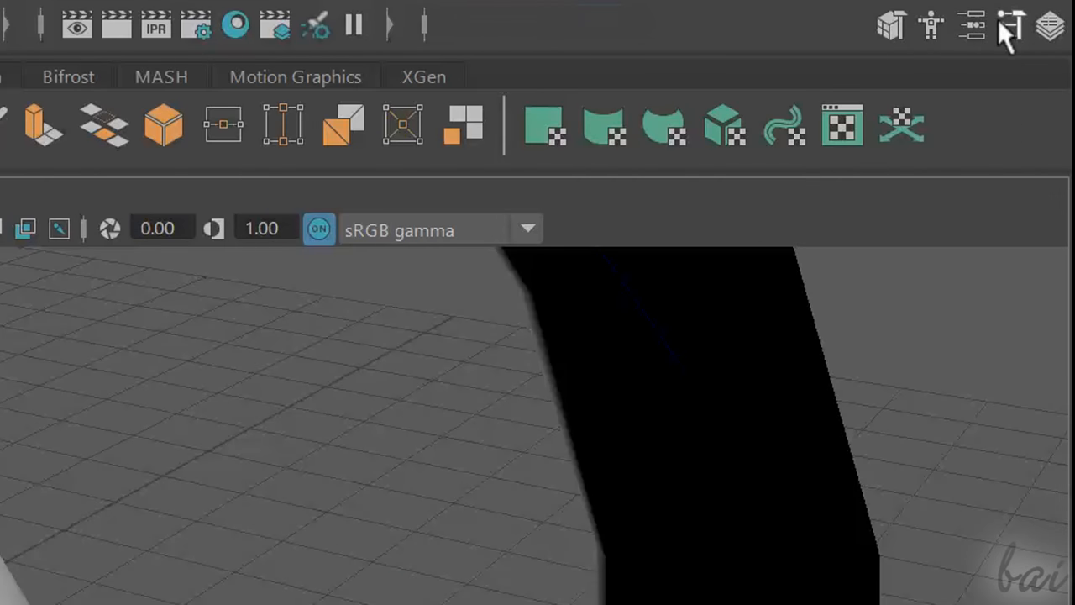
Open the Move Tool settings and its move axis orientation choices.
left_click(1009, 26)
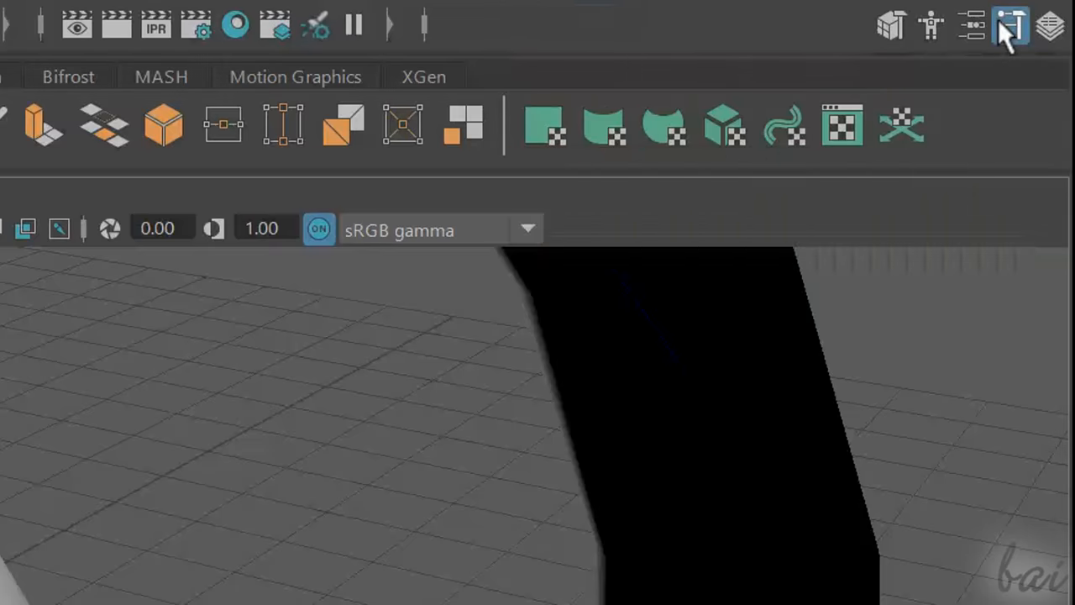
left_click(1009, 24)
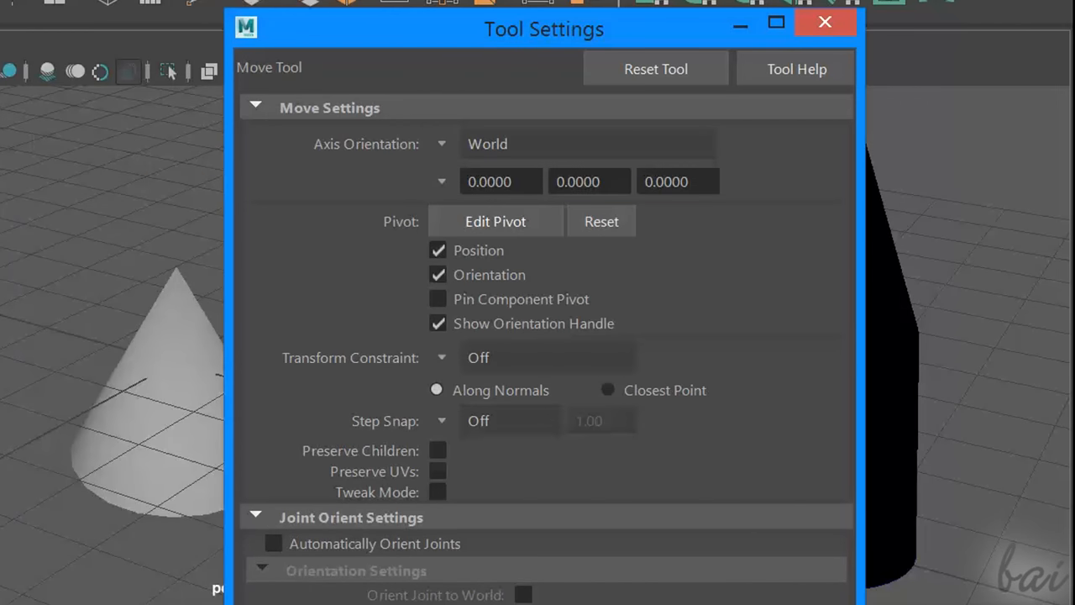
mouse_move(588, 140)
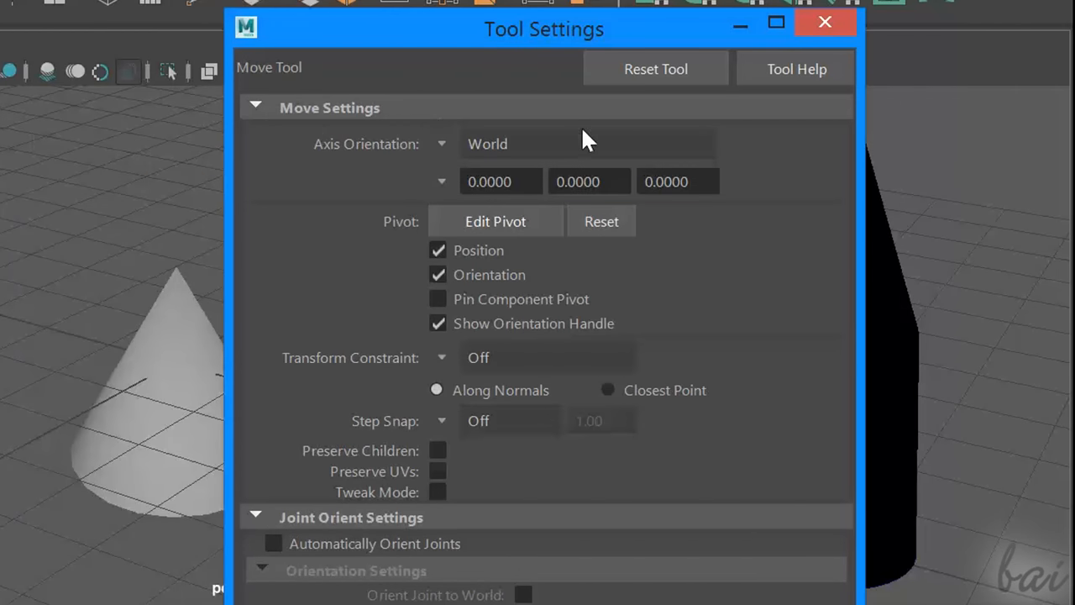
left_click(825, 22)
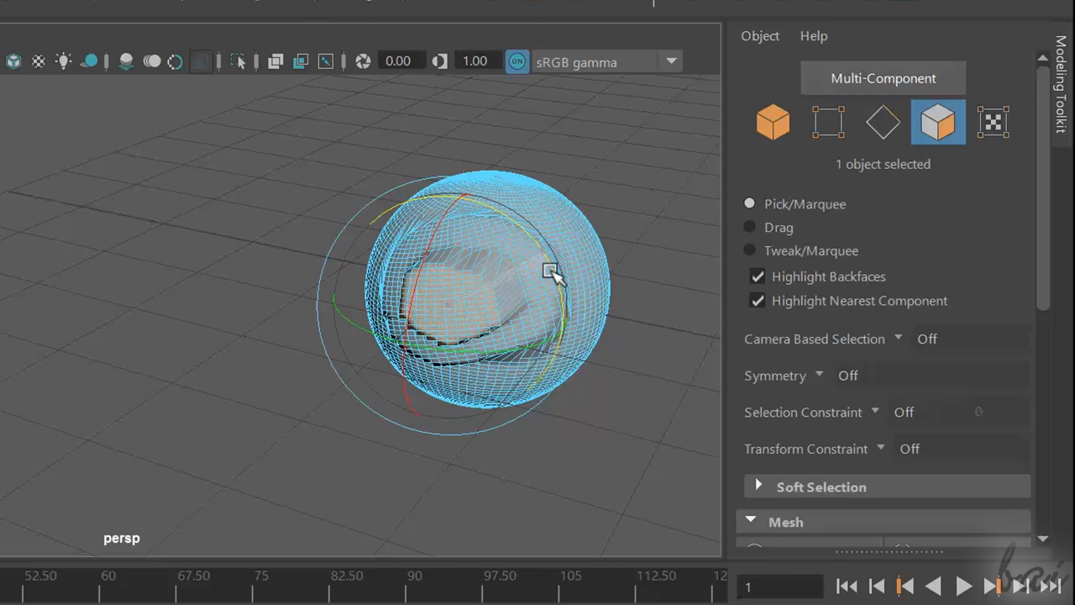
Orbit around the sculpted sphere and show the Modeling Toolkit panel.
left_click_drag(550, 271, 563, 344)
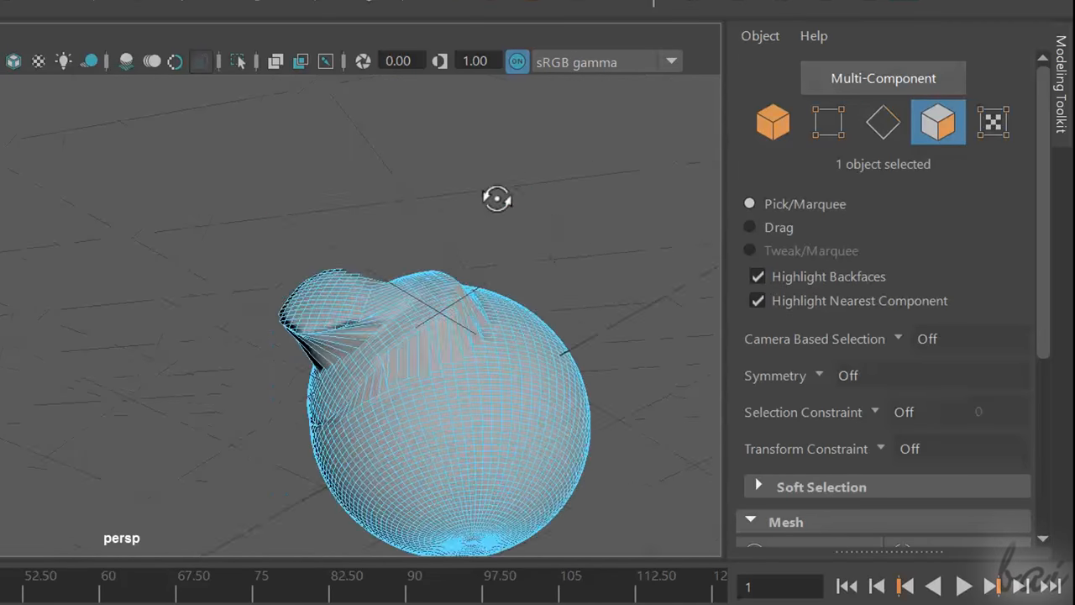
left_click_drag(497, 199, 569, 302)
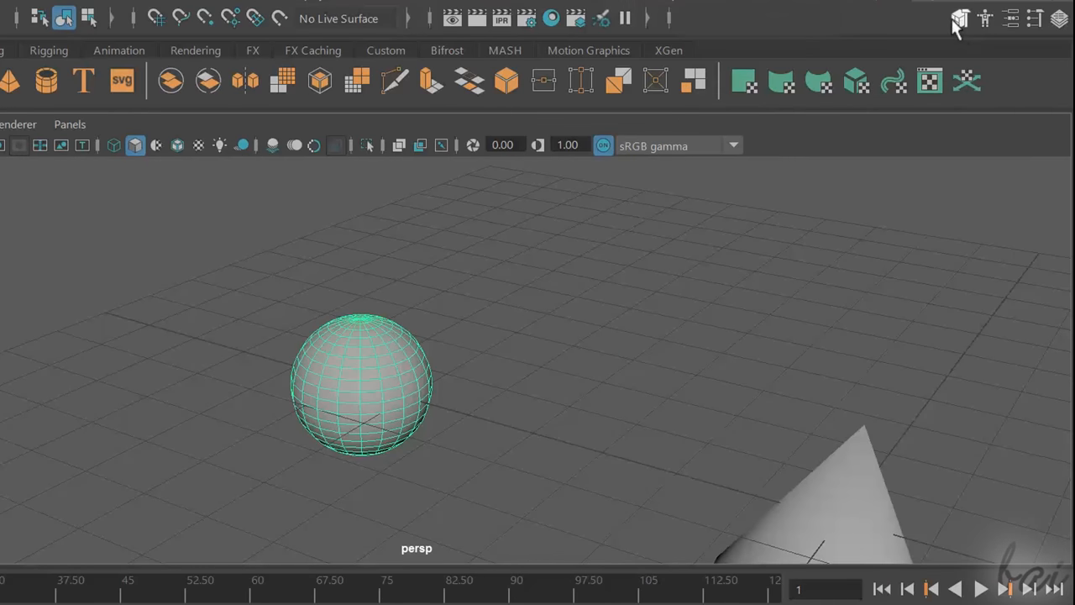
left_click(959, 19)
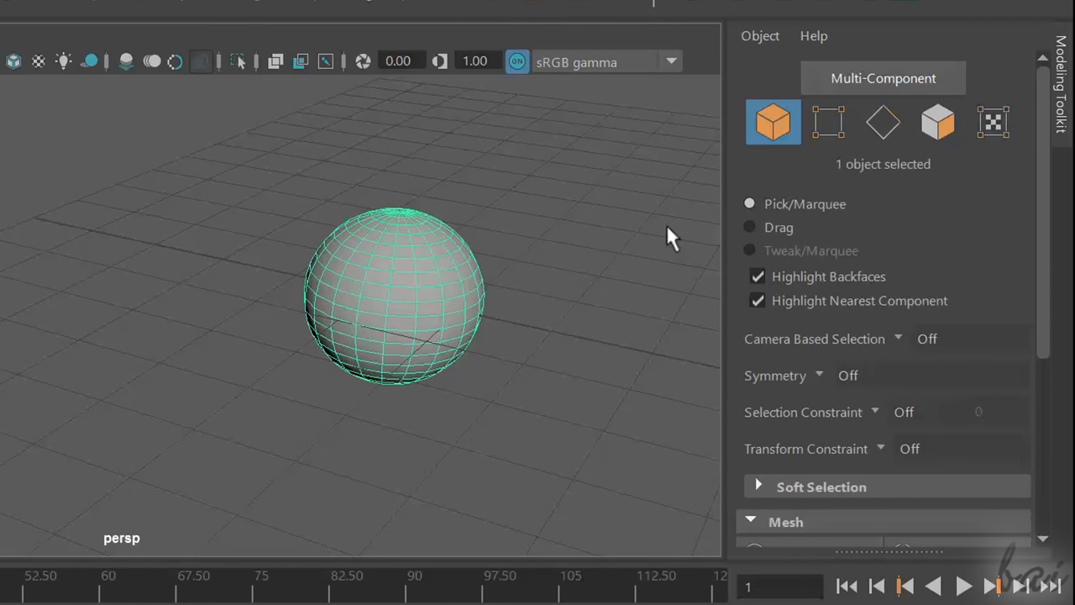
mouse_move(828, 122)
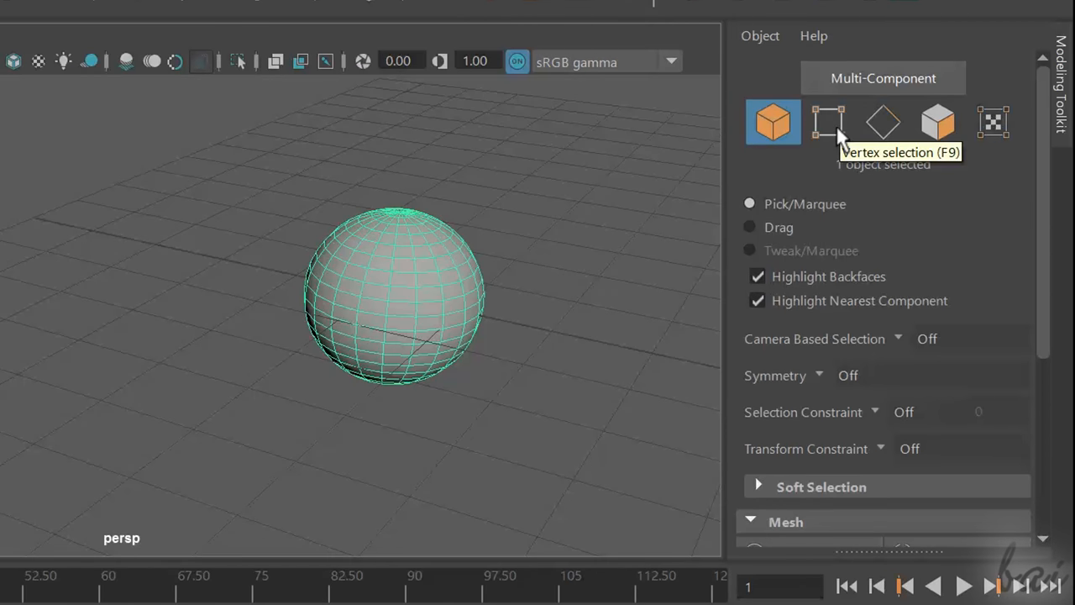
Cycle through vertex, edge, object and face selection modes on the sphere.
left_click(827, 122)
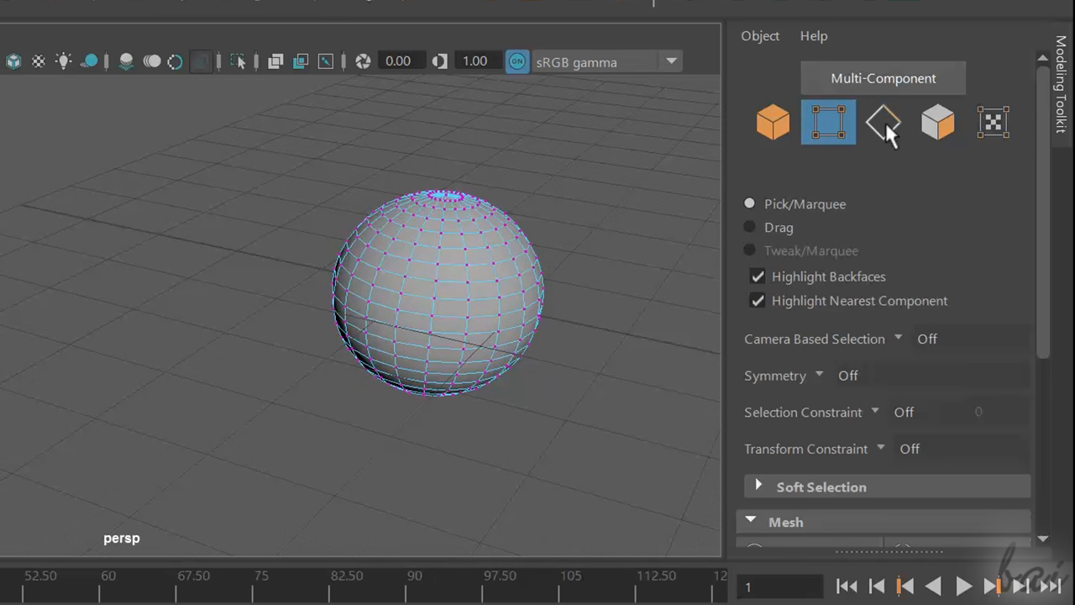
left_click(882, 122)
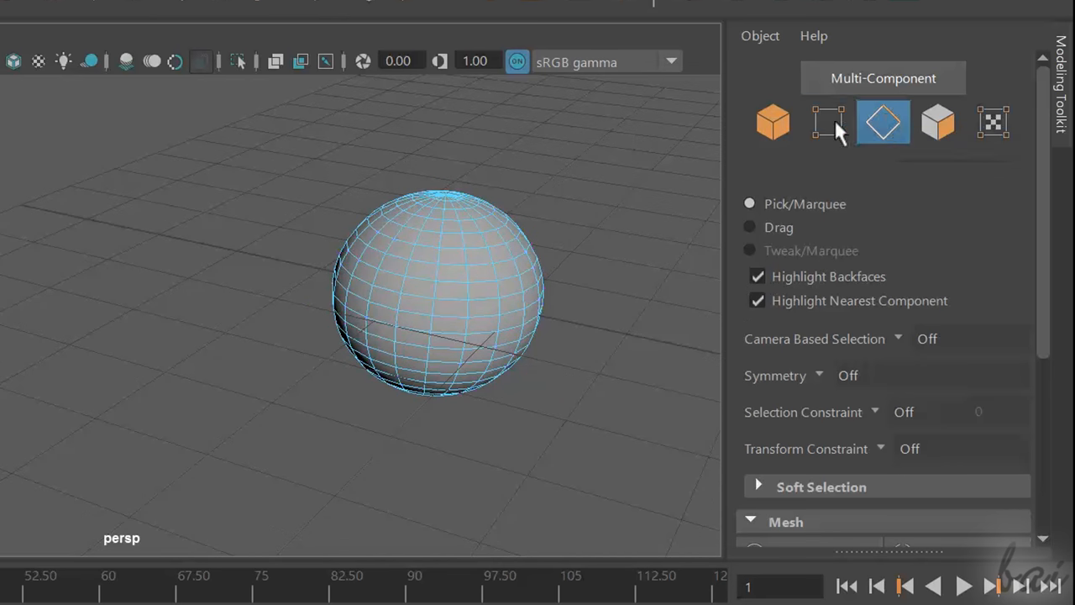
left_click(938, 123)
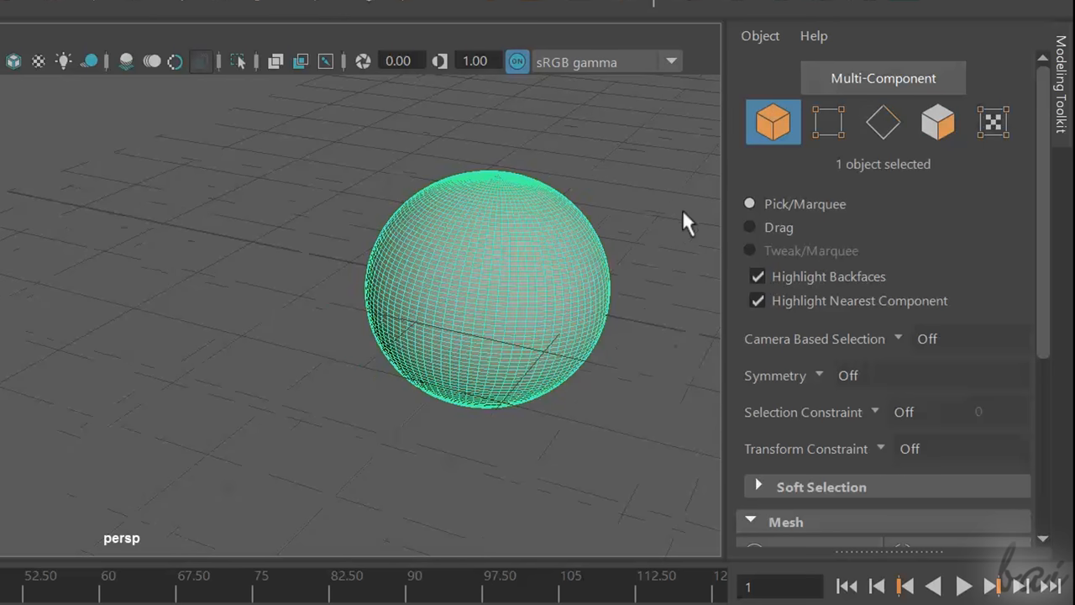
left_click(937, 122)
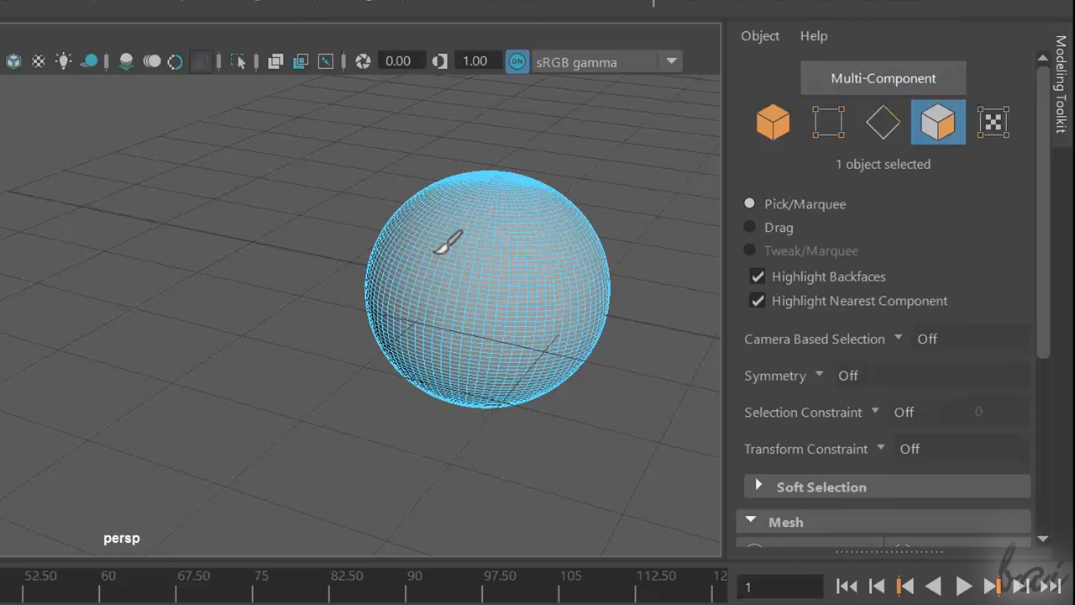
mouse_move(504, 269)
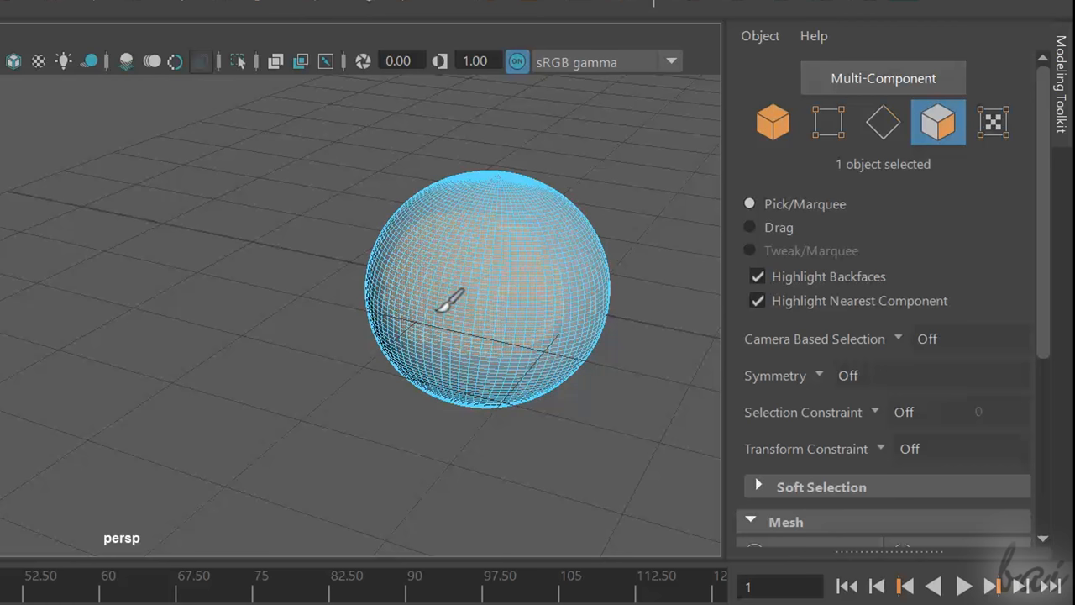
left_click(454, 302)
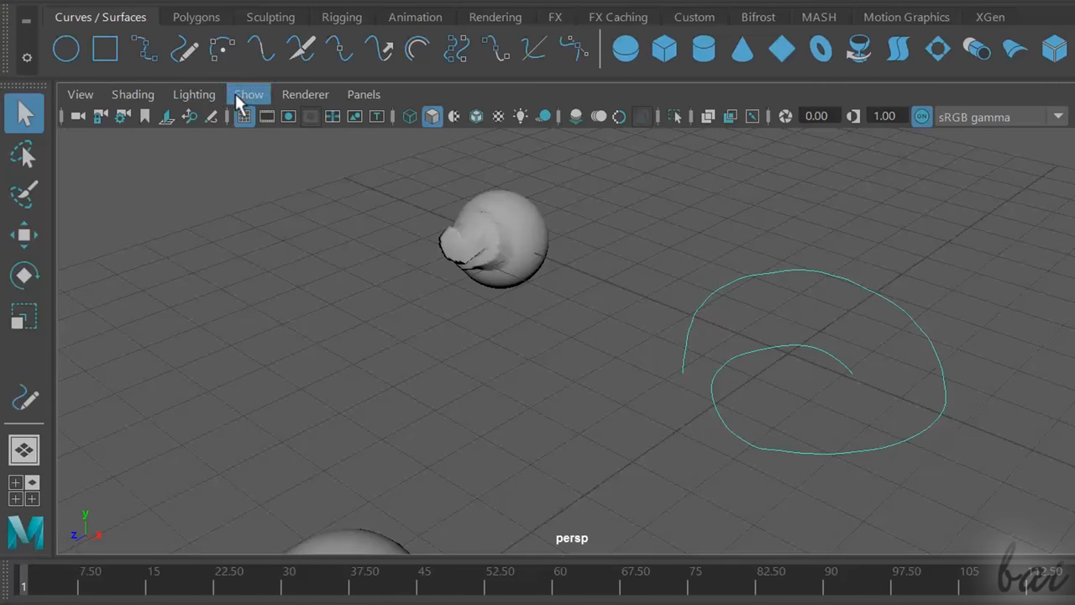
mouse_move(574, 48)
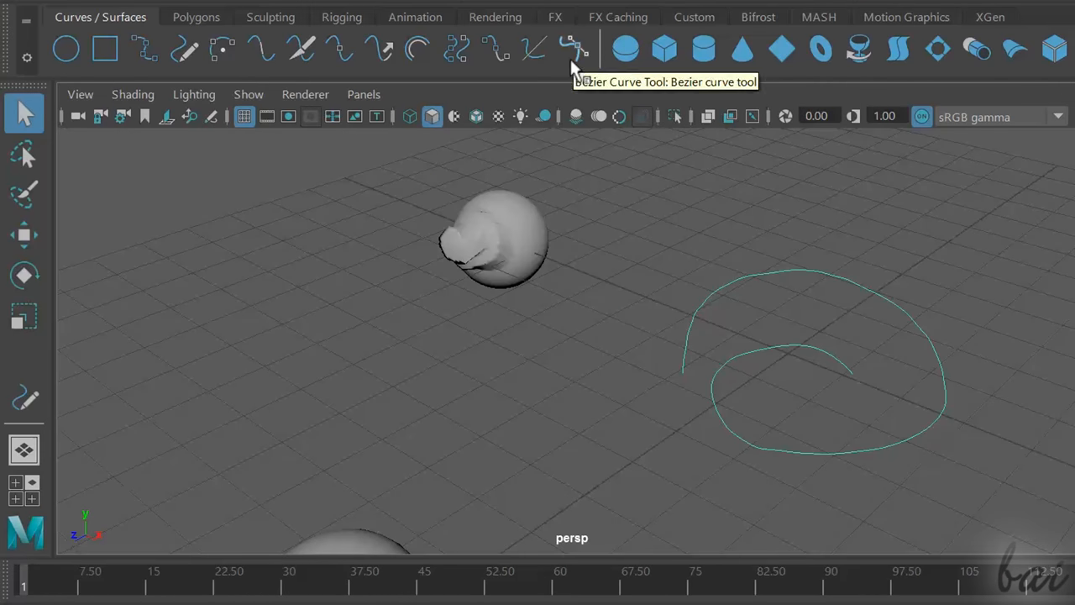
mouse_move(534, 50)
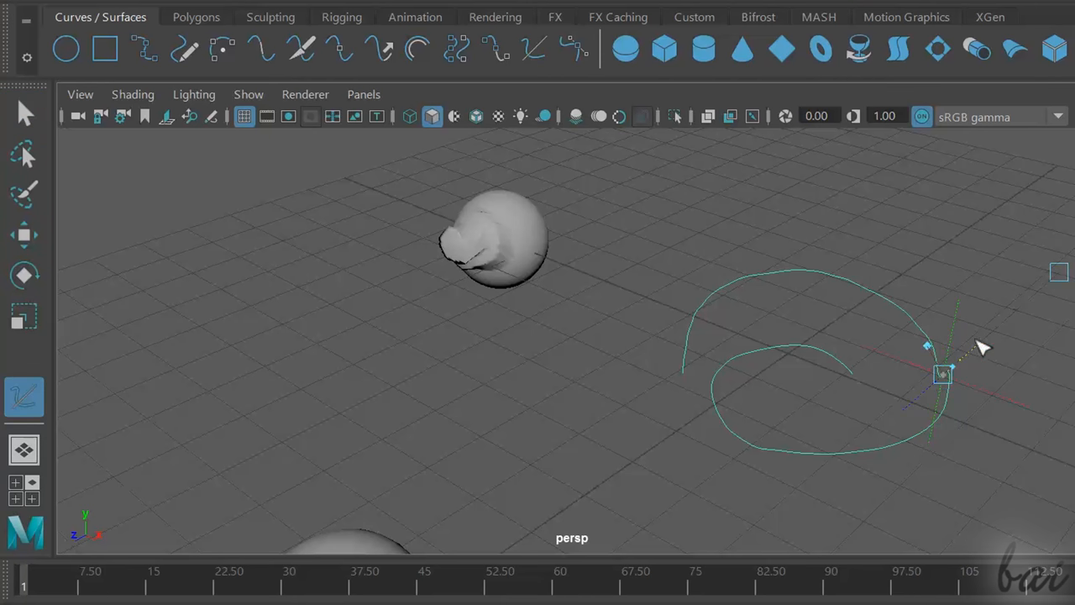
left_click_drag(941, 374, 979, 386)
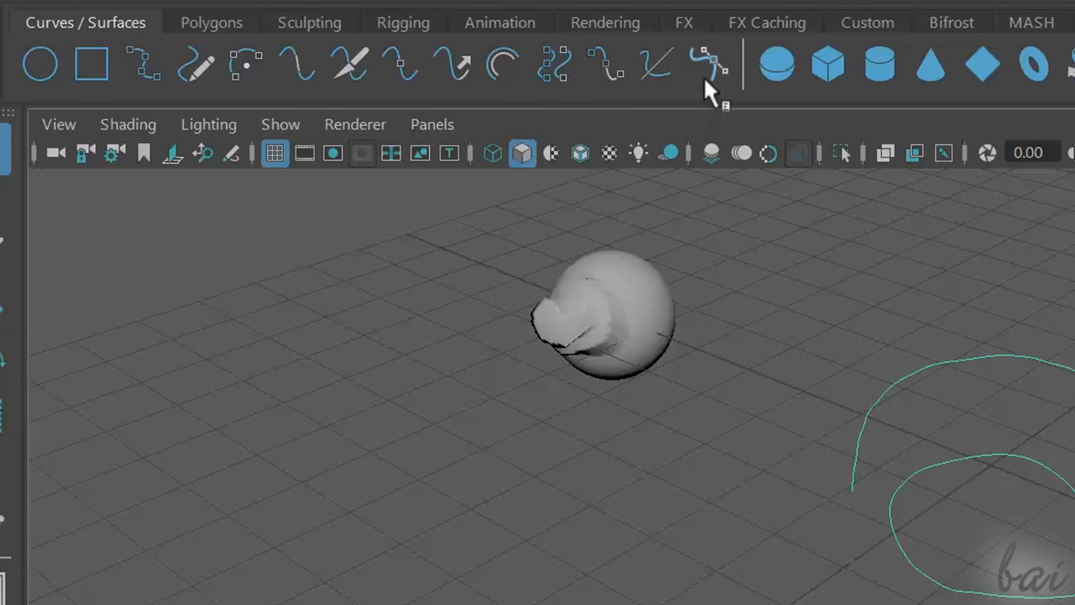
mouse_move(663, 80)
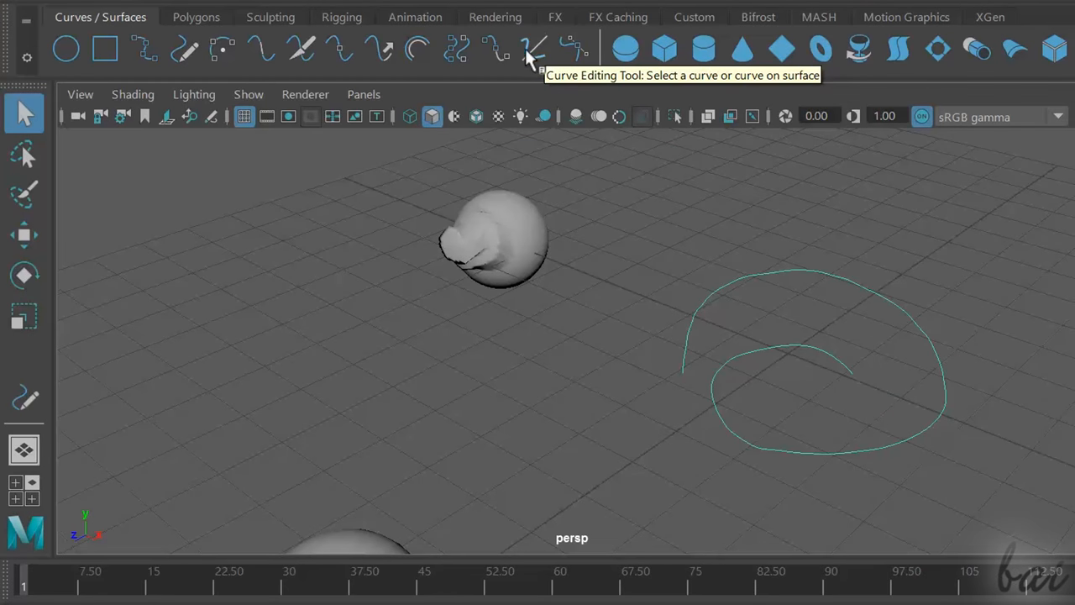
left_click(534, 47)
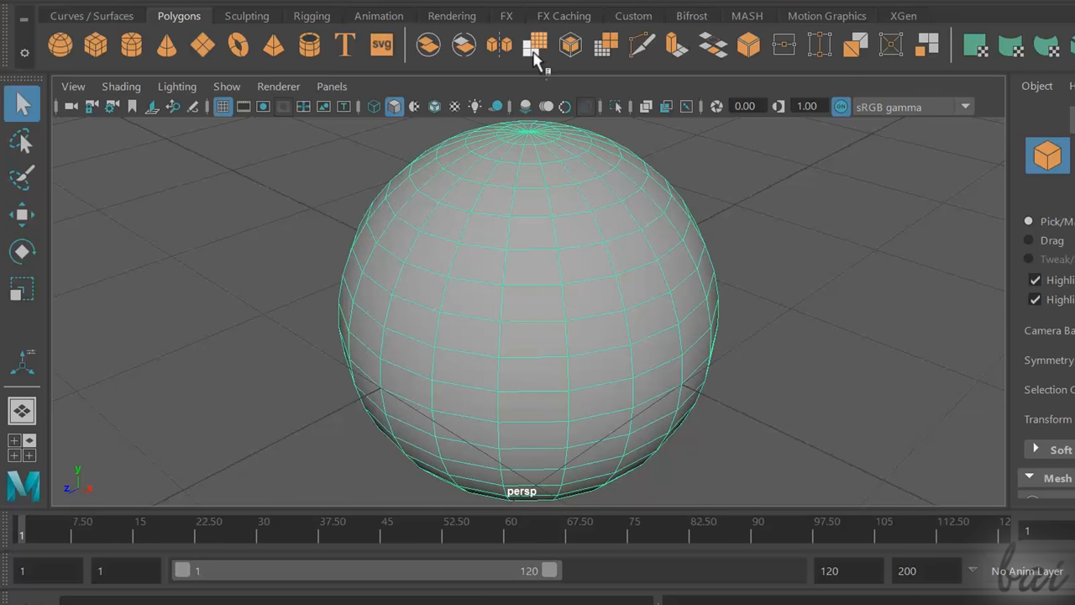
mouse_move(537, 44)
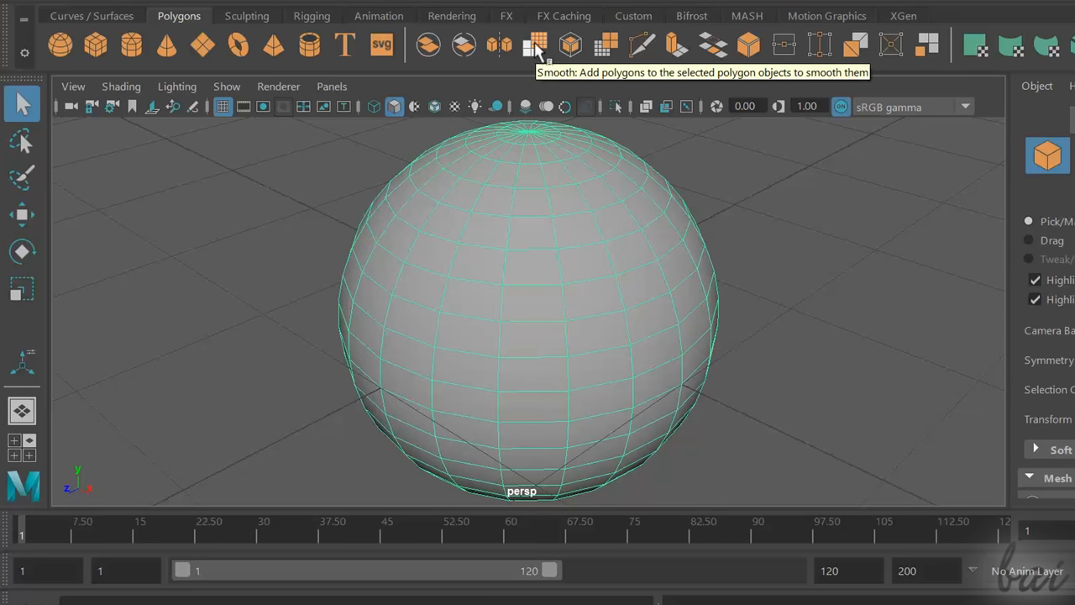
Apply Smooth from the Polygons shelf to the sphere with Divisions 1.
left_click(537, 45)
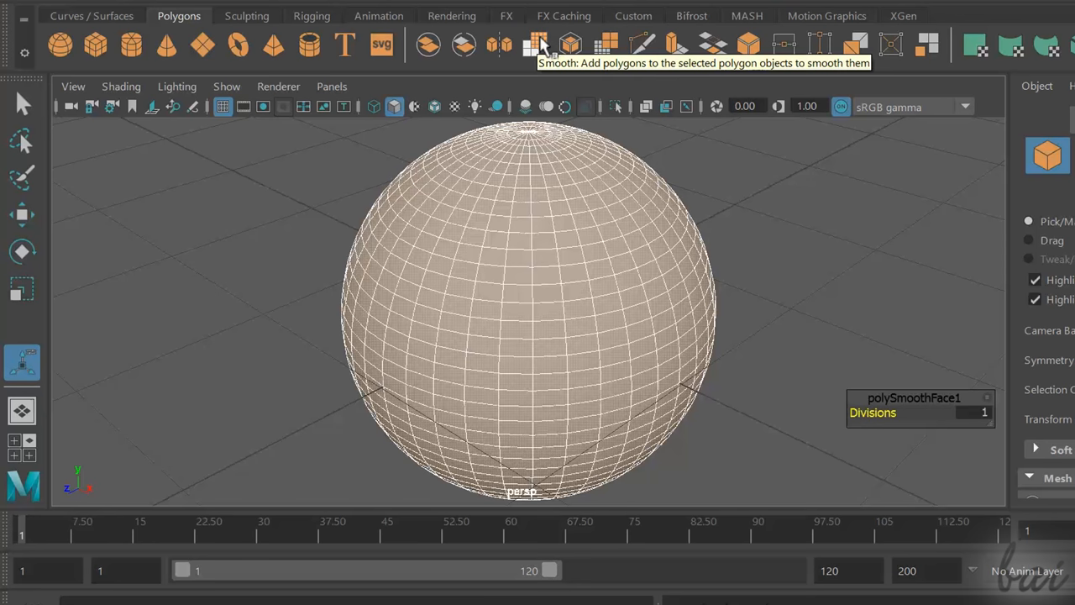
left_click(536, 44)
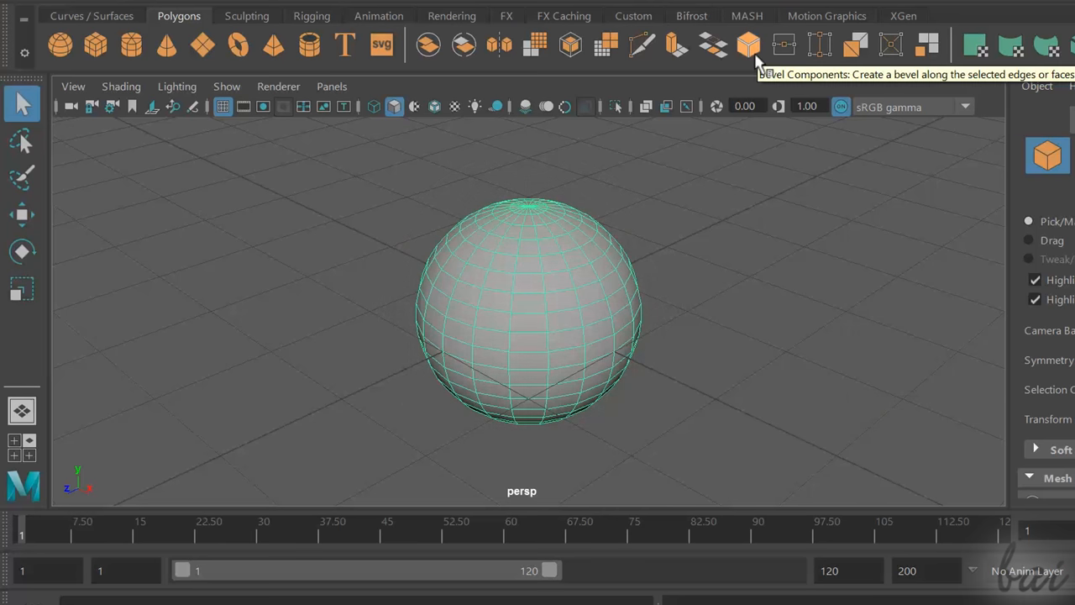
left_click(748, 44)
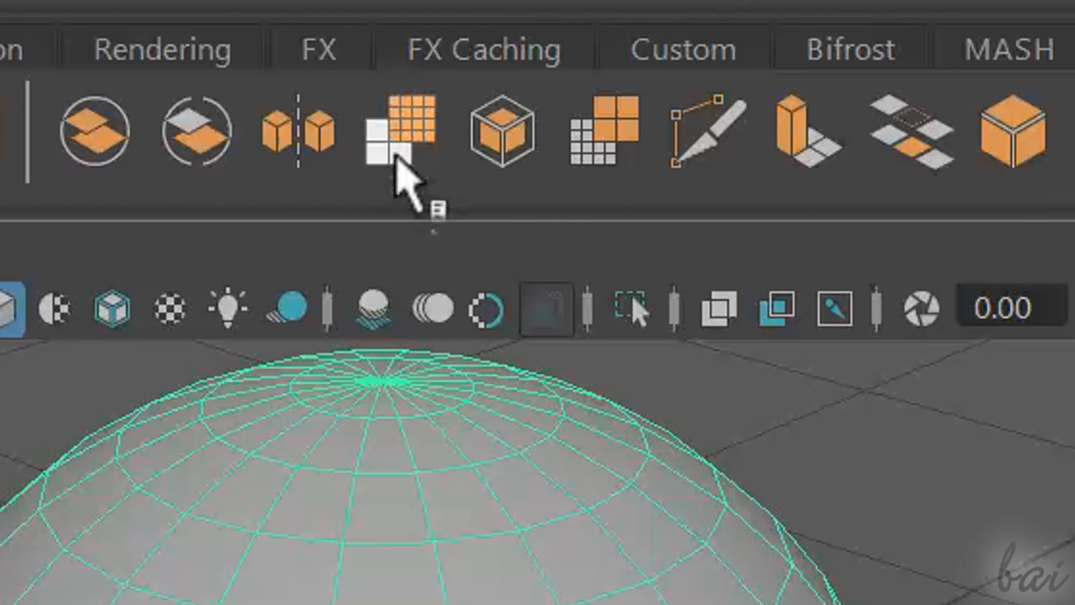
mouse_move(403, 143)
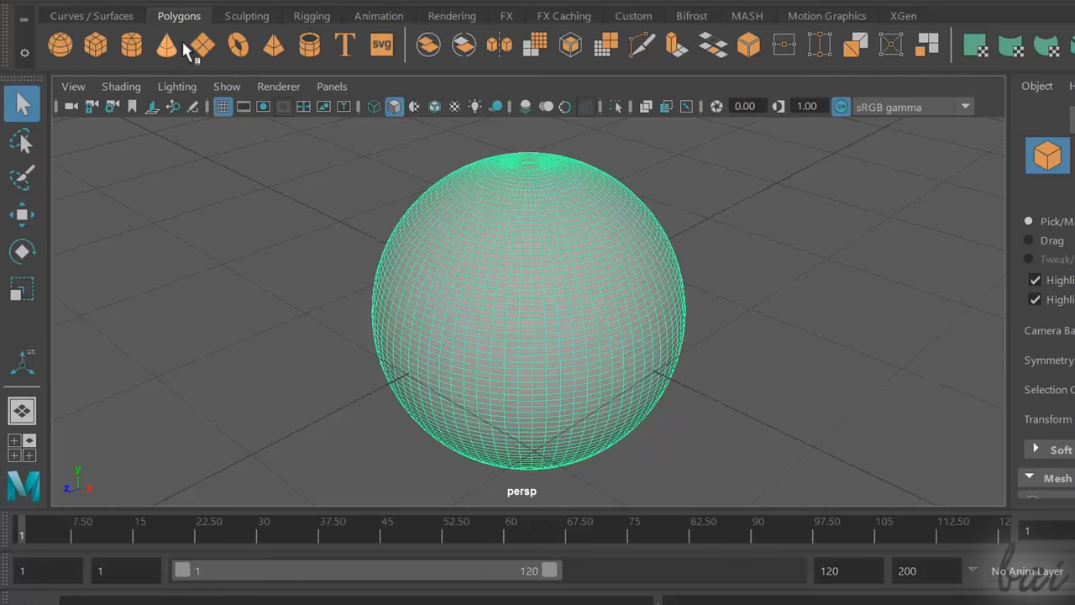
left_click(246, 15)
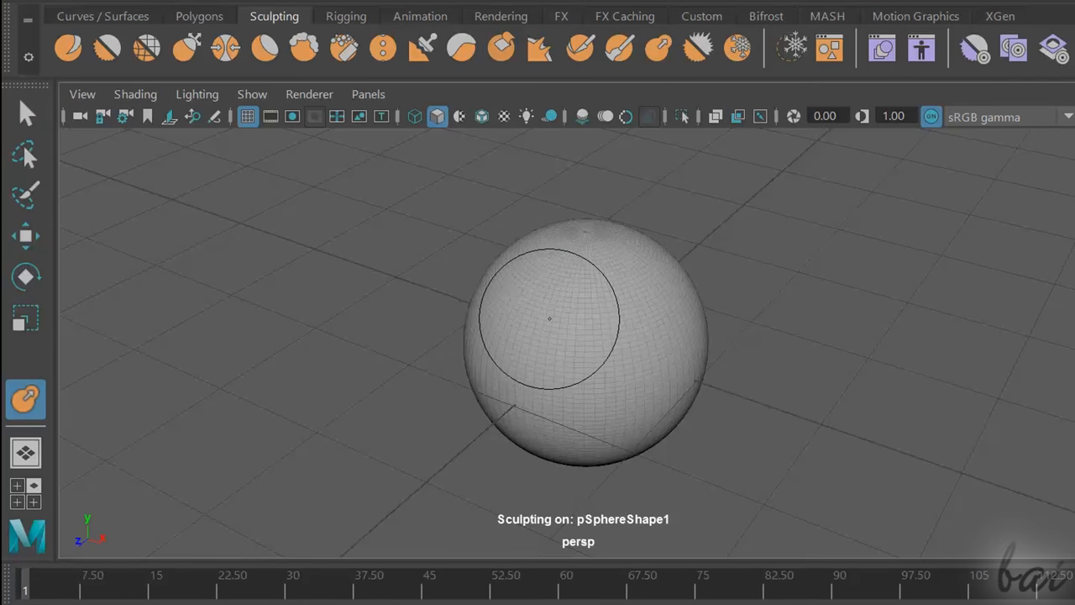
Paint two brush strokes raising a bulge along the sphere's side.
left_click_drag(550, 318, 682, 367)
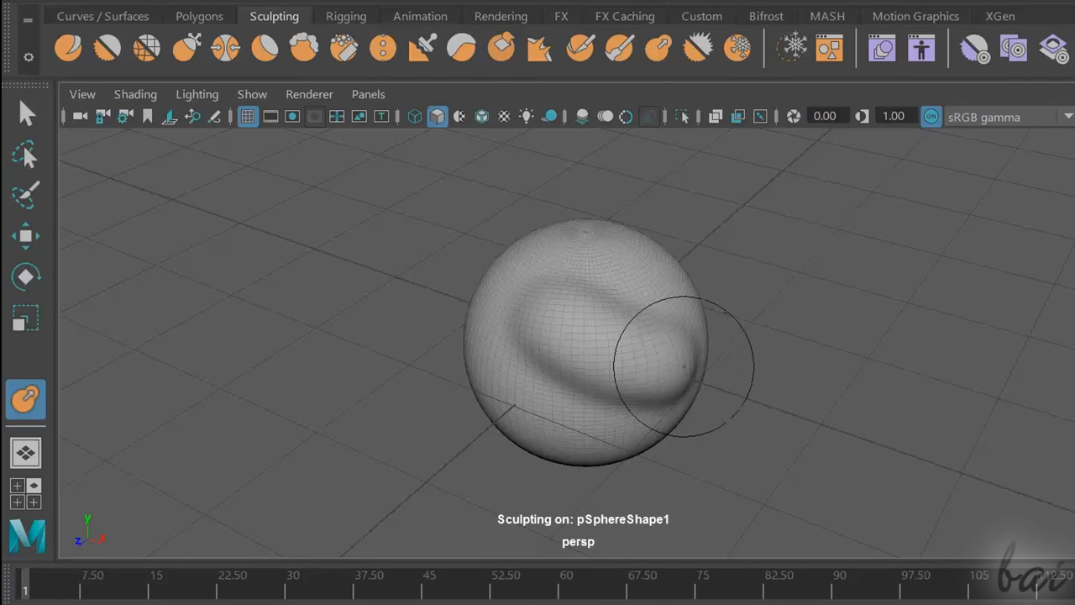
left_click_drag(685, 367, 704, 346)
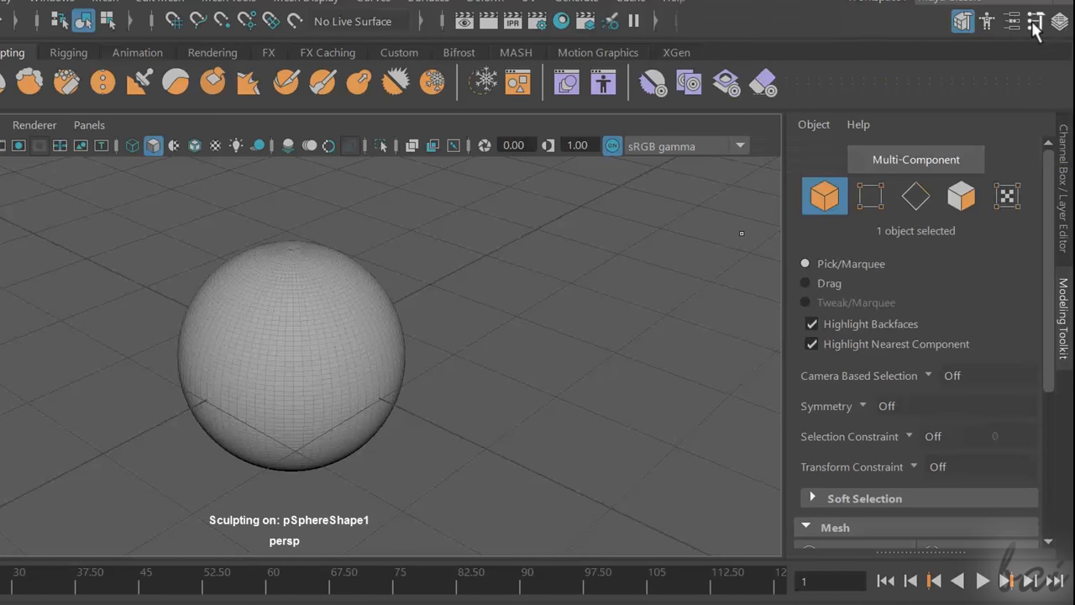
Open the Bulge brush Tool Settings and enter a Size of 0.5.
left_click(1036, 21)
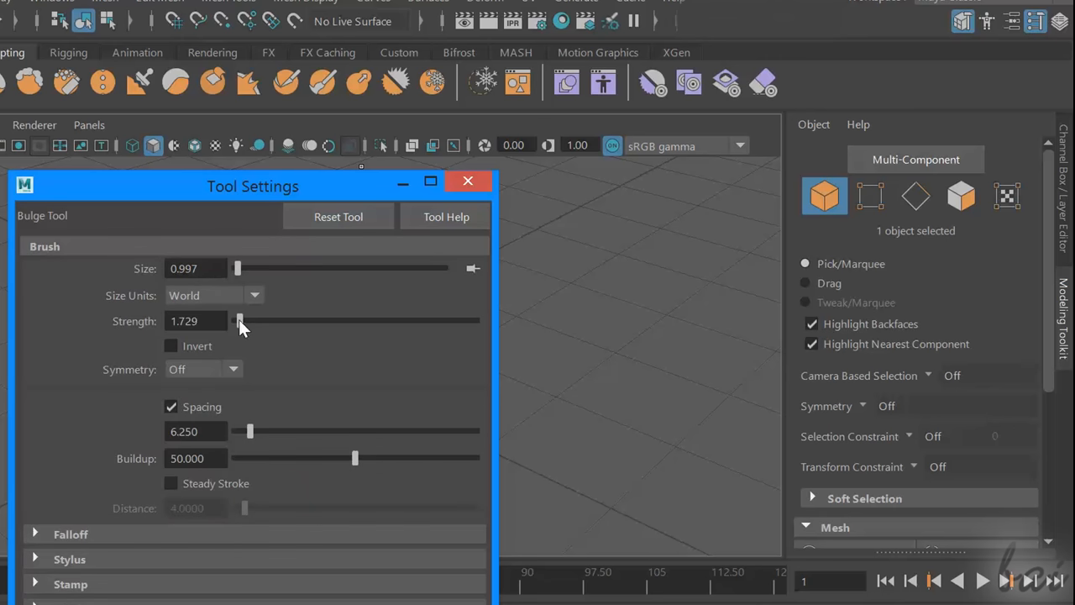
mouse_move(242, 272)
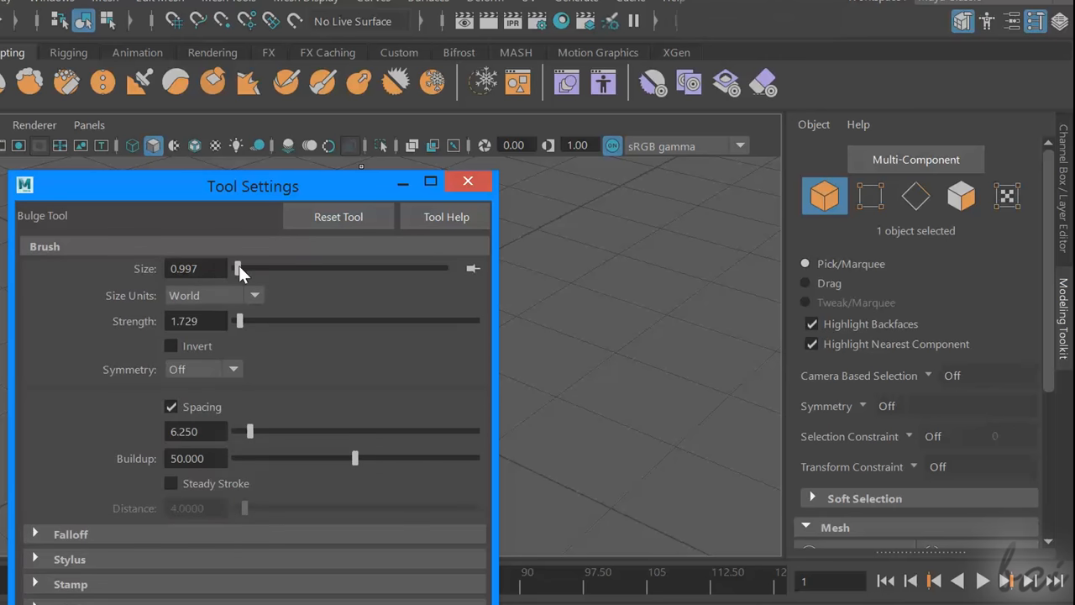
left_click(468, 180)
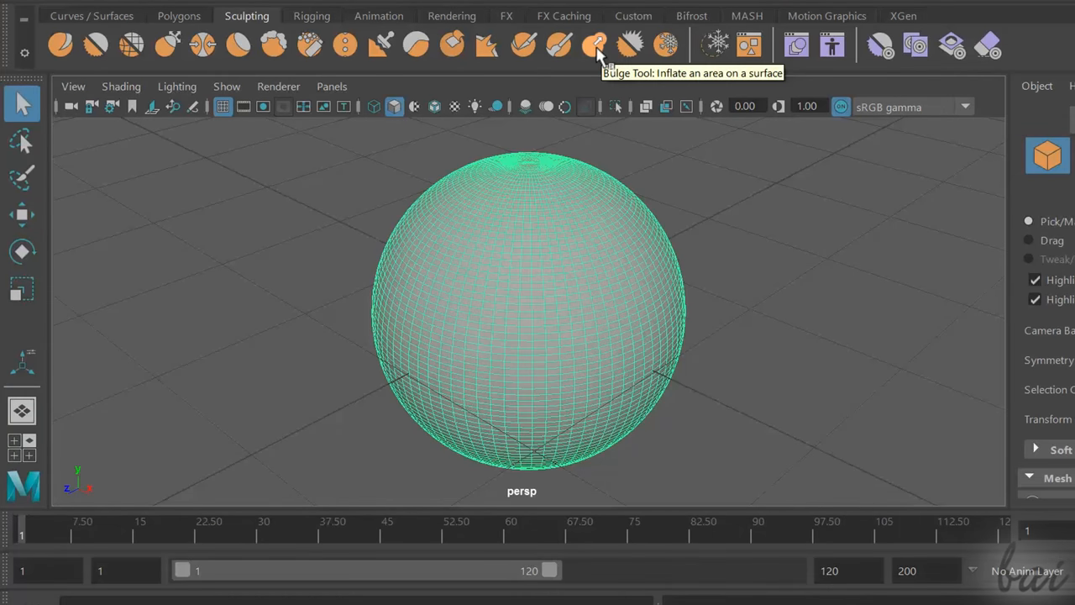
left_click(595, 44)
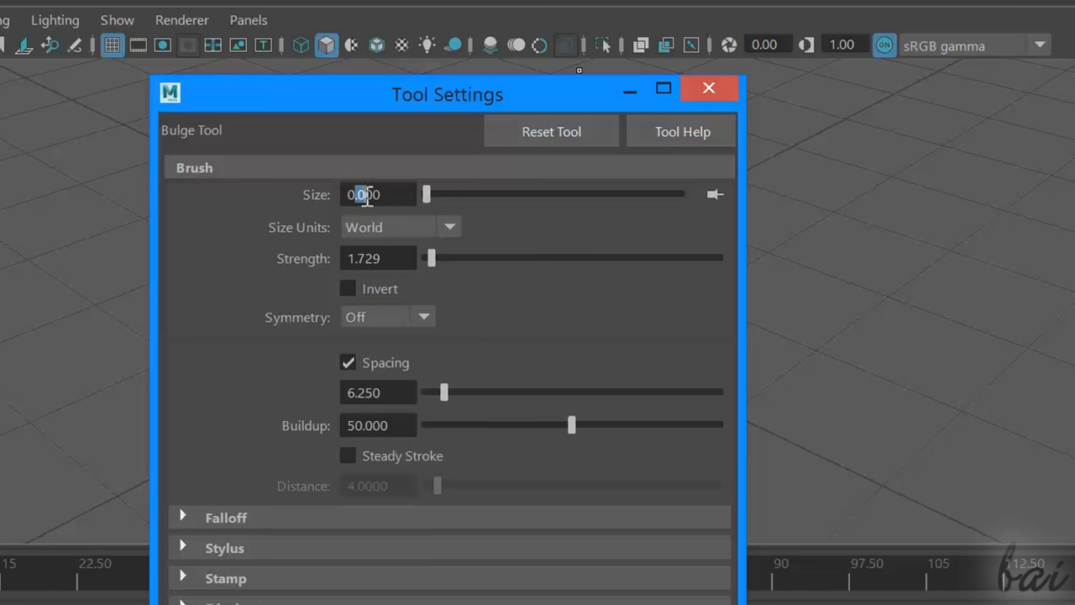
type("0.5")
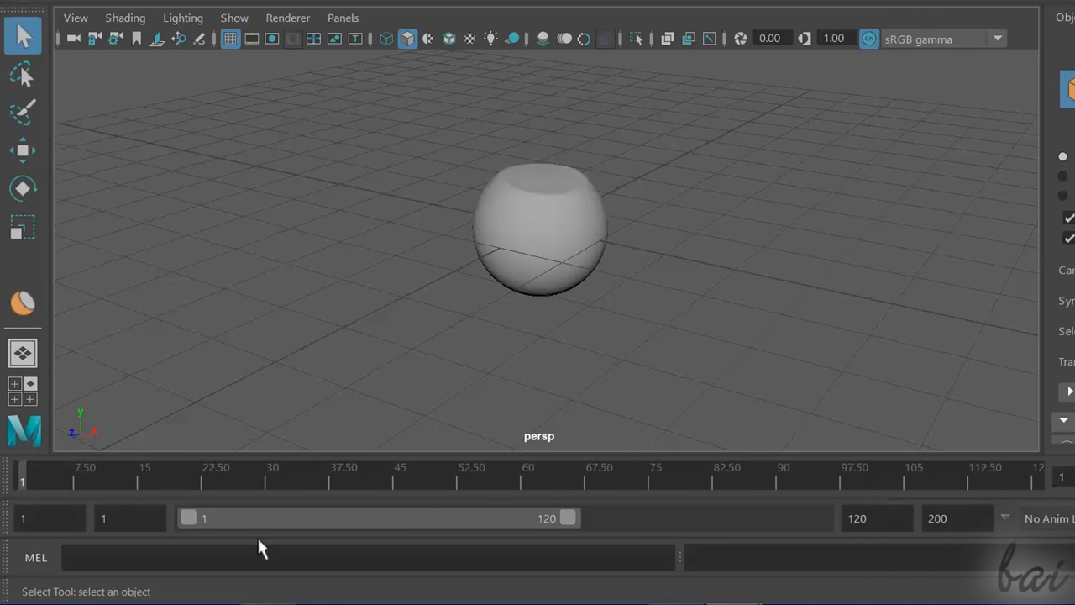
mouse_move(626, 487)
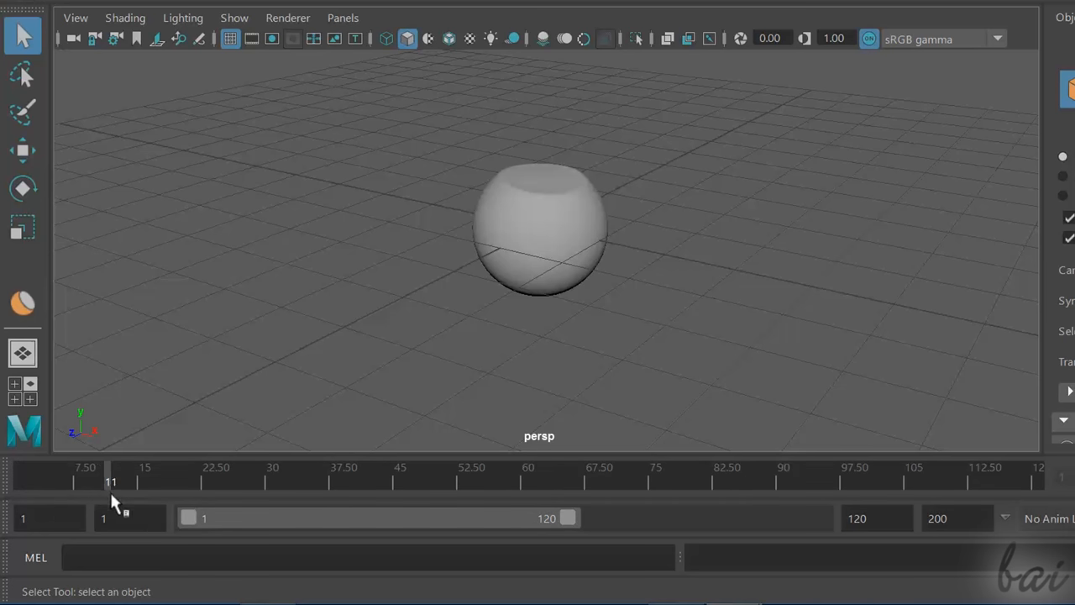
Scrub to around frame 110, play the animation forward, then select the sphere.
left_click_drag(111, 481, 656, 481)
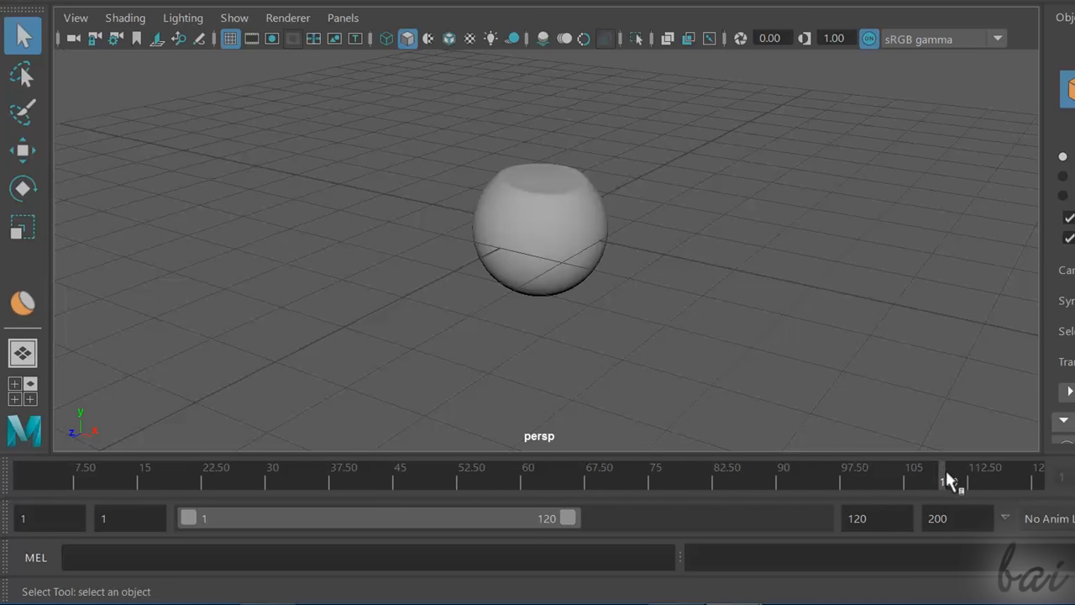
left_click_drag(949, 480, 714, 481)
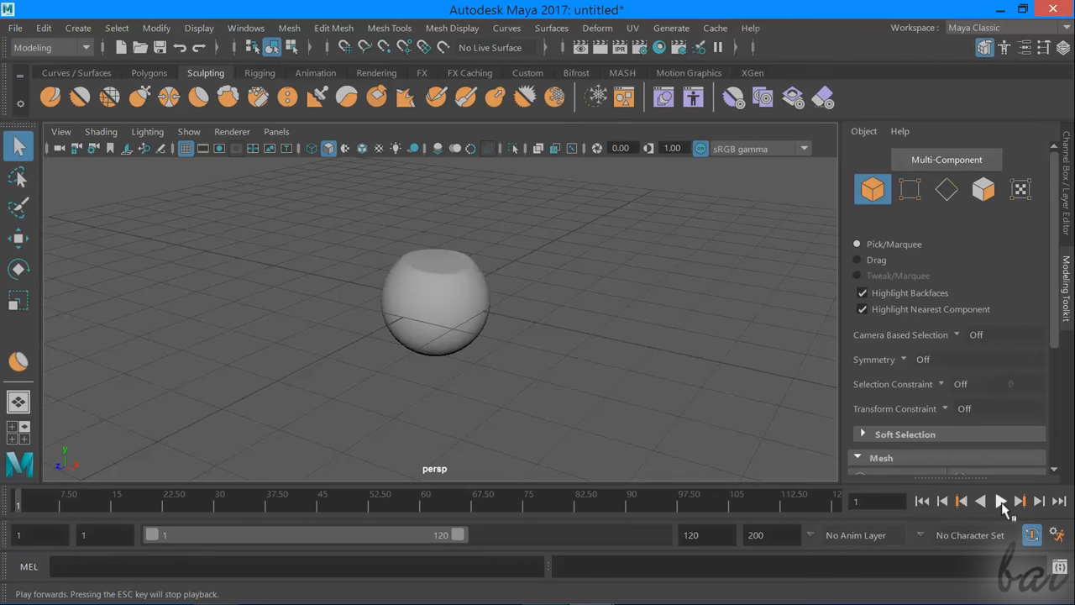
mouse_move(1002, 501)
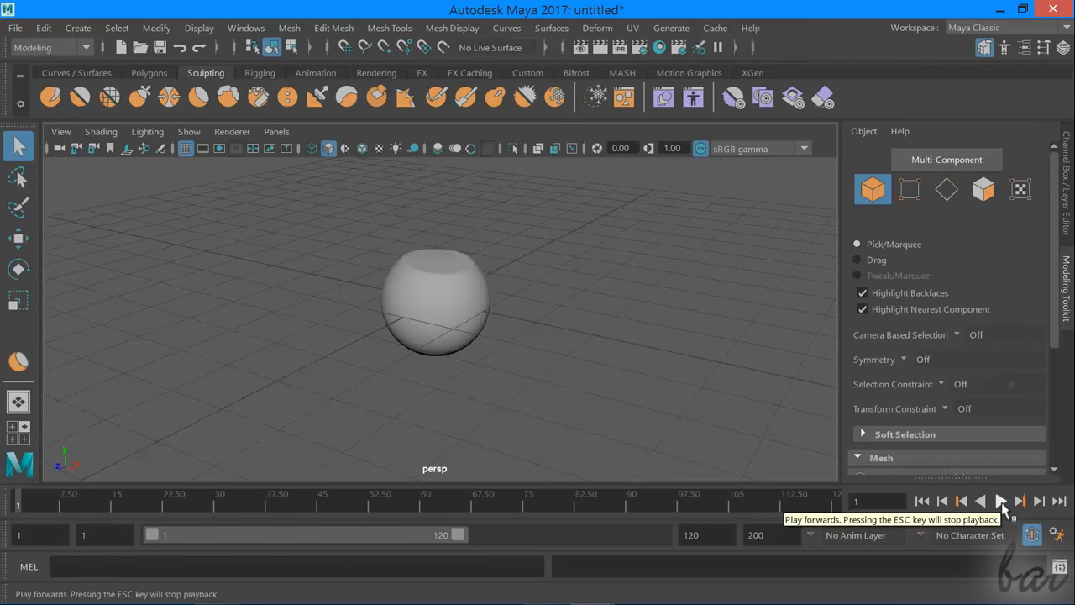
left_click(1019, 501)
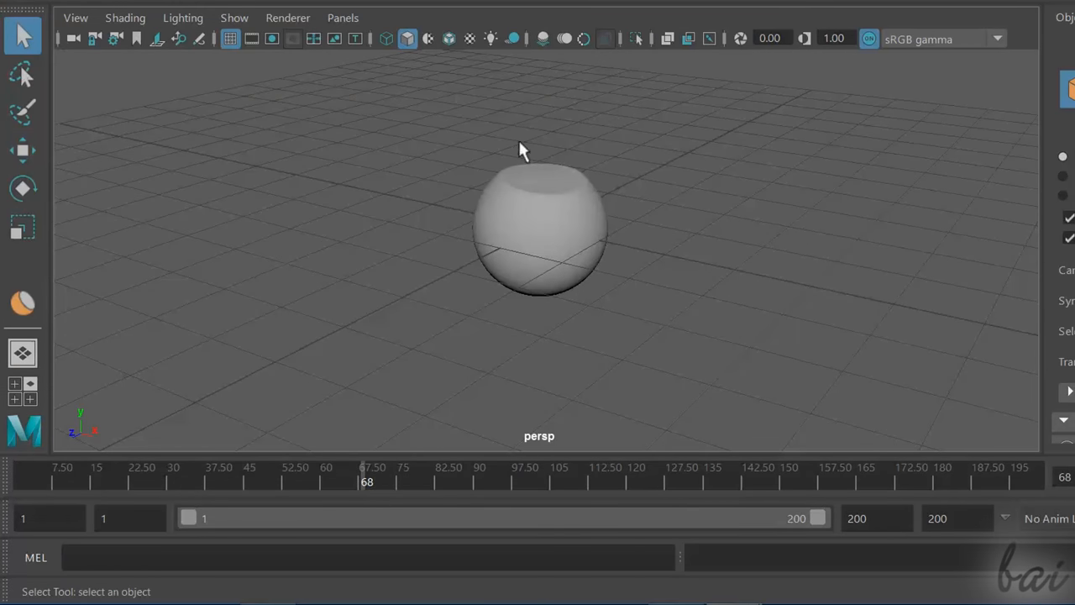
left_click(542, 227)
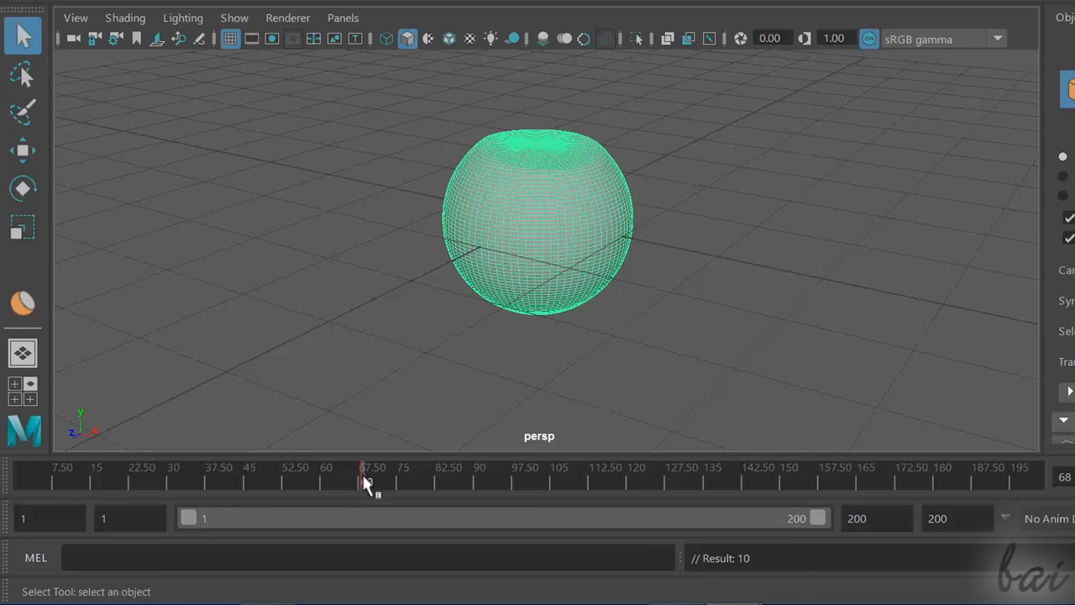
Scrub to near frame 189, key the sphere's new pose, then review its motion.
left_click_drag(368, 481, 431, 481)
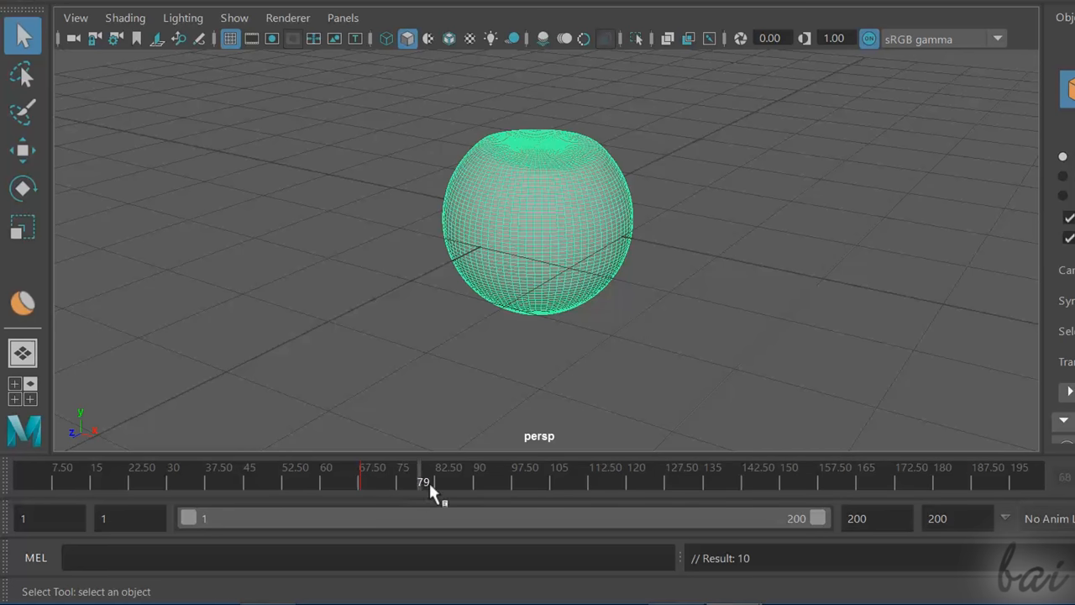
left_click_drag(424, 481, 663, 482)
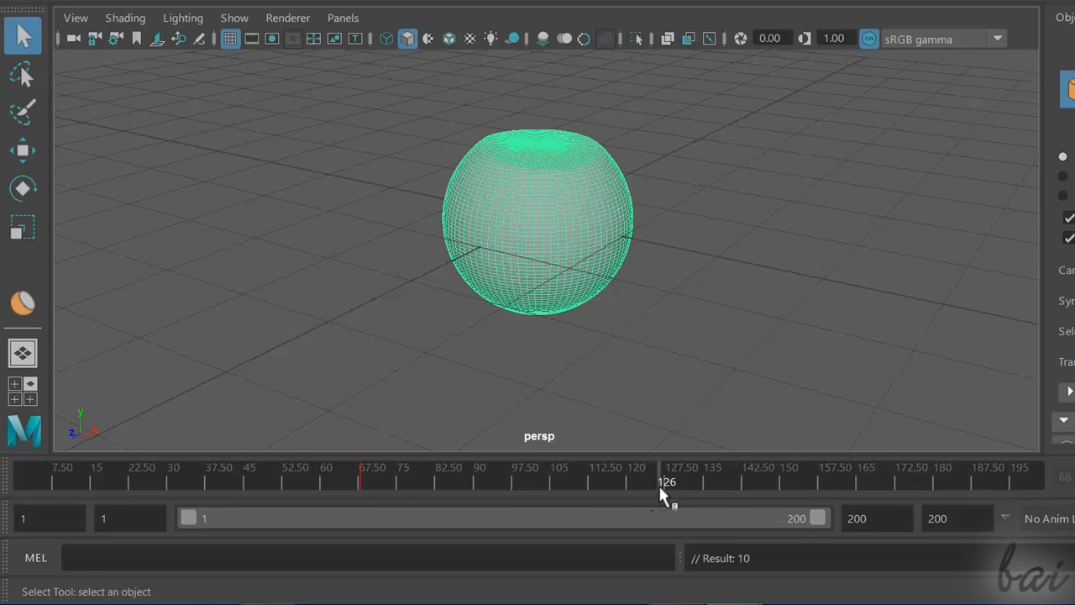
left_click_drag(663, 482, 920, 481)
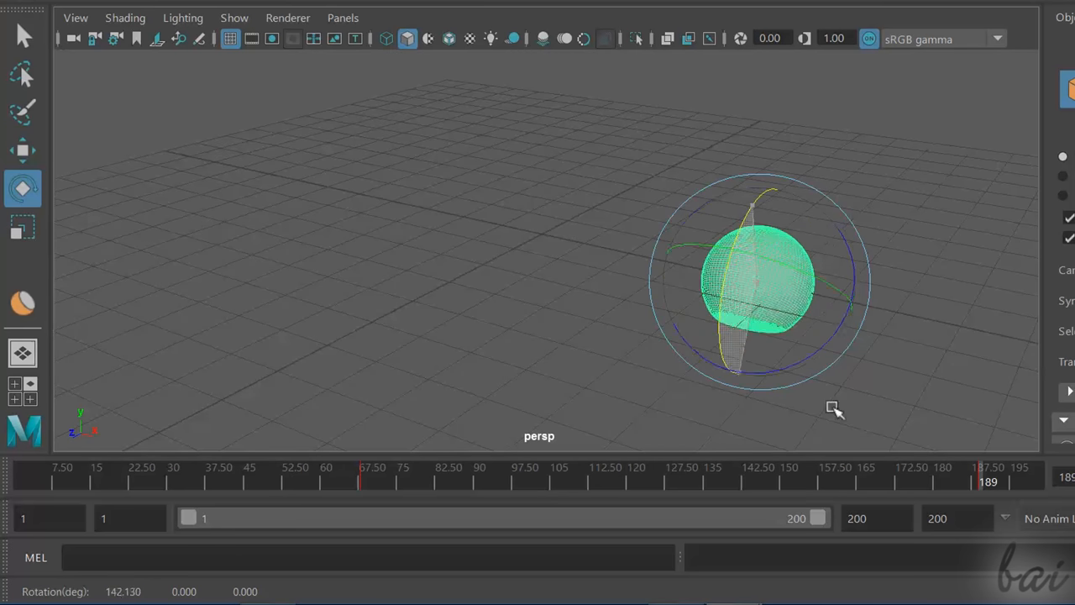
left_click(23, 34)
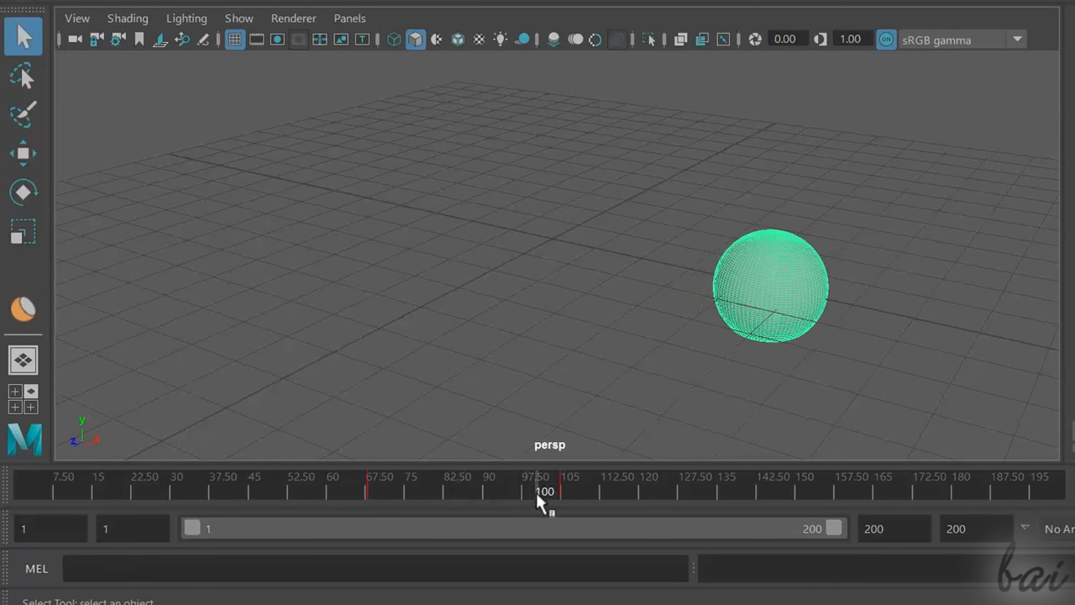
left_click_drag(544, 491, 363, 492)
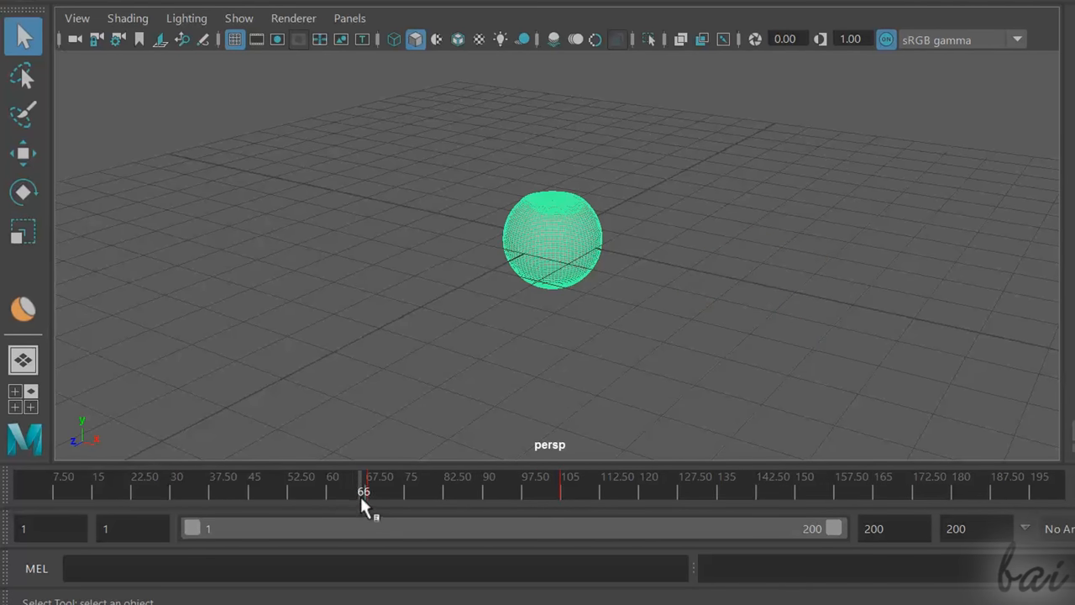
left_click_drag(363, 492, 436, 491)
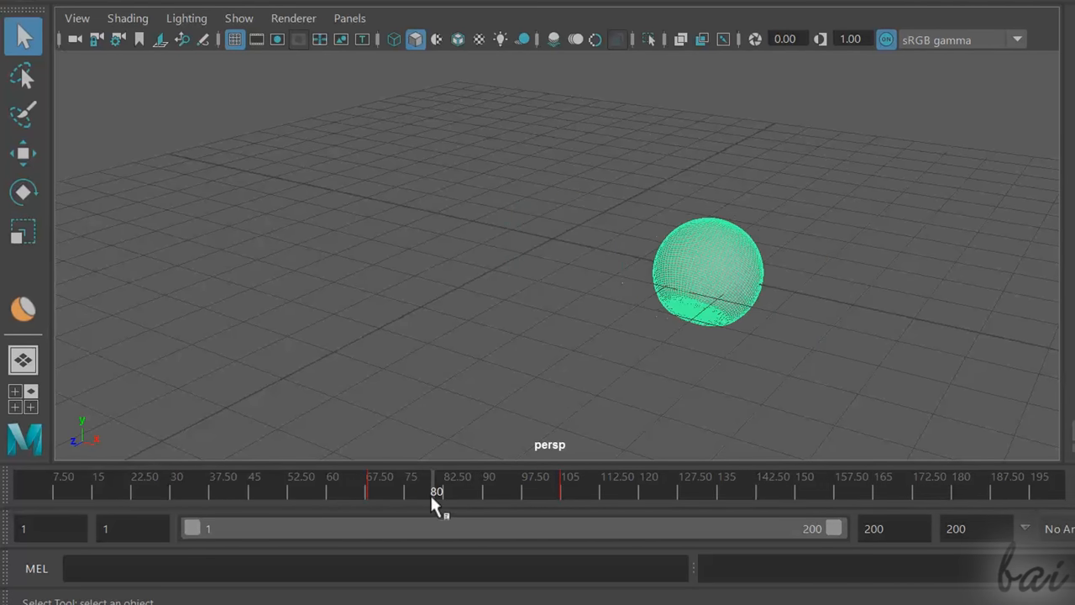
left_click_drag(437, 491, 554, 491)
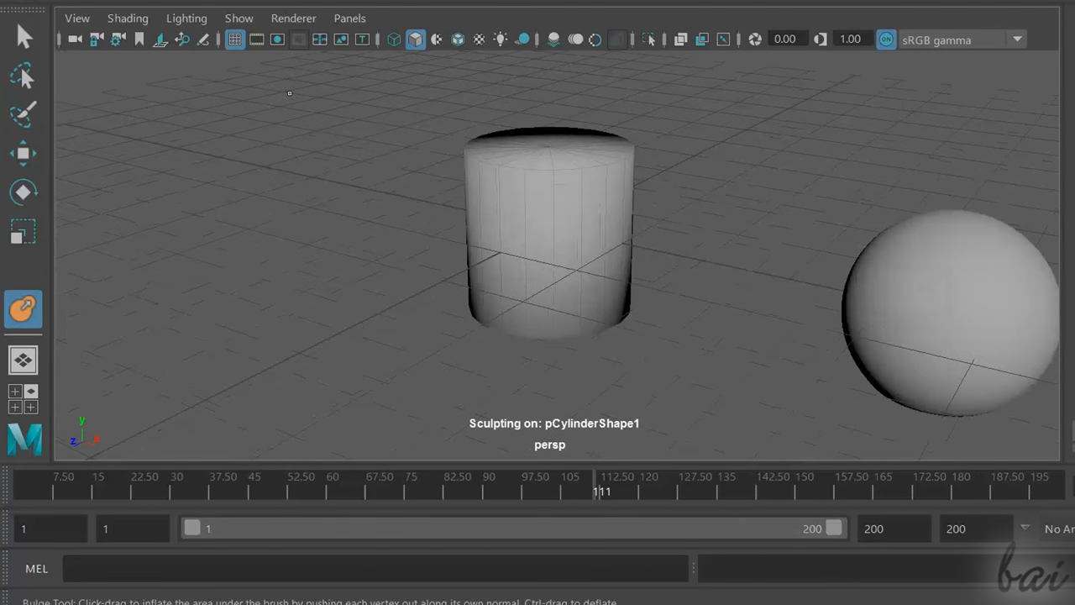
Select the cylinder, key it at frame 96, then scrub ahead to frame 181.
left_click(23, 35)
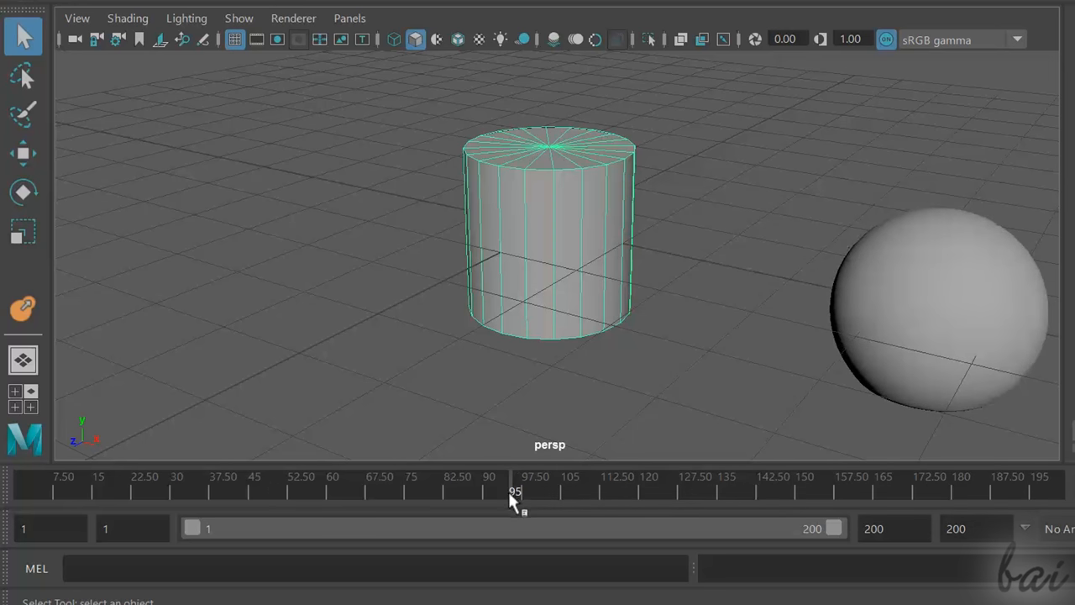
left_click(515, 488)
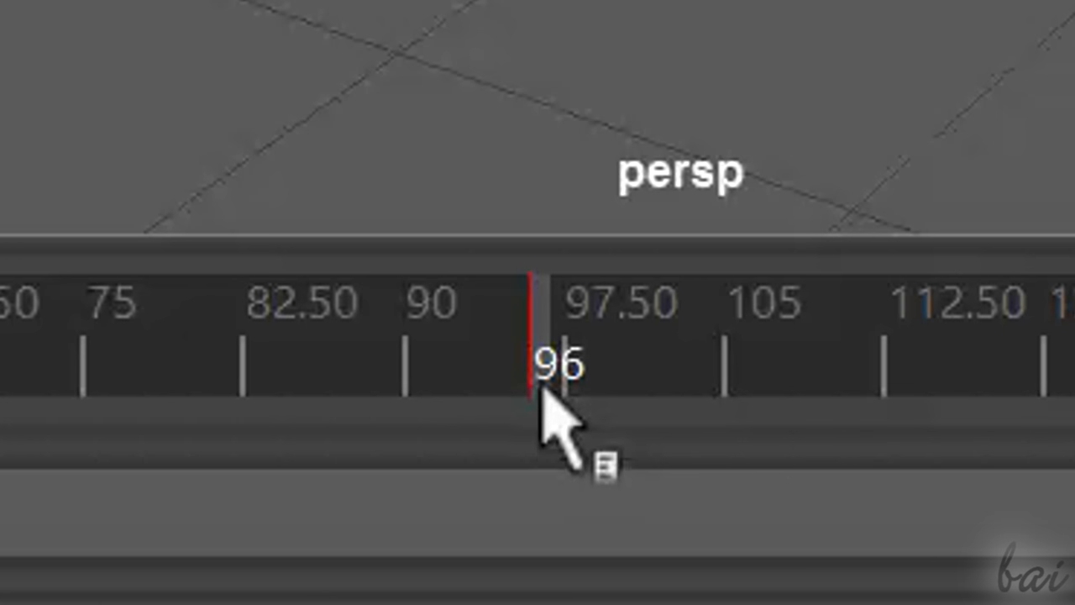
left_click_drag(537, 386, 882, 387)
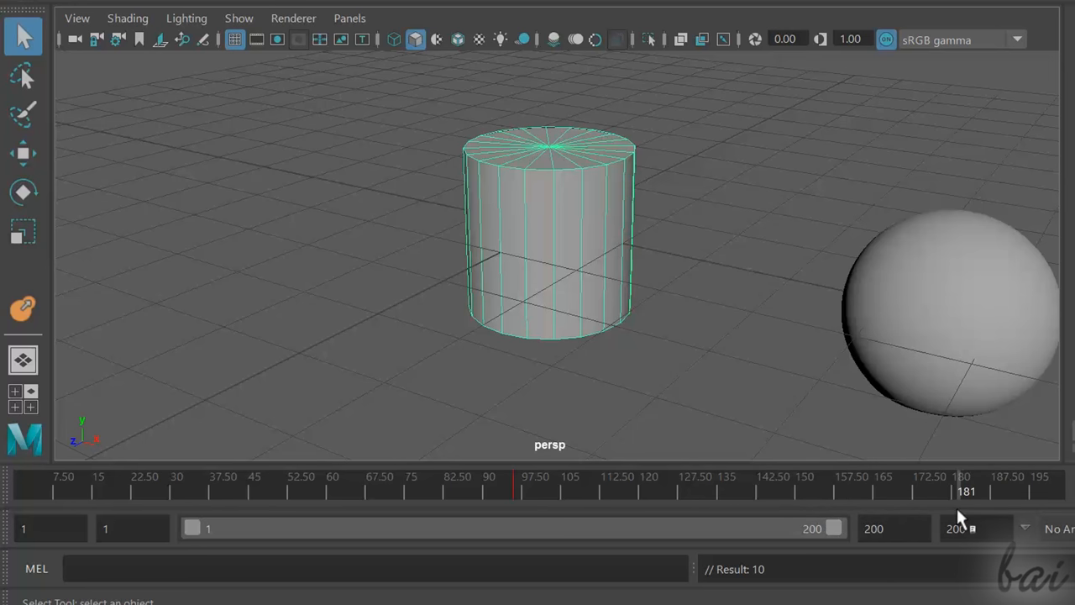
mouse_move(637, 31)
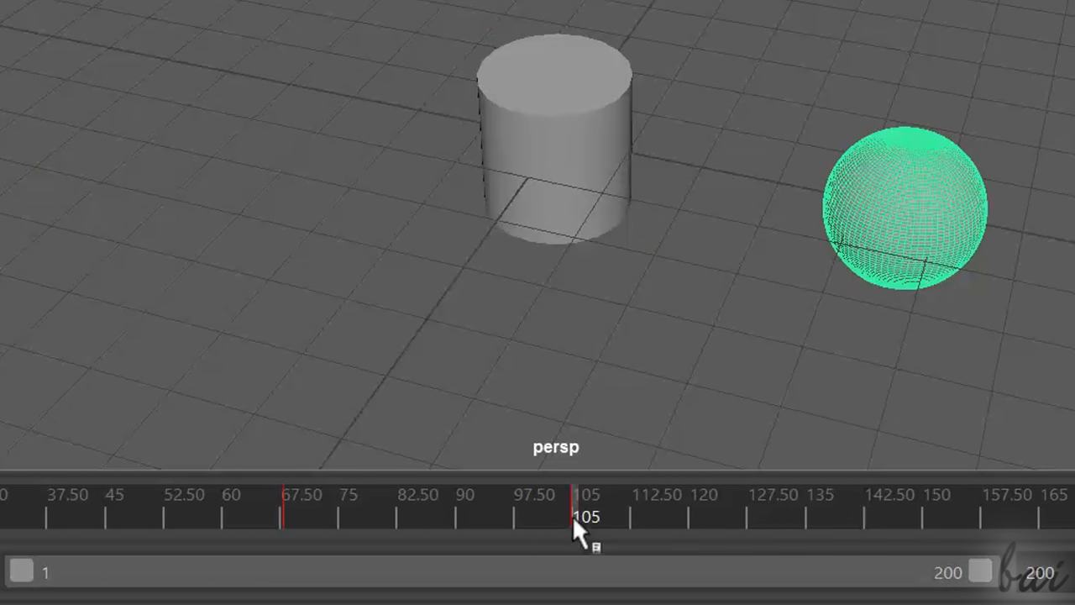
right_click(586, 517)
type("400")
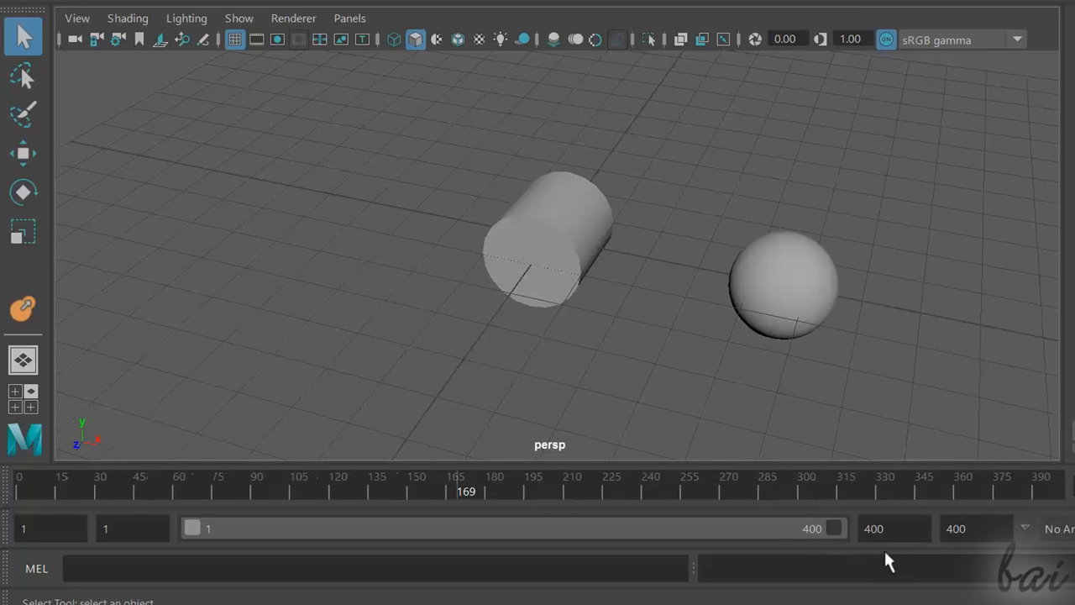
Select the tipped cylinder, then click empty space to clear the selection.
left_click(546, 244)
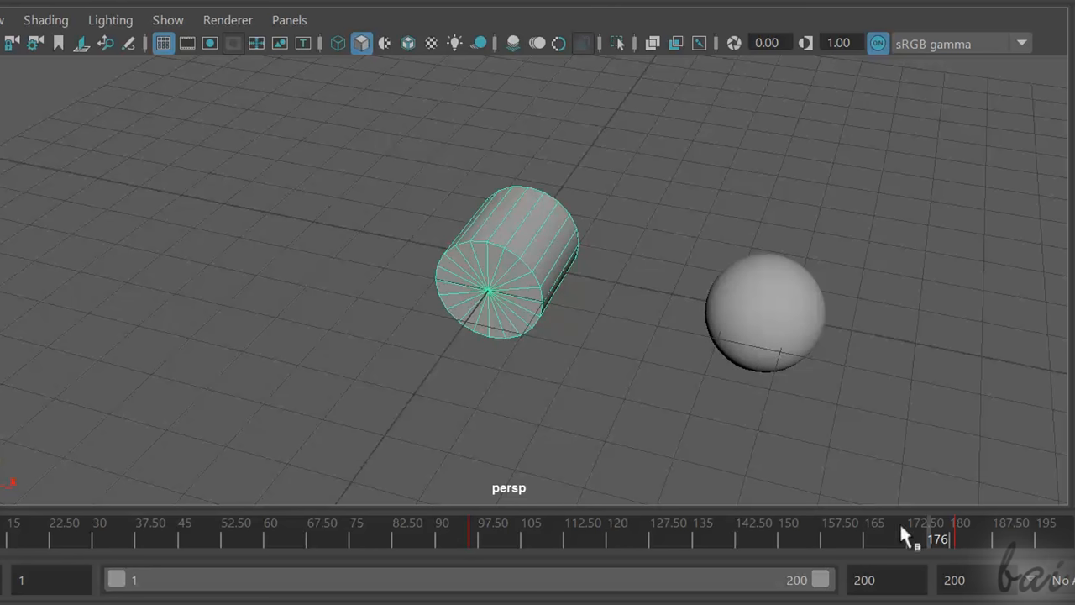
mouse_move(960, 549)
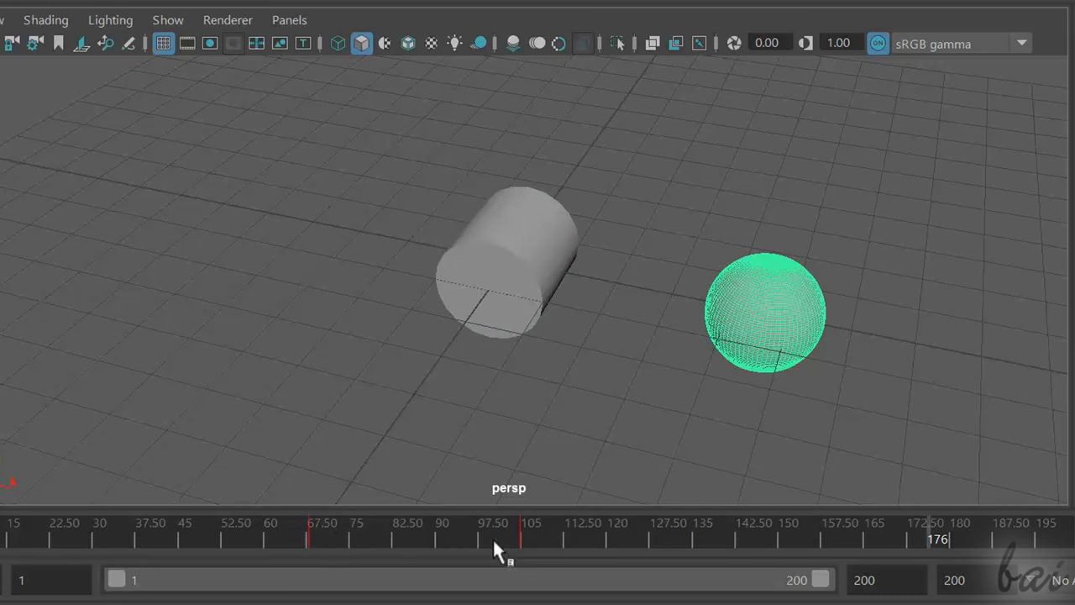
mouse_move(516, 556)
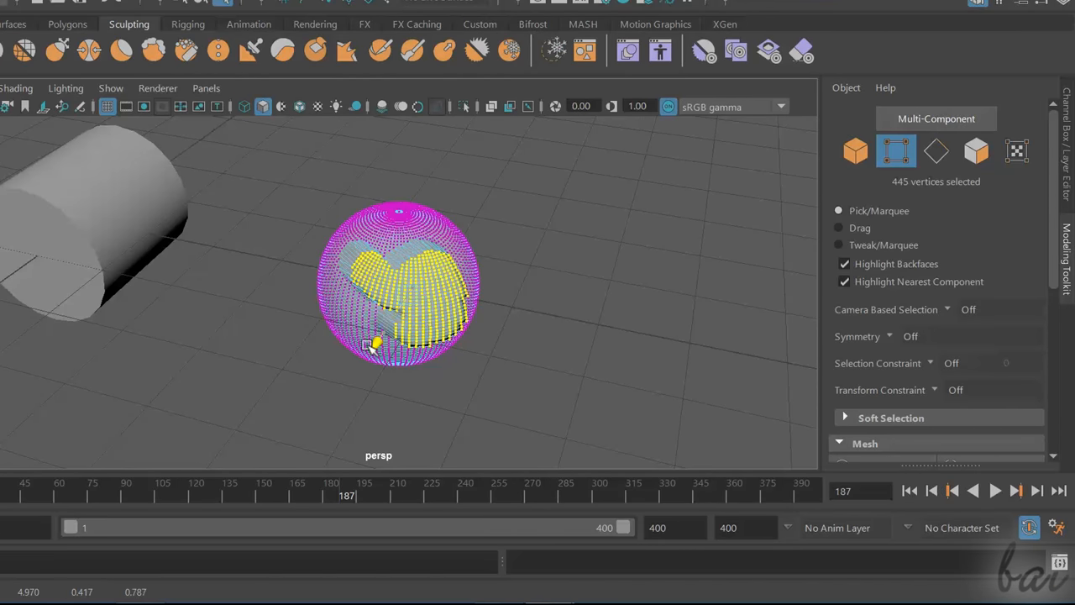
left_click(995, 491)
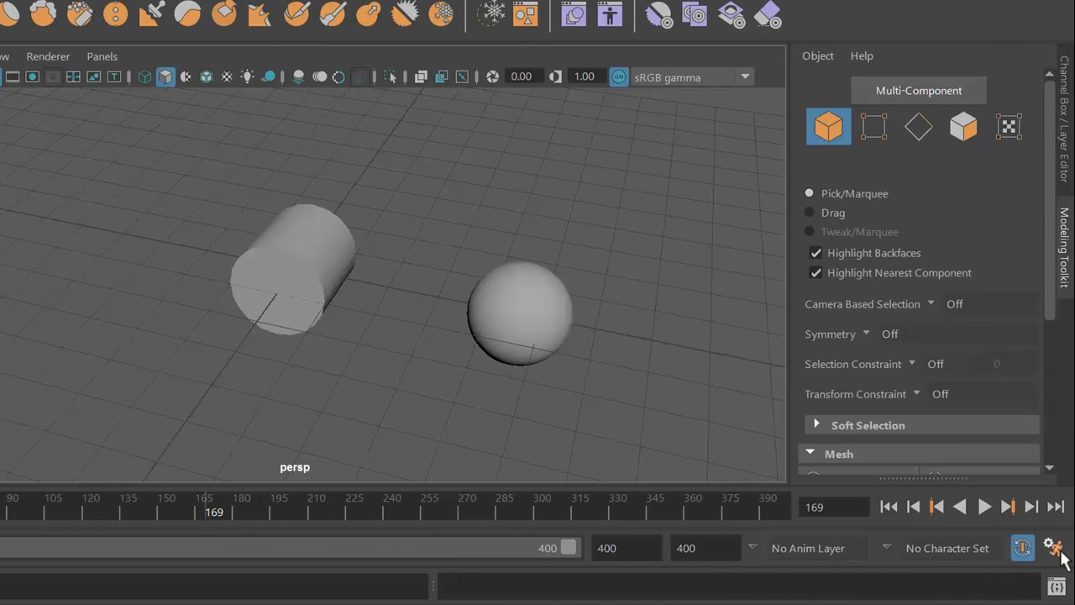
left_click(1051, 545)
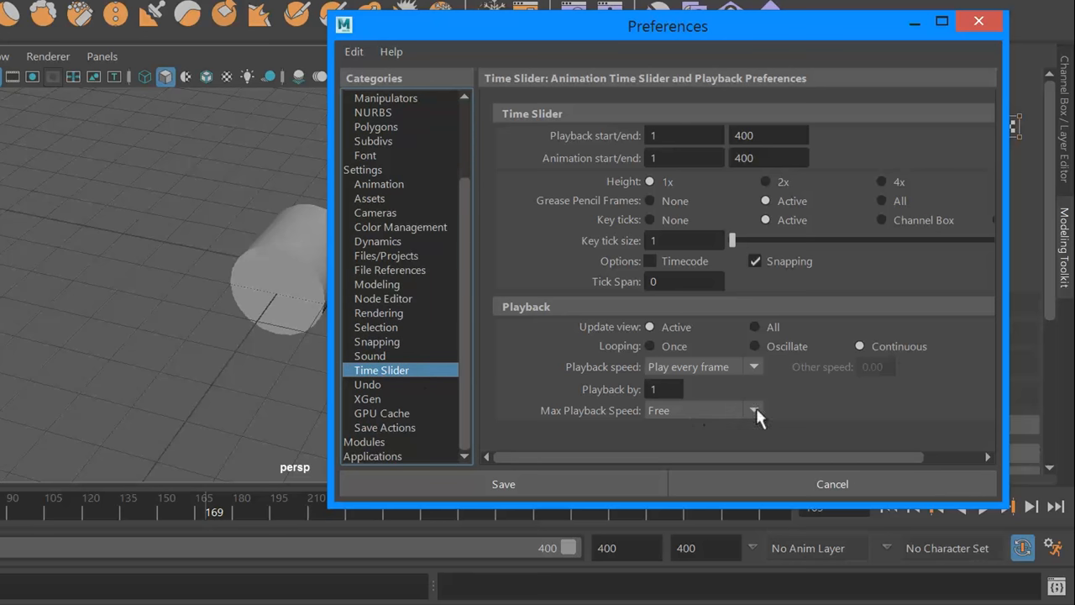
left_click(753, 409)
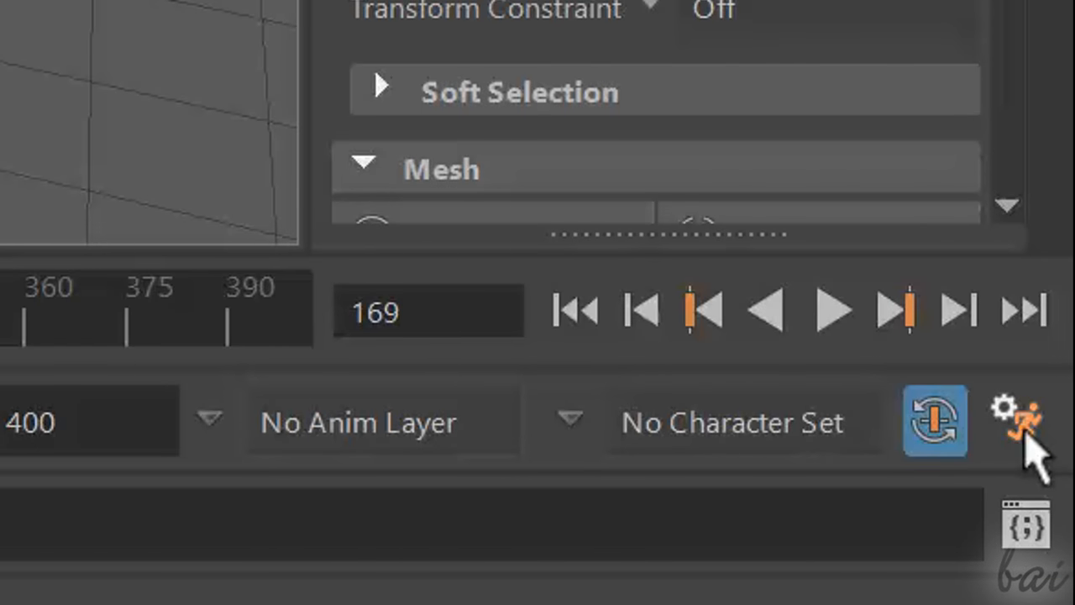
left_click(1017, 420)
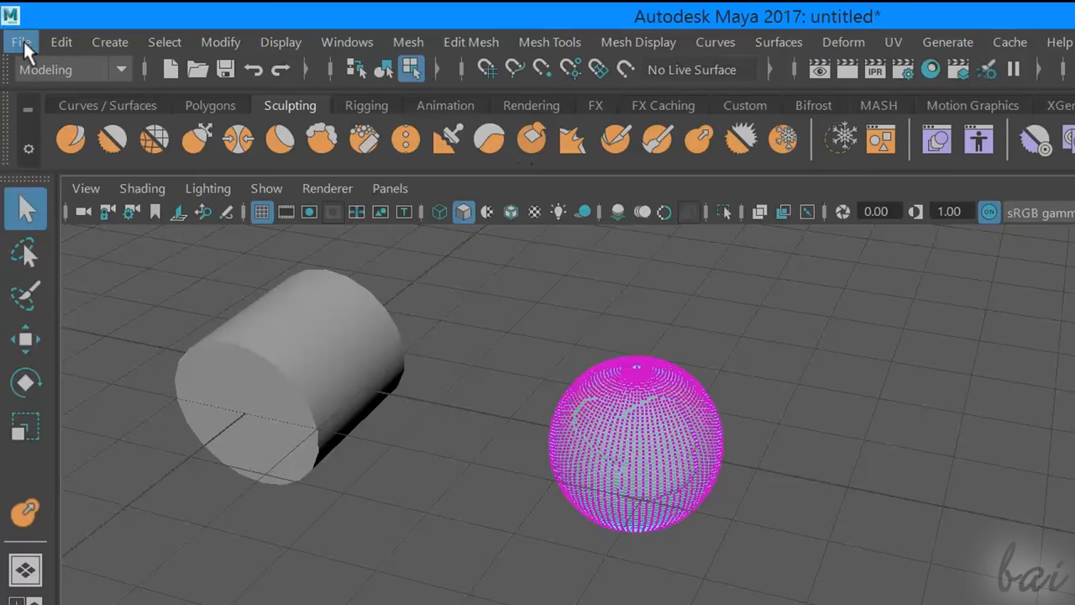
Use File > Save Scene As to save 'MyProject' into the Desktop folder.
left_click(21, 42)
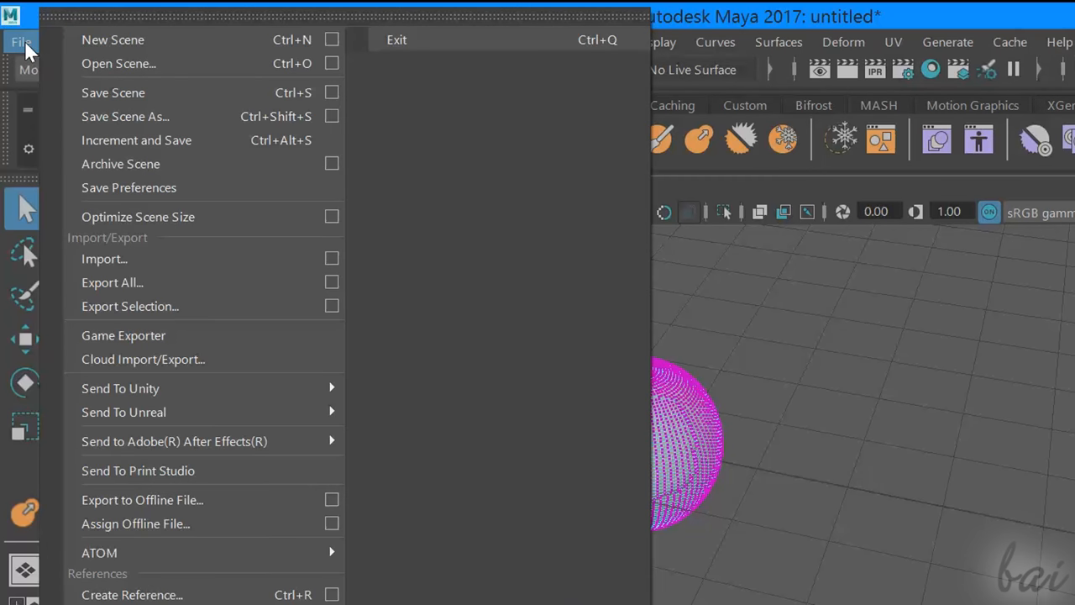
mouse_move(118, 63)
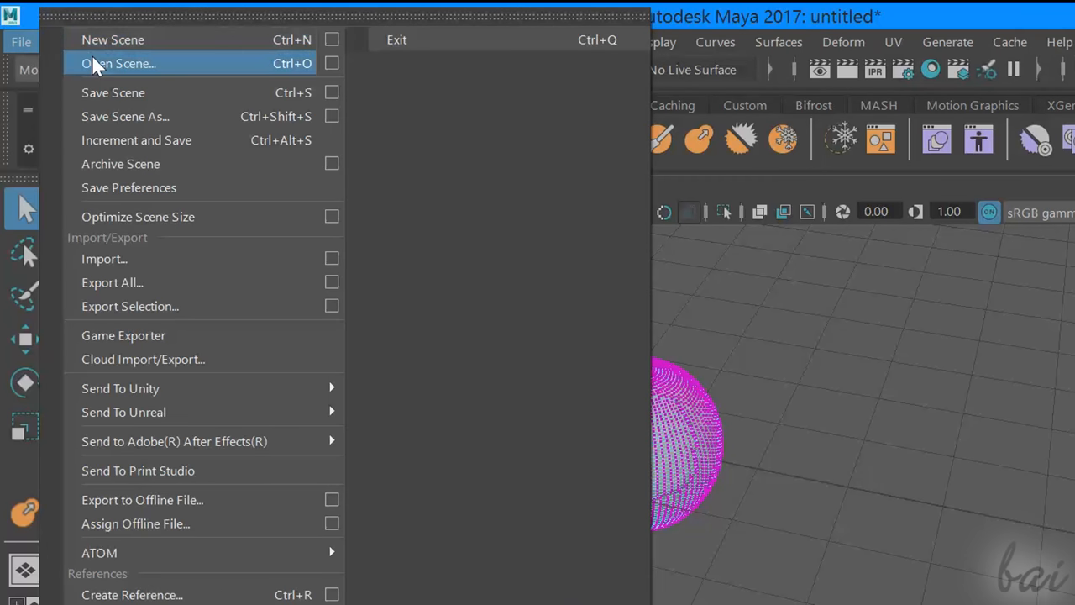
mouse_move(141, 116)
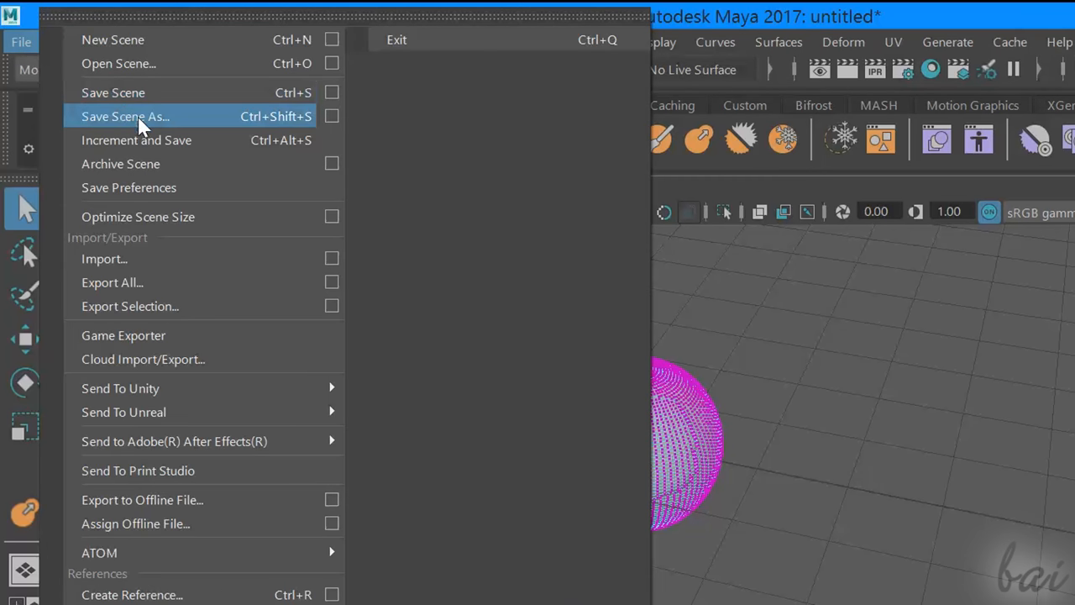
left_click(124, 116)
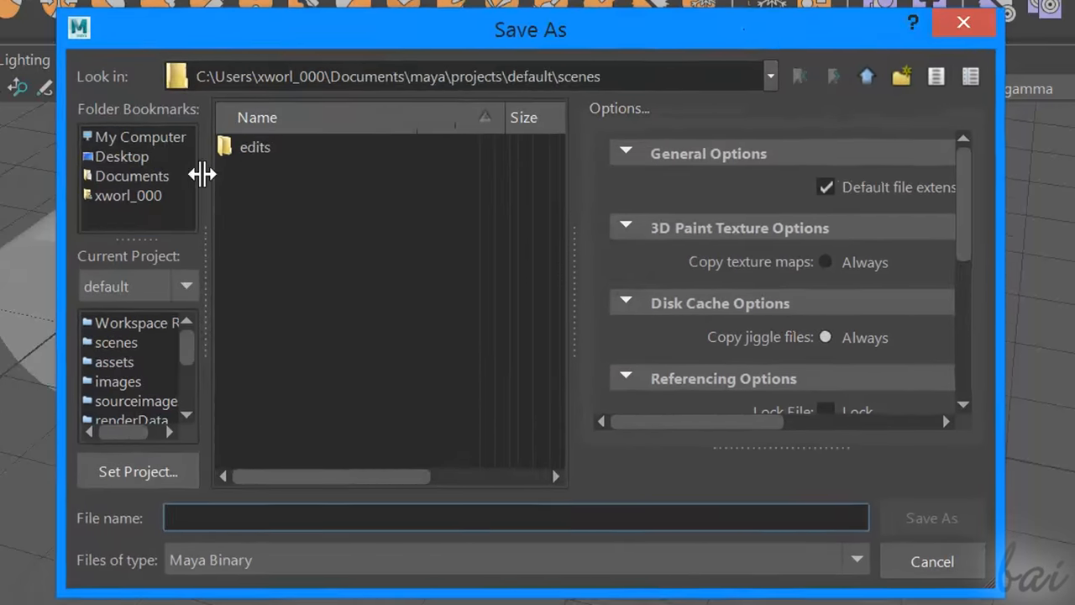
type("MyPr")
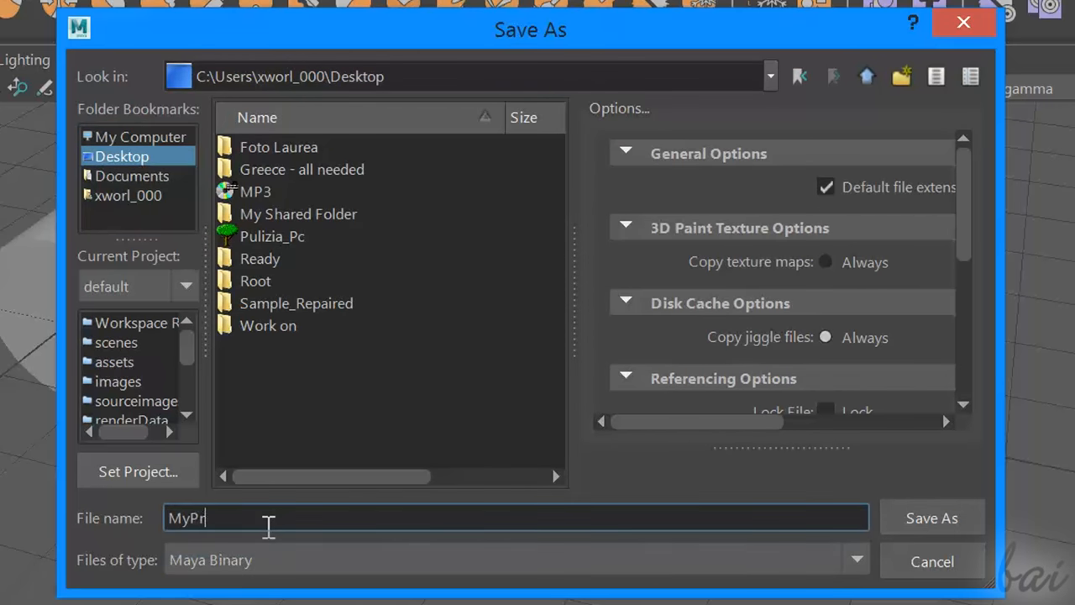
left_click(931, 518)
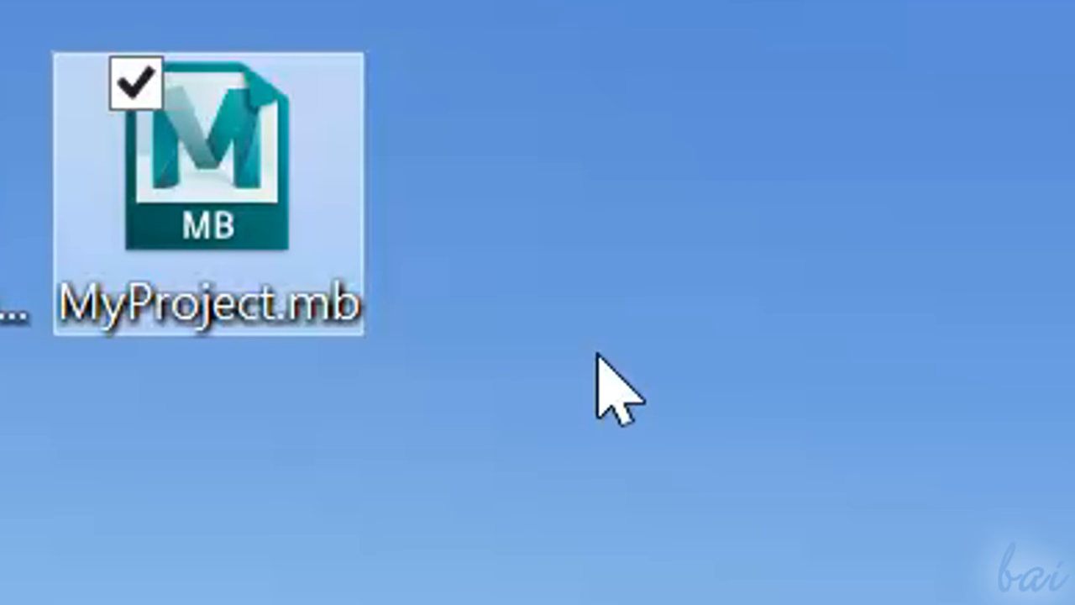
Reopen MyProject.mb from the Windows desktop, showing the tipped cylinder and sphere at frame 349.
double_click(210, 177)
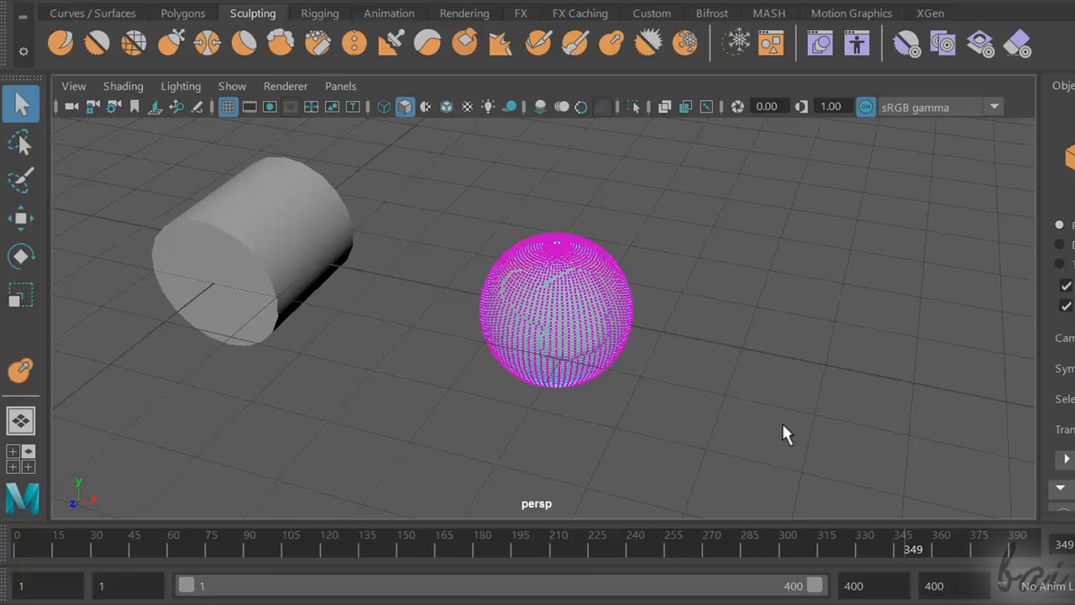
mouse_move(786, 433)
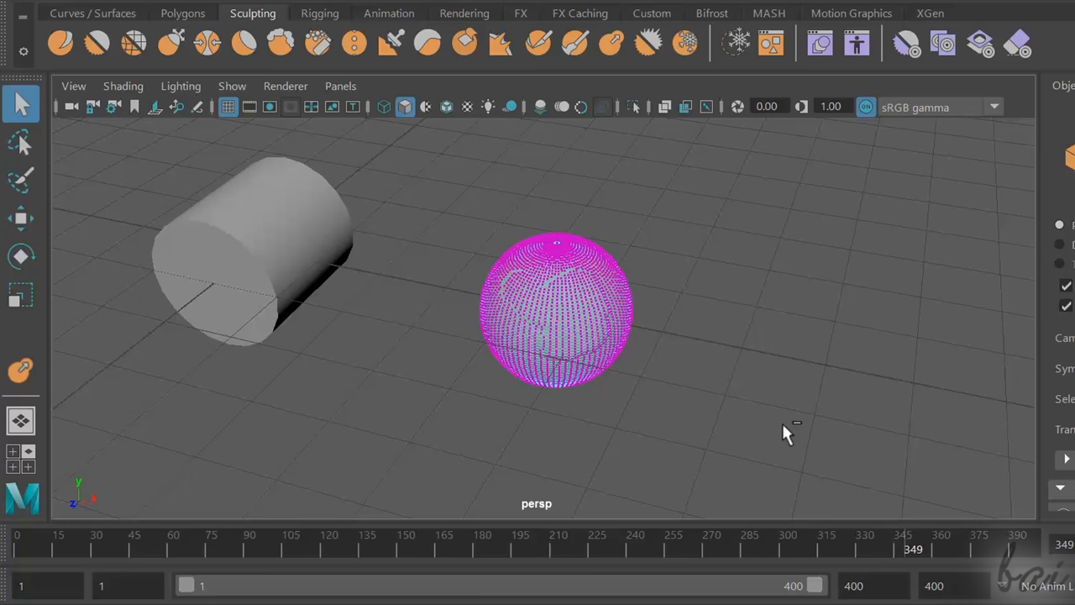